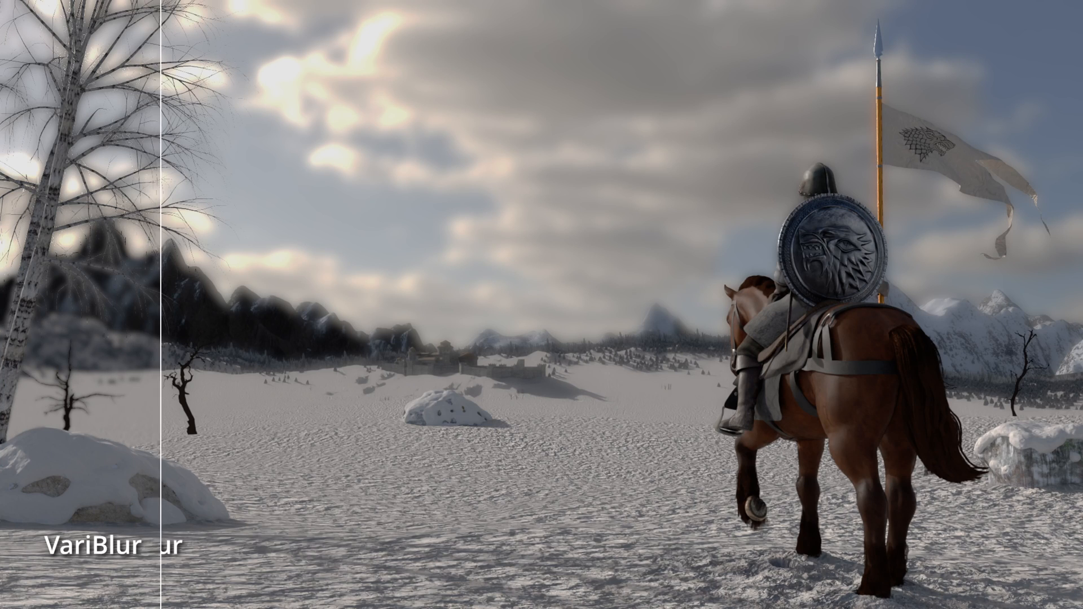
Step: Drag across the viewer to compare the two blur results across the frame
{"action": "left_click_drag", "start_coordinate": [160, 311], "coordinate": [594, 311]}
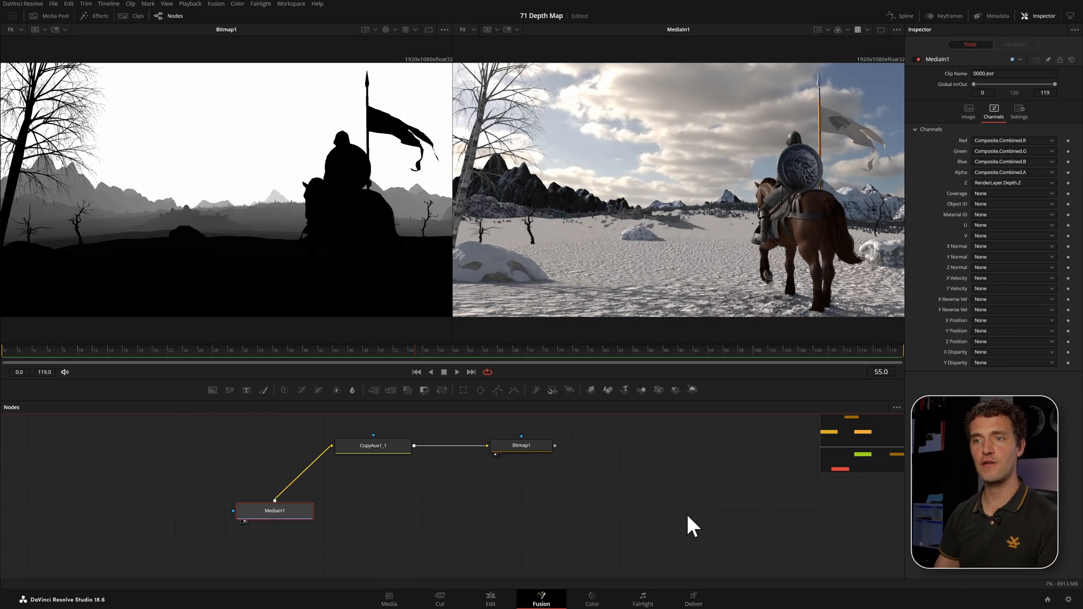
{"action": "mouse_move", "coordinate": [158, 191]}
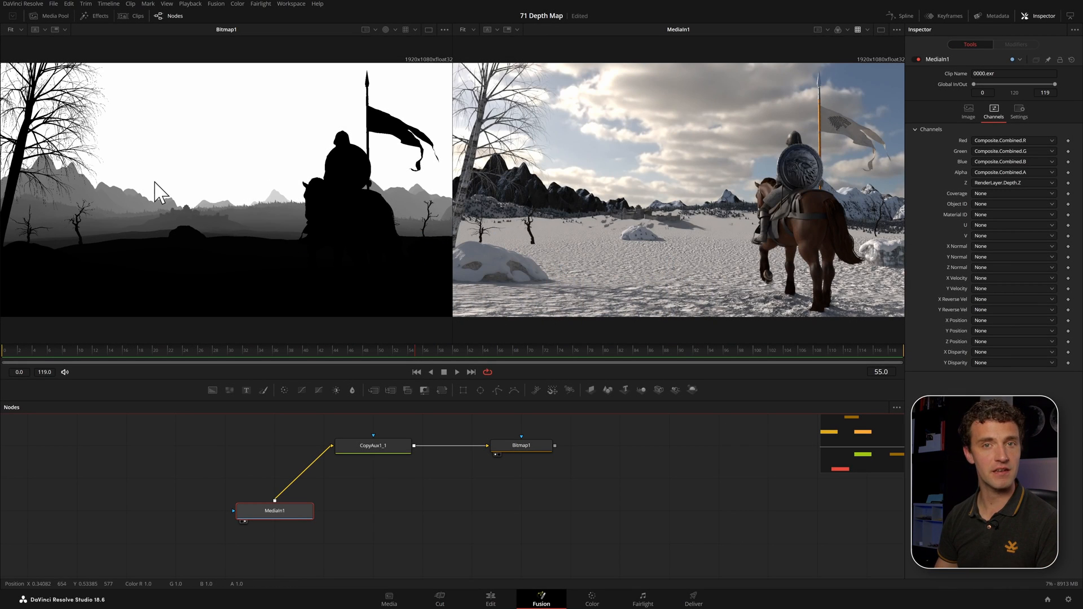
{"action": "mouse_move", "coordinate": [326, 148]}
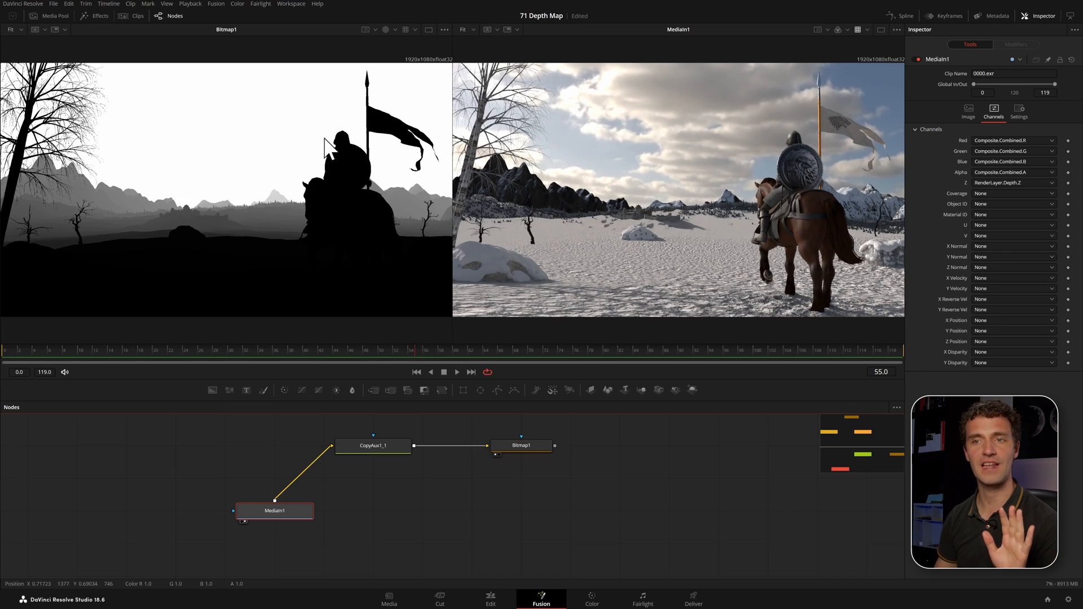
{"action": "mouse_move", "coordinate": [254, 144]}
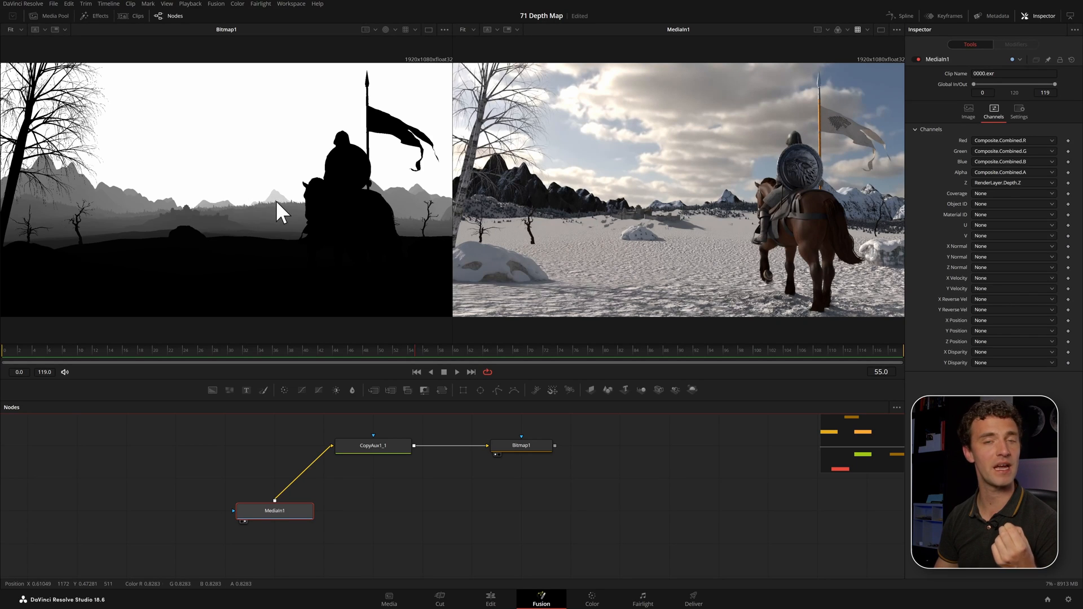
{"action": "mouse_move", "coordinate": [269, 222]}
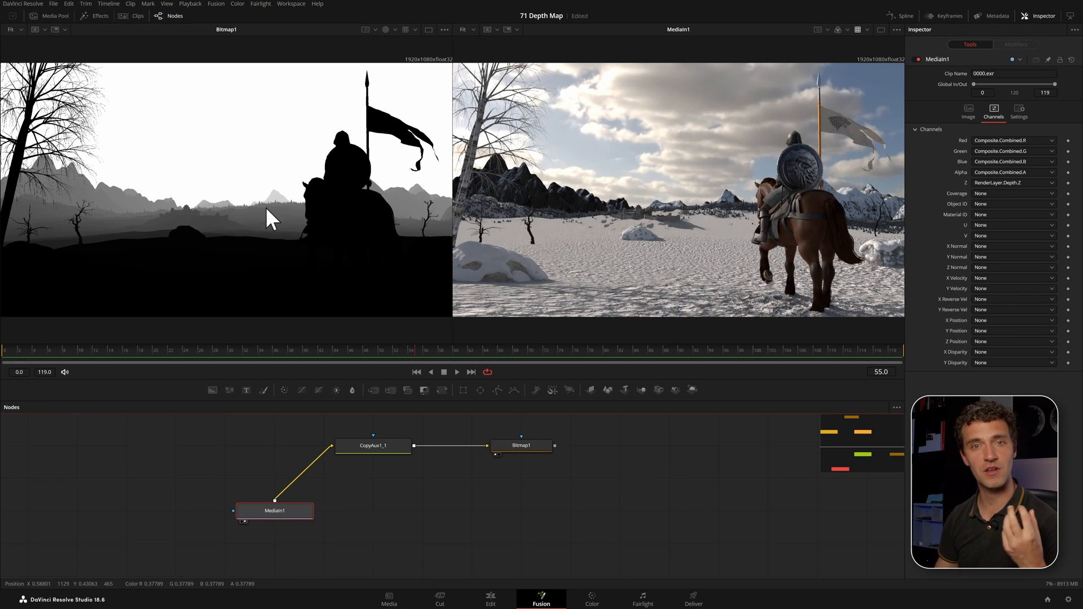
{"action": "mouse_move", "coordinate": [252, 230]}
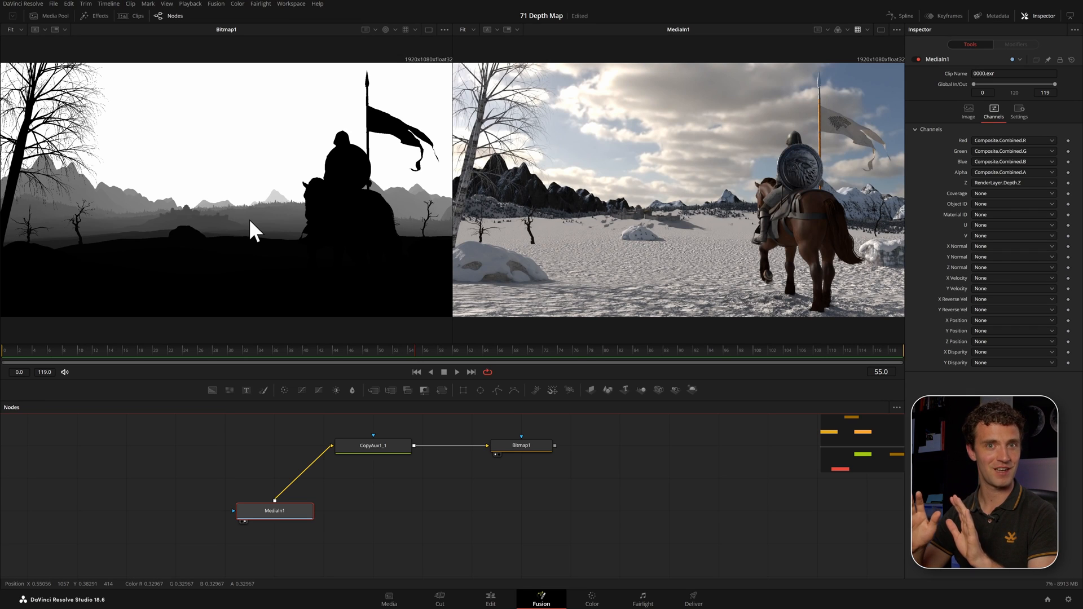
{"action": "mouse_move", "coordinate": [260, 207]}
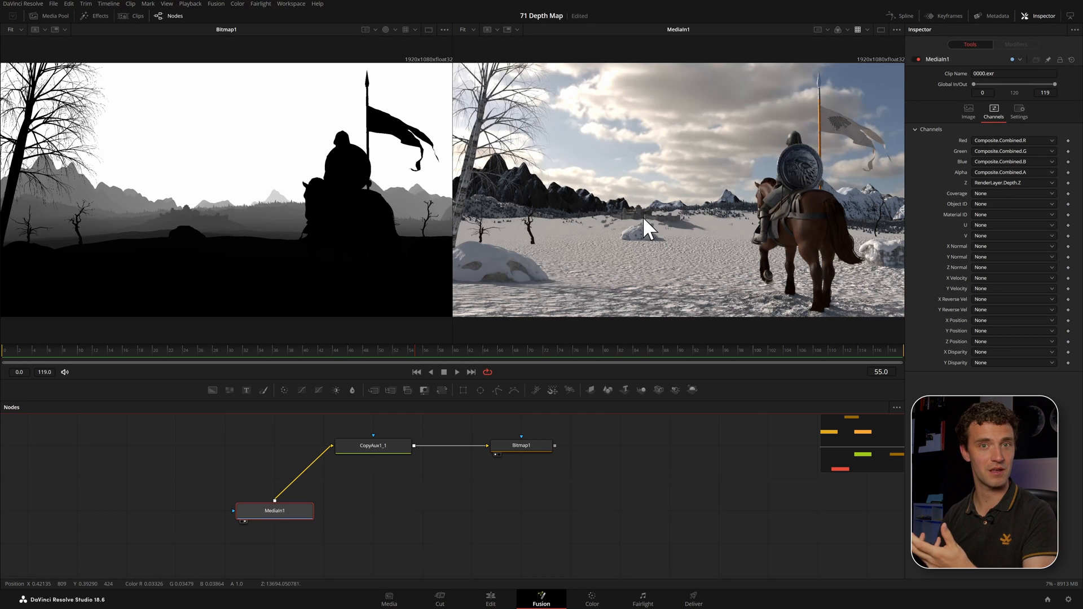
{"action": "mouse_move", "coordinate": [670, 228]}
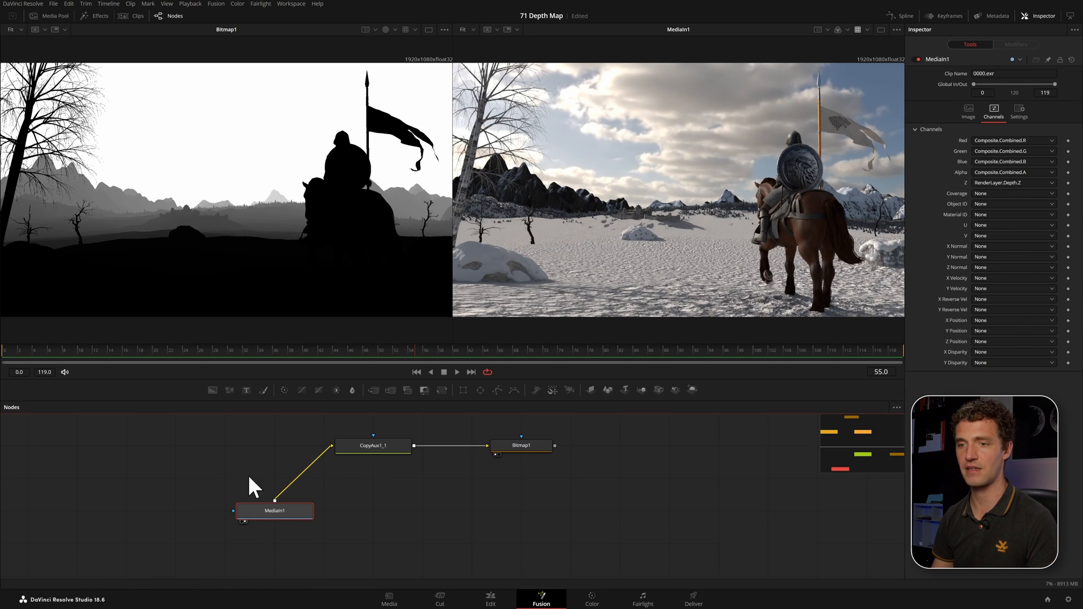
Step: Inspect CopyAux1_1's depth remapping, then Bitmap1's Fast Gaussian, Red-channel settings
{"action": "left_click", "coordinate": [373, 446]}
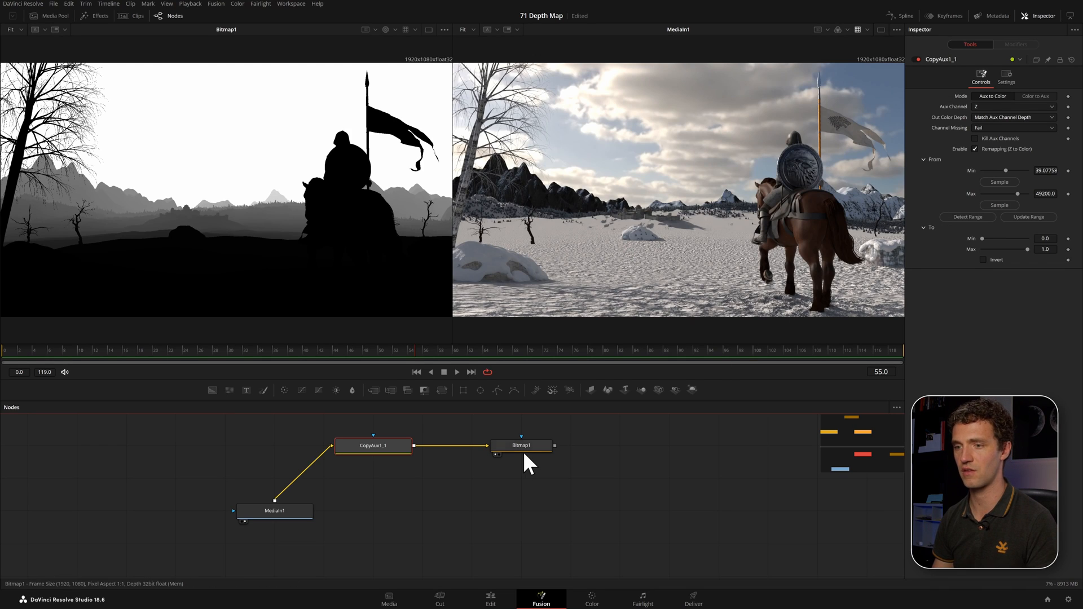
{"action": "left_click", "coordinate": [523, 445]}
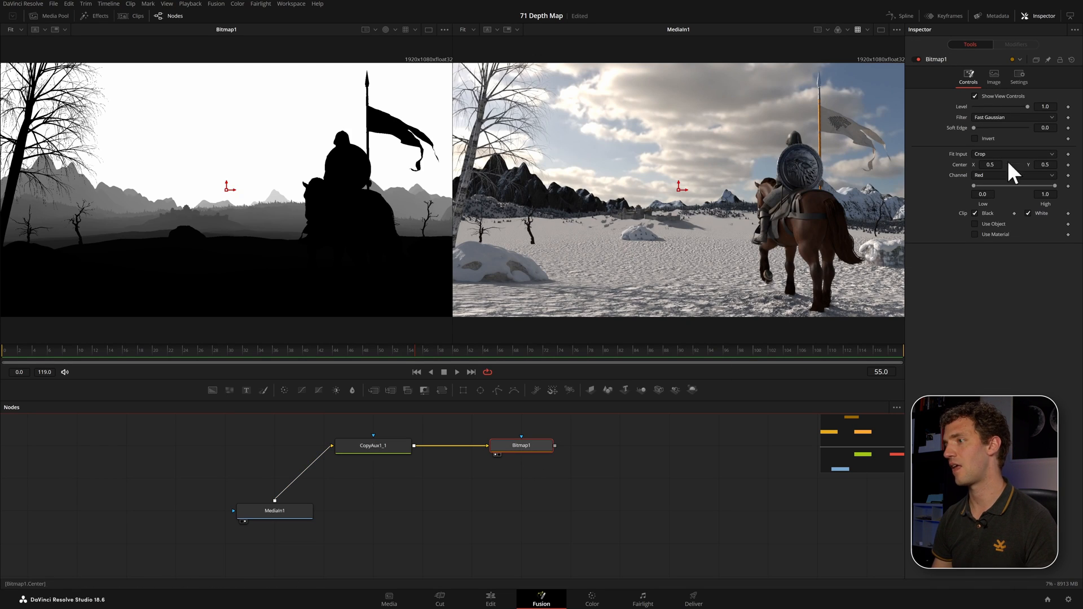
{"action": "mouse_move", "coordinate": [764, 351]}
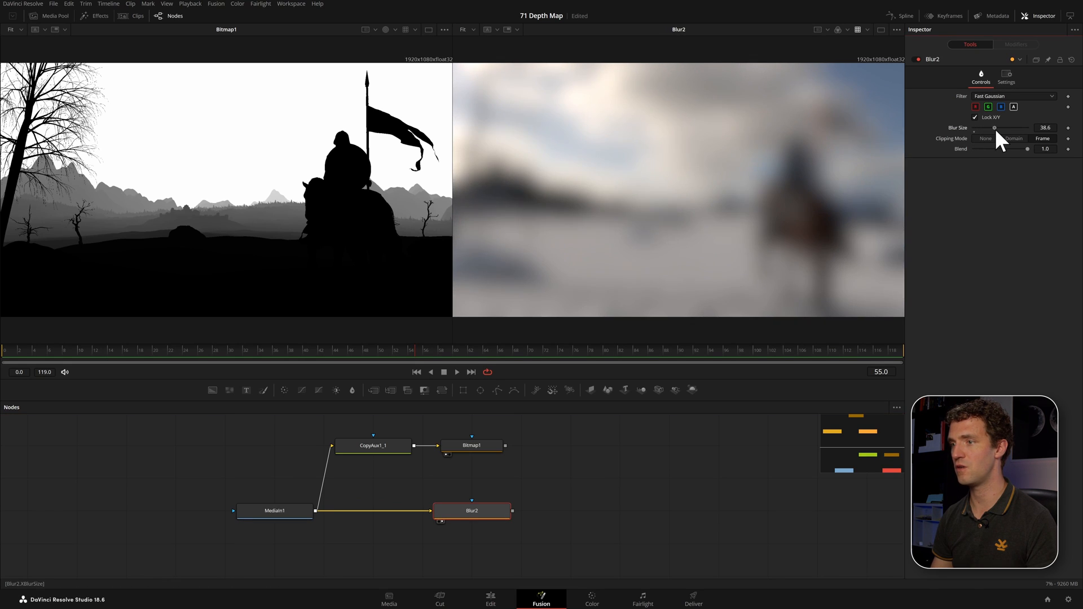
Step: Lower Blur2's Blur Size to about 27.6
{"action": "left_click_drag", "start_coordinate": [994, 127], "coordinate": [989, 127]}
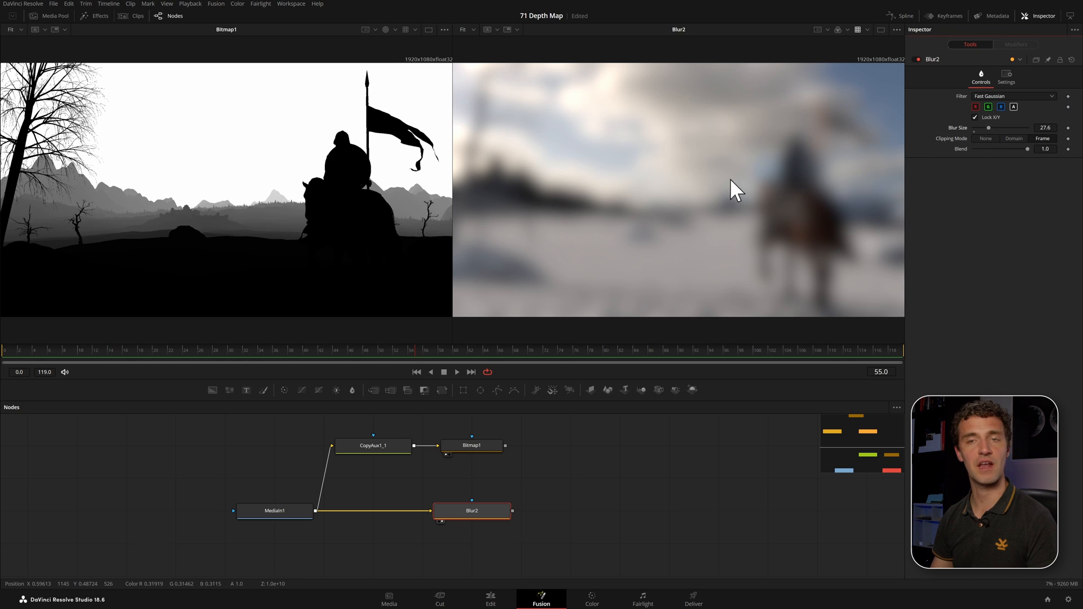
{"action": "mouse_move", "coordinate": [508, 459]}
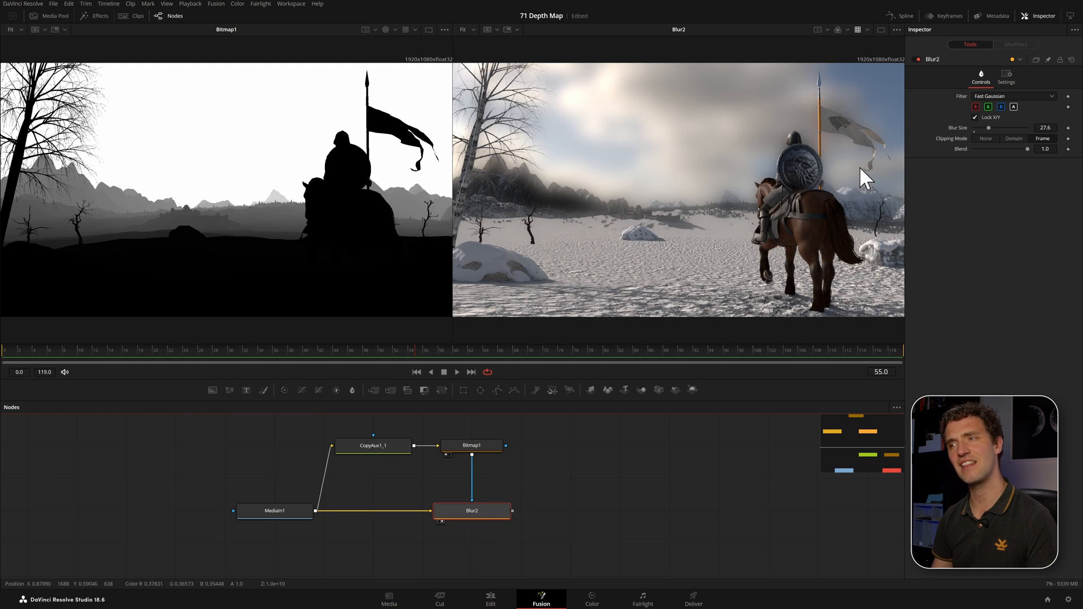
{"action": "mouse_move", "coordinate": [871, 178]}
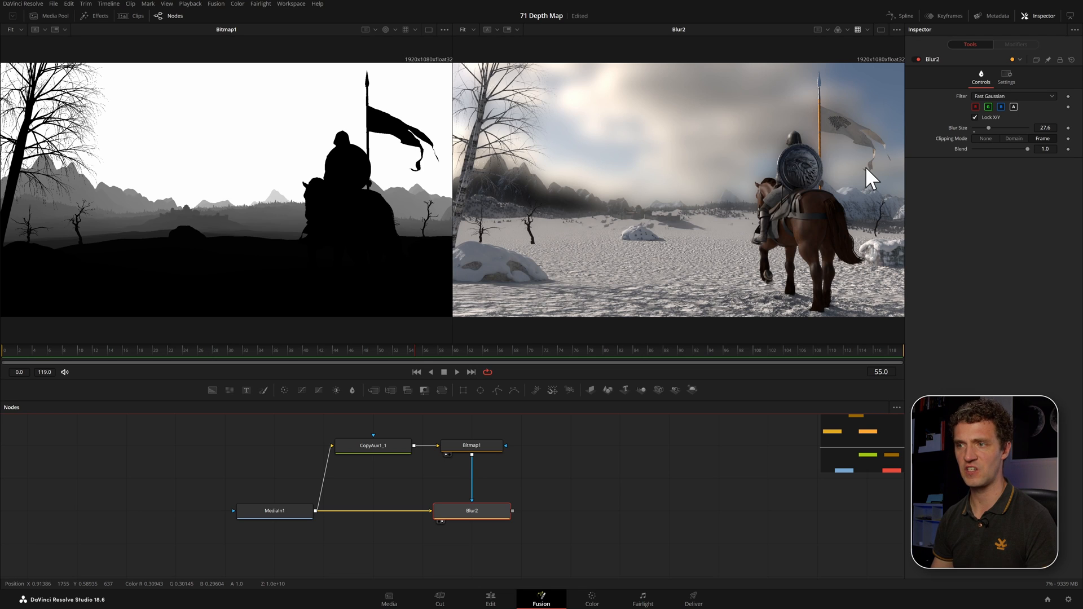
{"action": "mouse_move", "coordinate": [733, 205]}
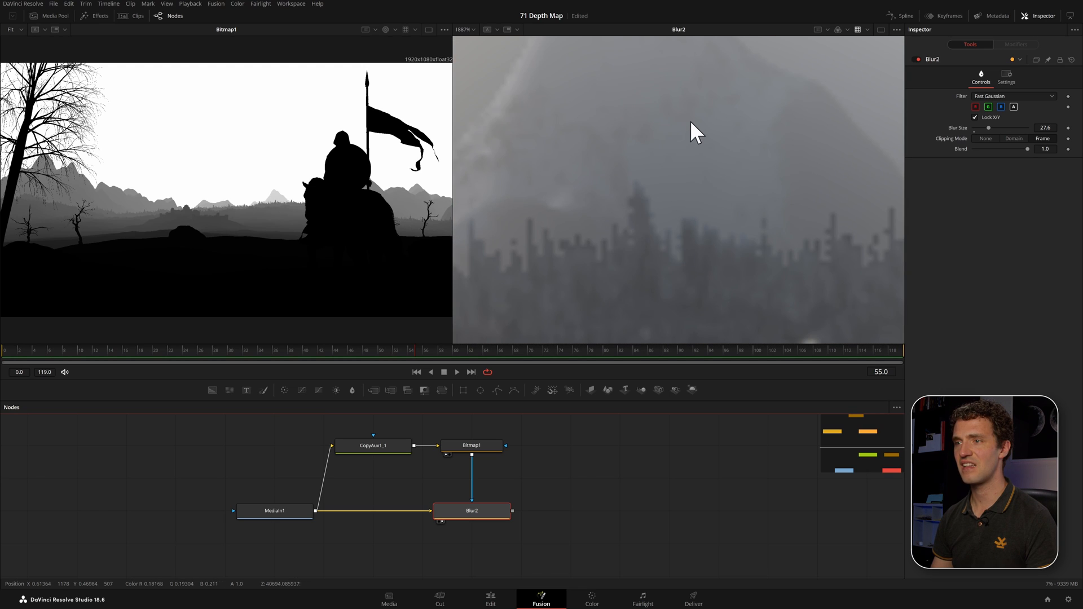
{"action": "mouse_move", "coordinate": [490, 164]}
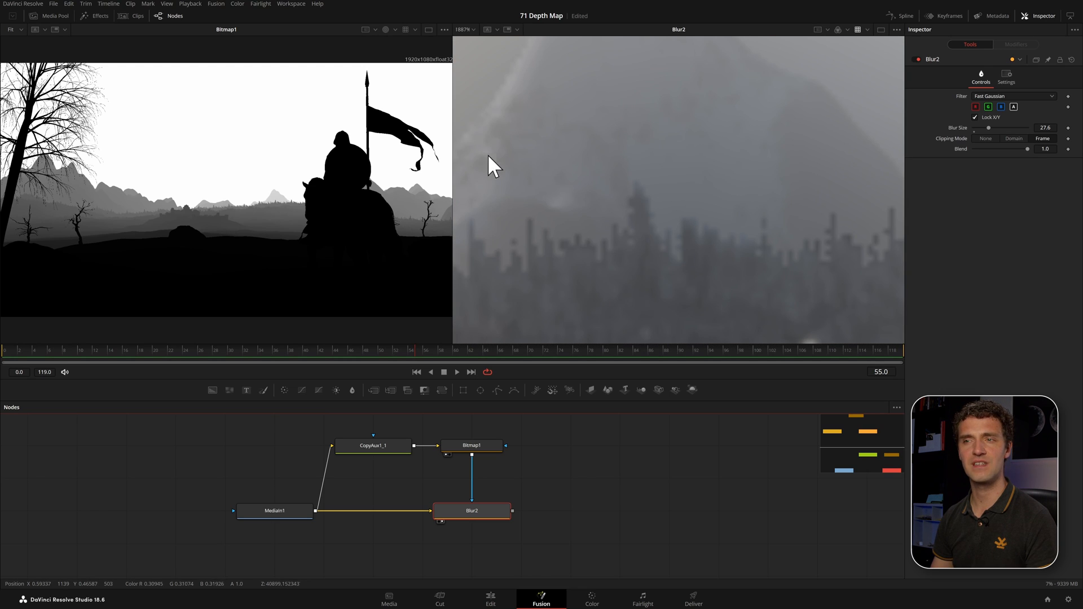
{"action": "mouse_move", "coordinate": [630, 155]}
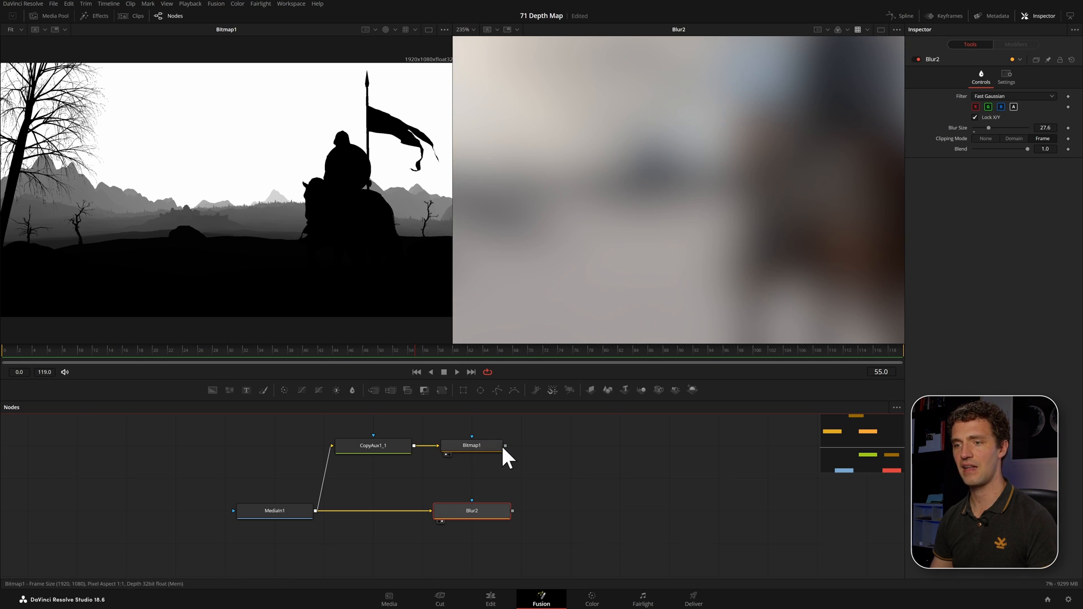
{"action": "left_click_drag", "start_coordinate": [505, 445], "coordinate": [472, 511]}
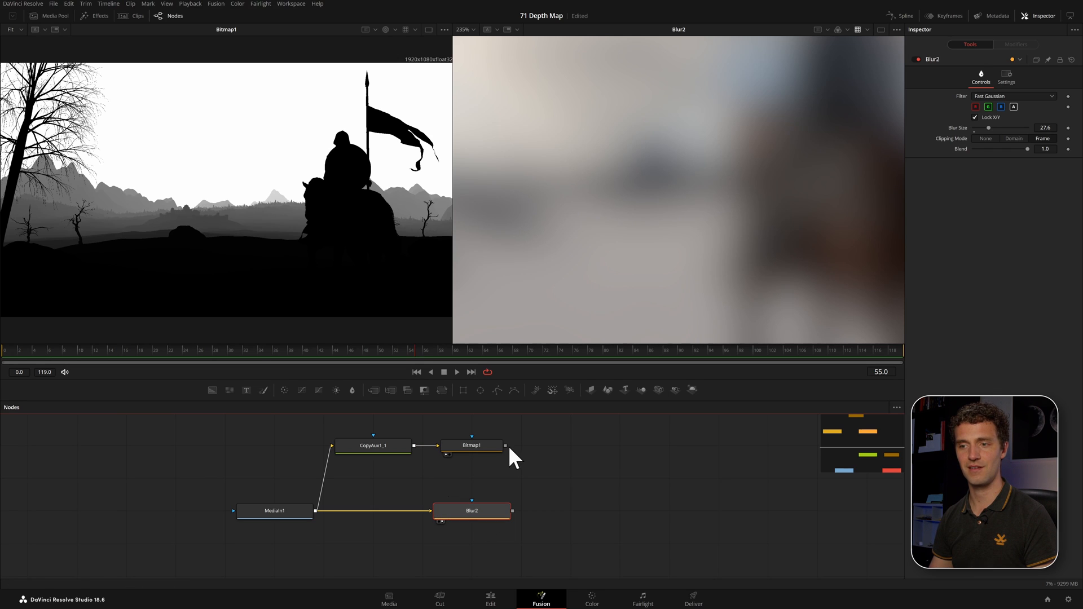
Step: Reposition Blur2, use Bitmap1 as Merge2's mask, and enable Apply Mask Inverted
{"action": "left_click_drag", "start_coordinate": [504, 445], "coordinate": [471, 511]}
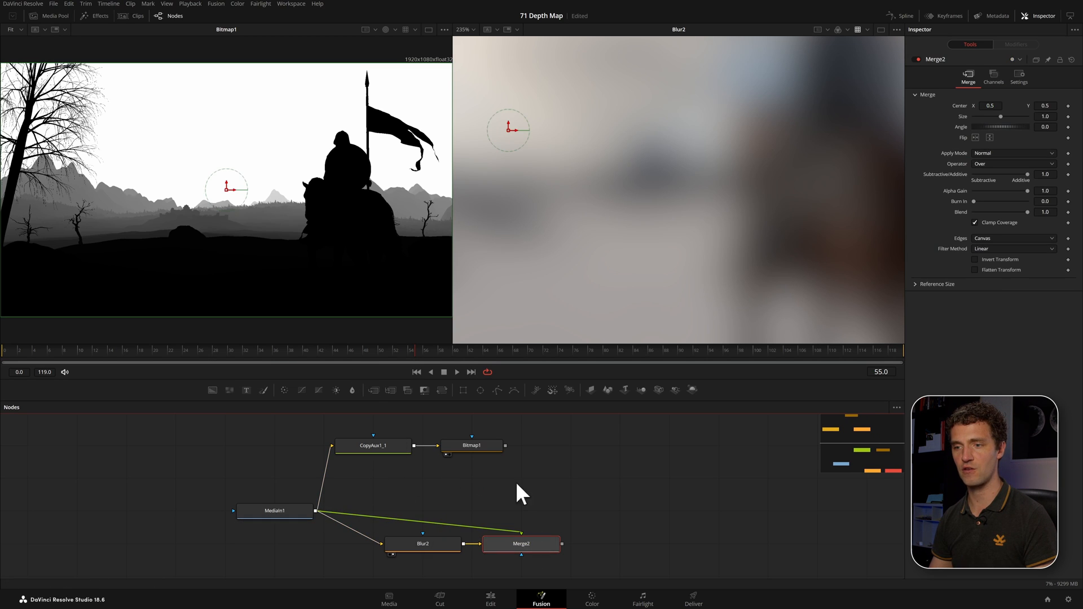
{"action": "left_click_drag", "start_coordinate": [505, 445], "coordinate": [521, 544]}
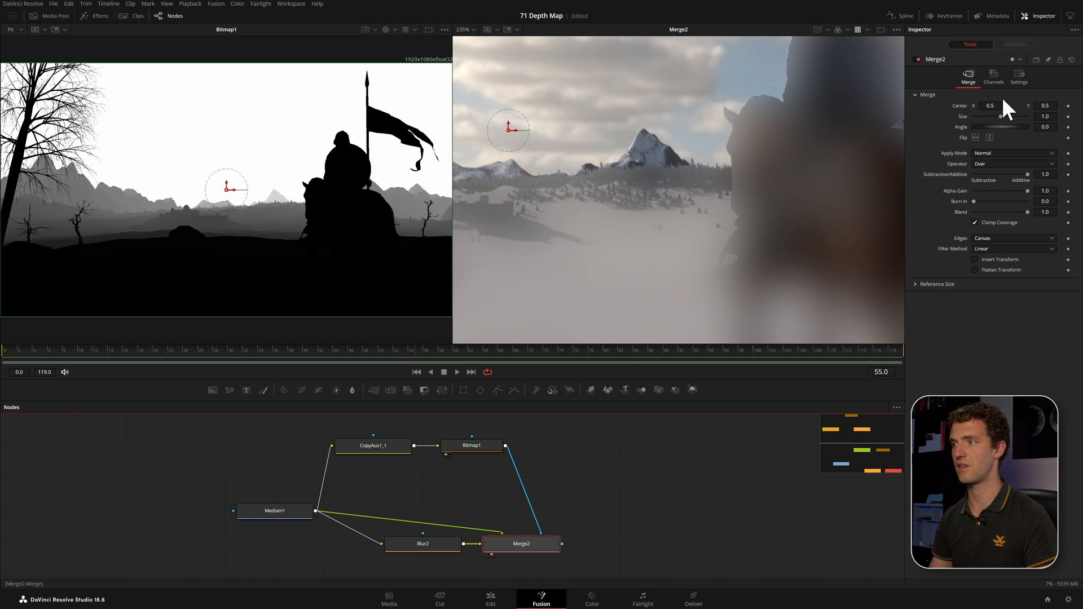
{"action": "left_click", "coordinate": [1019, 78]}
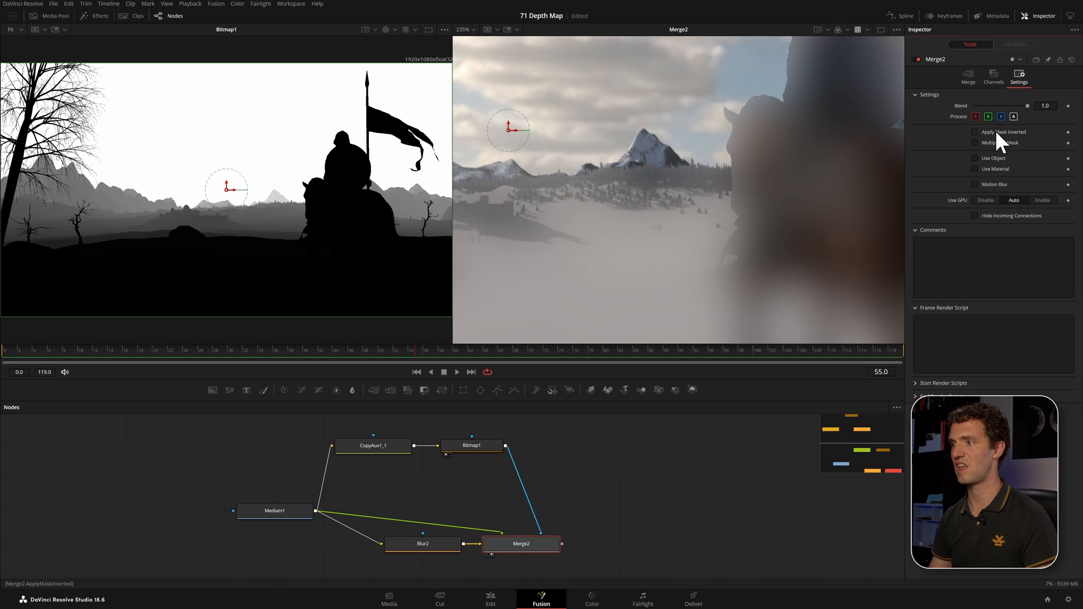
{"action": "left_click", "coordinate": [975, 132]}
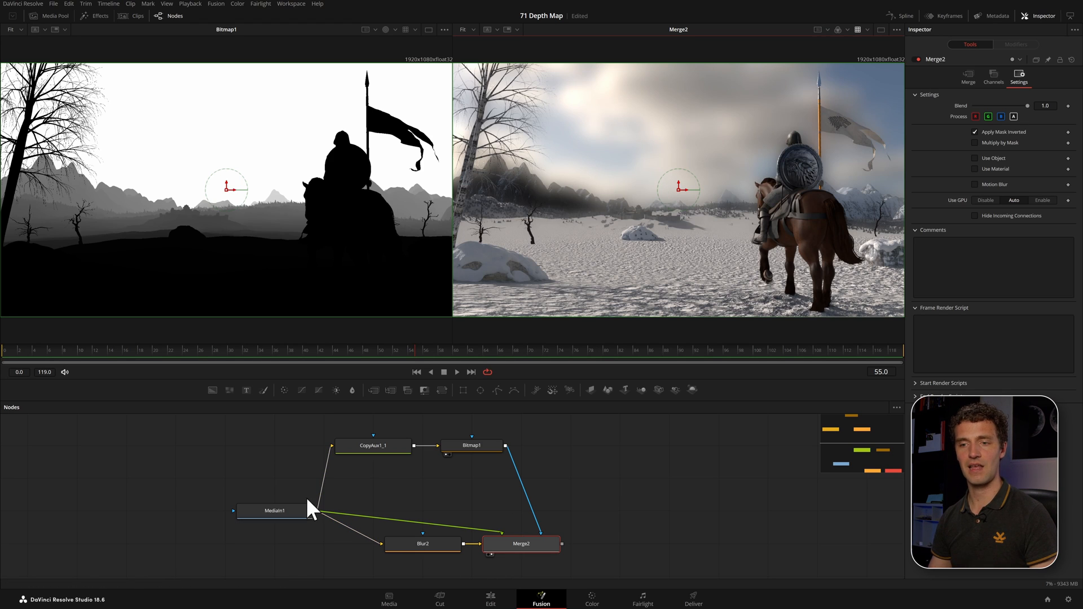
{"action": "mouse_move", "coordinate": [523, 566]}
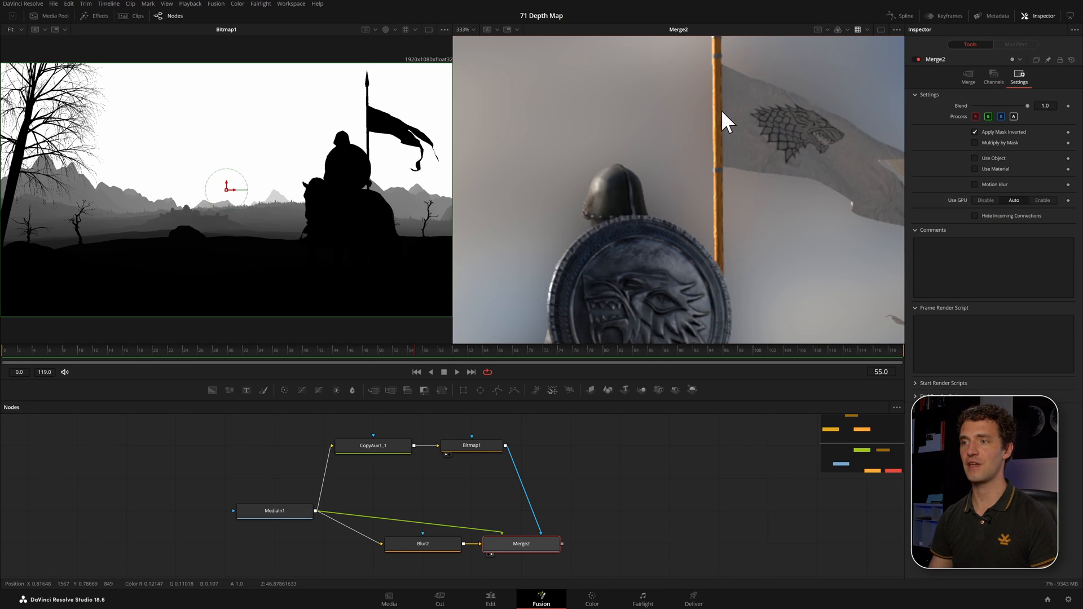
{"action": "mouse_move", "coordinate": [724, 192]}
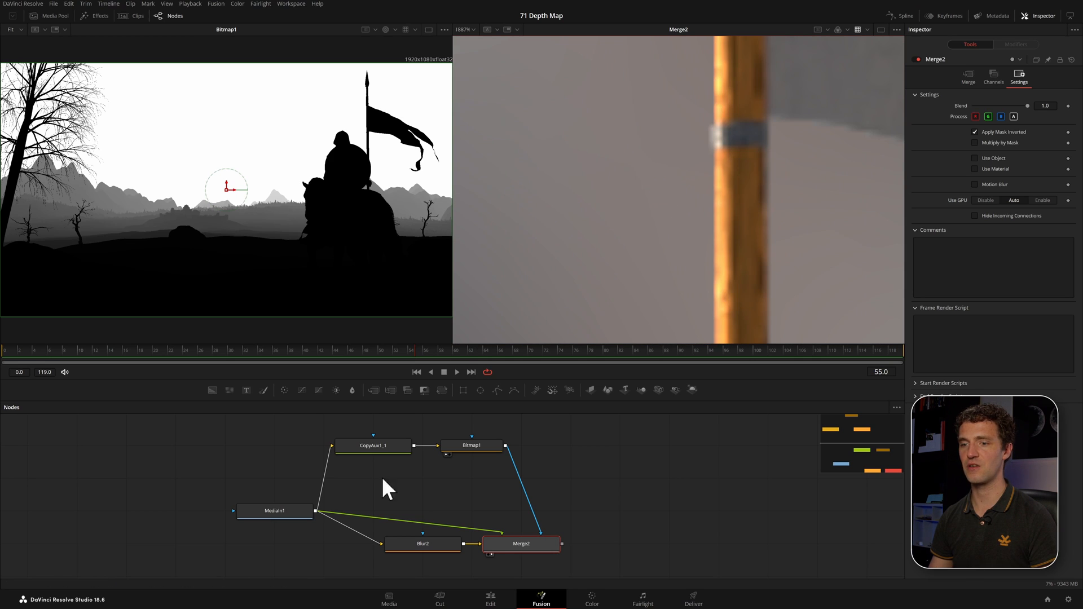
Step: Select Blur2 and reduce its Blur Size to 3.9
{"action": "left_click", "coordinate": [422, 544]}
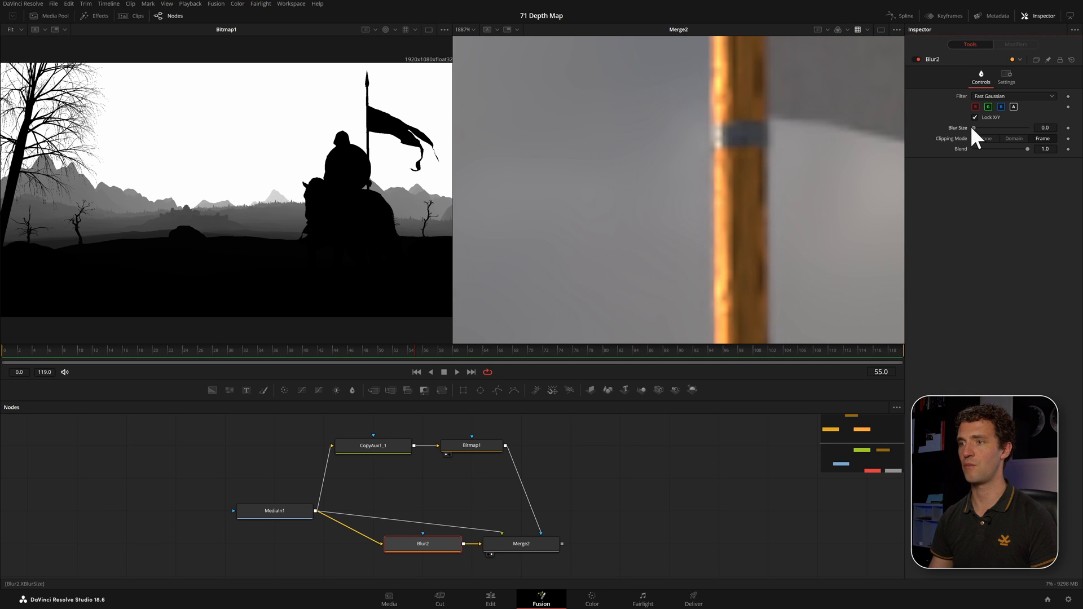
{"action": "left_click_drag", "start_coordinate": [1002, 128], "coordinate": [1029, 128]}
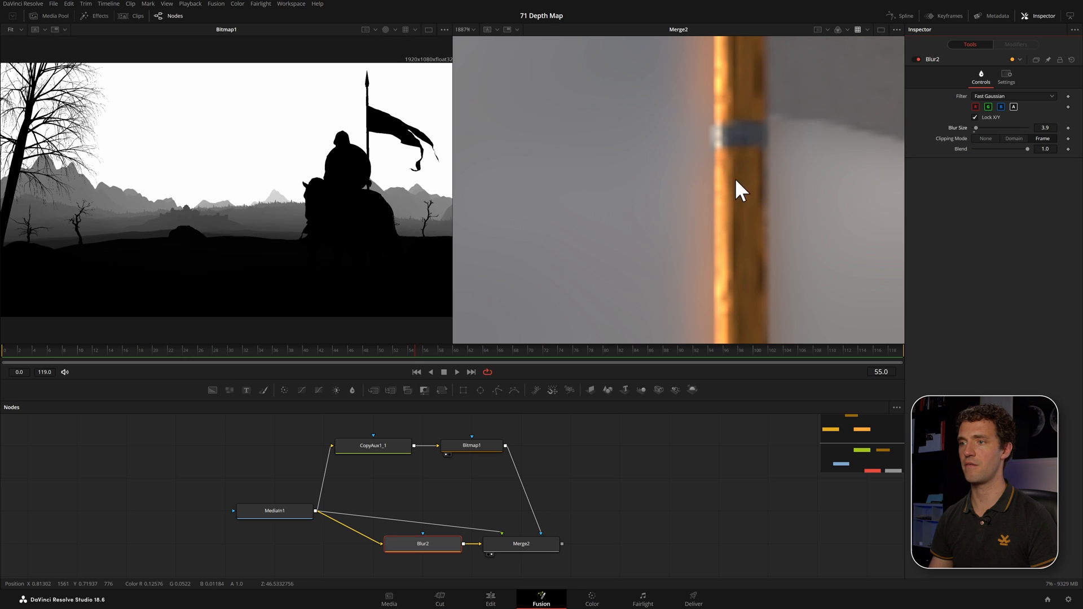
{"action": "mouse_move", "coordinate": [721, 174]}
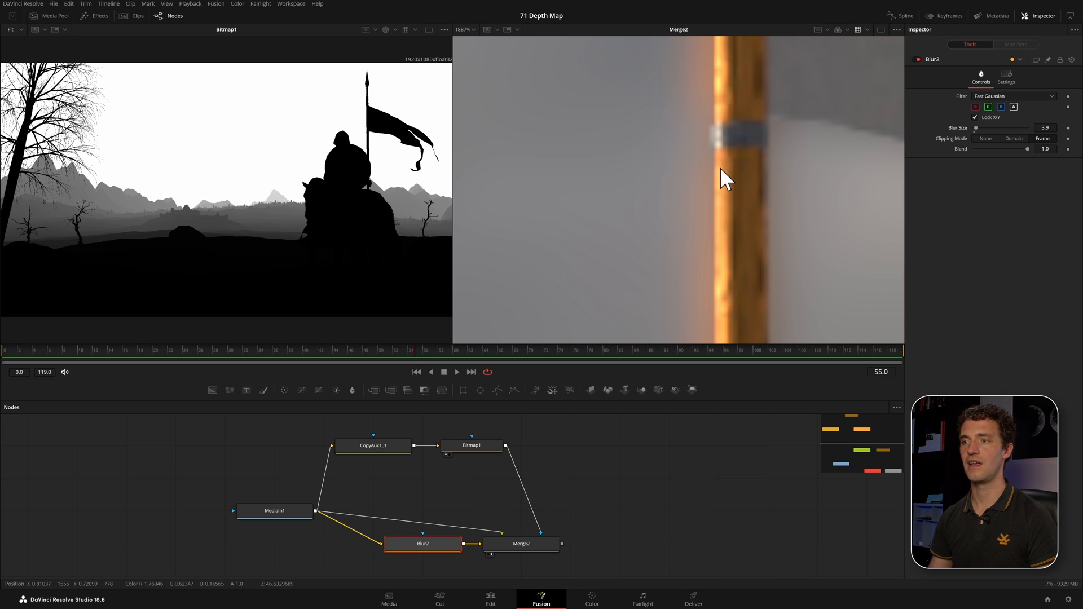
{"action": "mouse_move", "coordinate": [730, 202]}
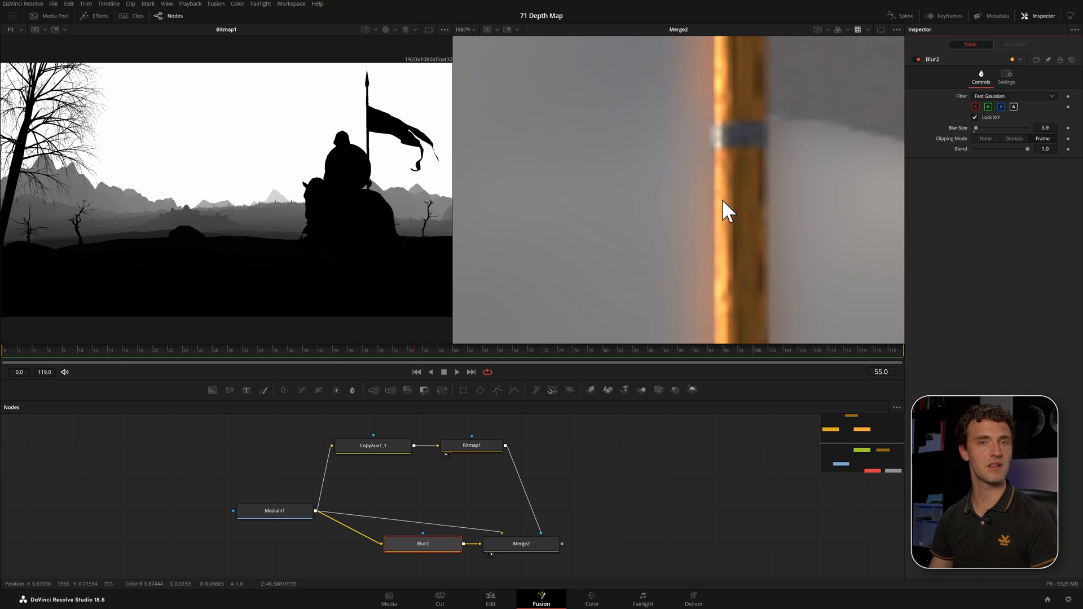
{"action": "mouse_move", "coordinate": [712, 201]}
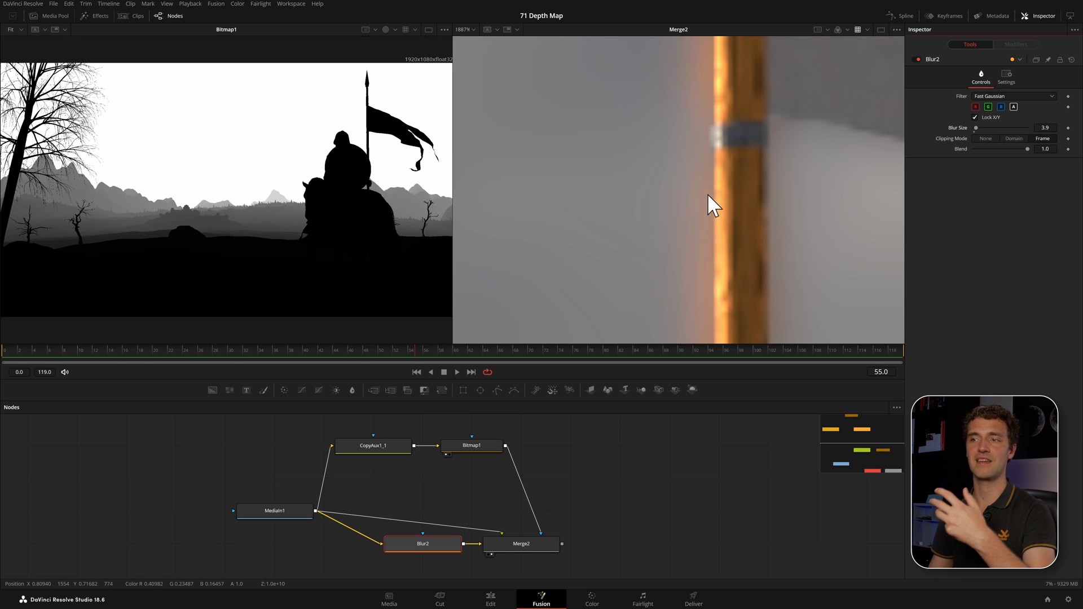
{"action": "mouse_move", "coordinate": [675, 208]}
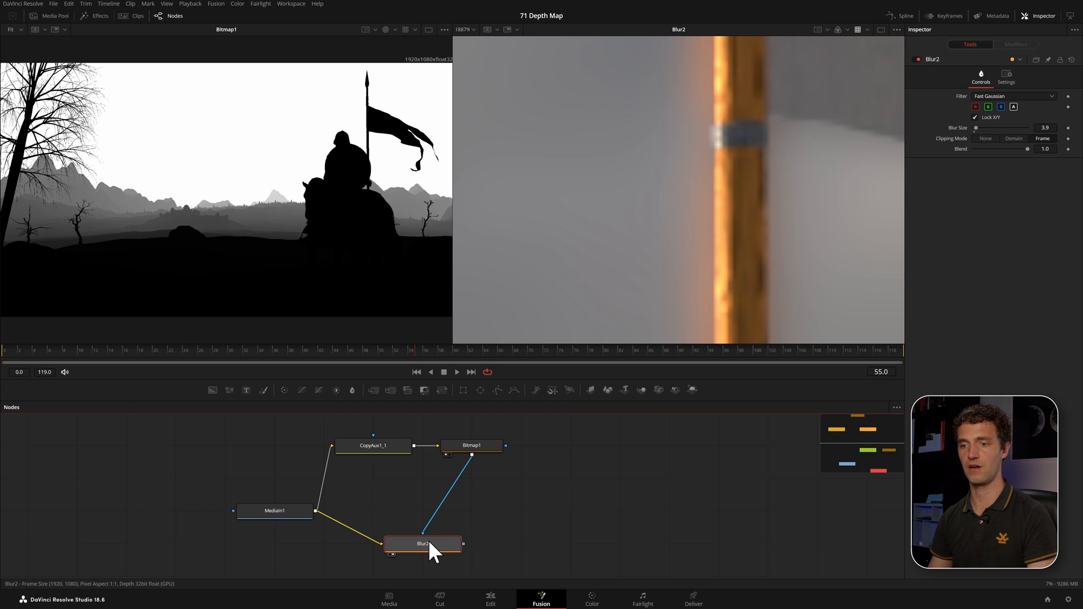
{"action": "mouse_move", "coordinate": [532, 316]}
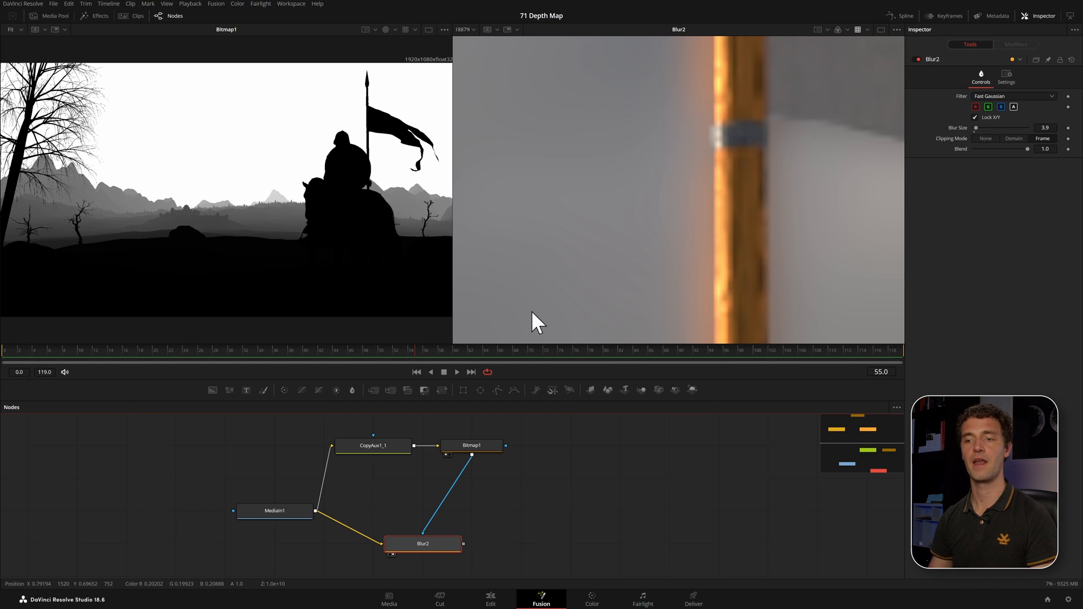
{"action": "mouse_move", "coordinate": [748, 145]}
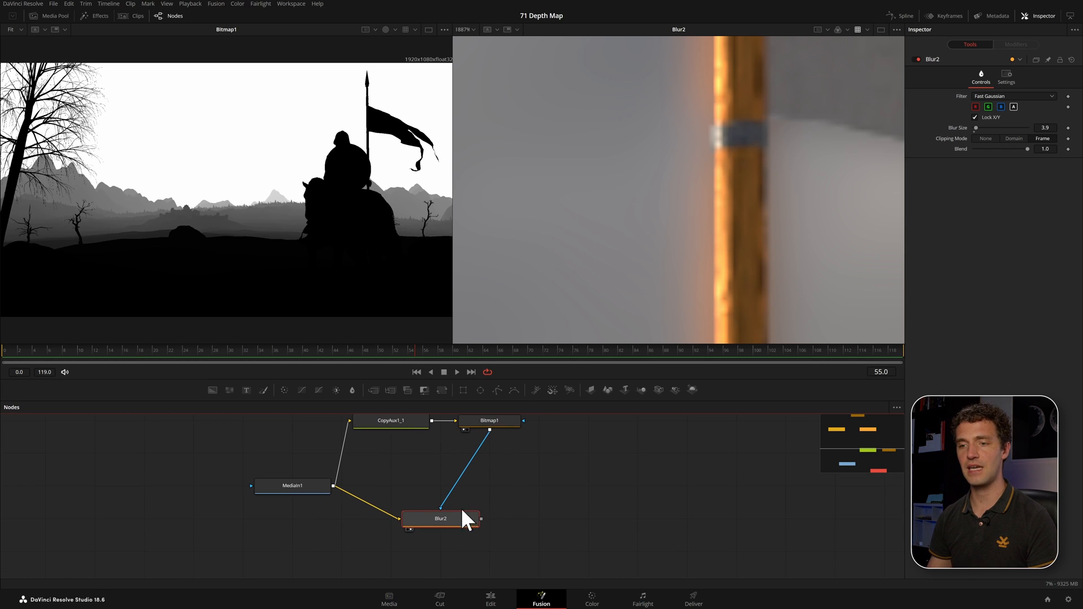
Step: Move Blur2 up and add a VariBlur tool to the comp
{"action": "left_click_drag", "start_coordinate": [440, 519], "coordinate": [441, 486]}
{"action": "type", "text": "vari"}
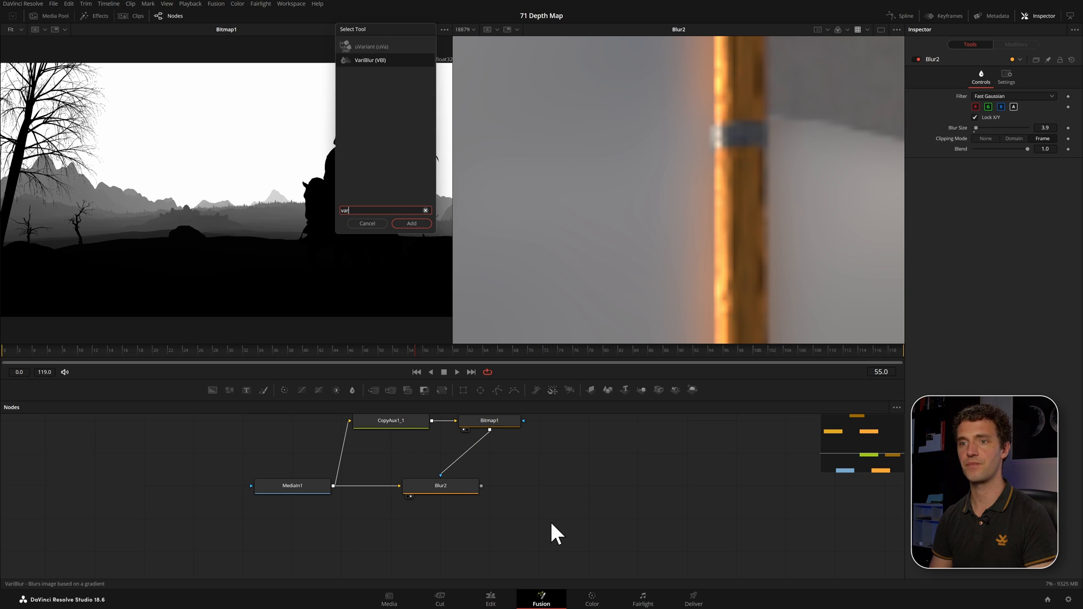
{"action": "left_click", "coordinate": [412, 223]}
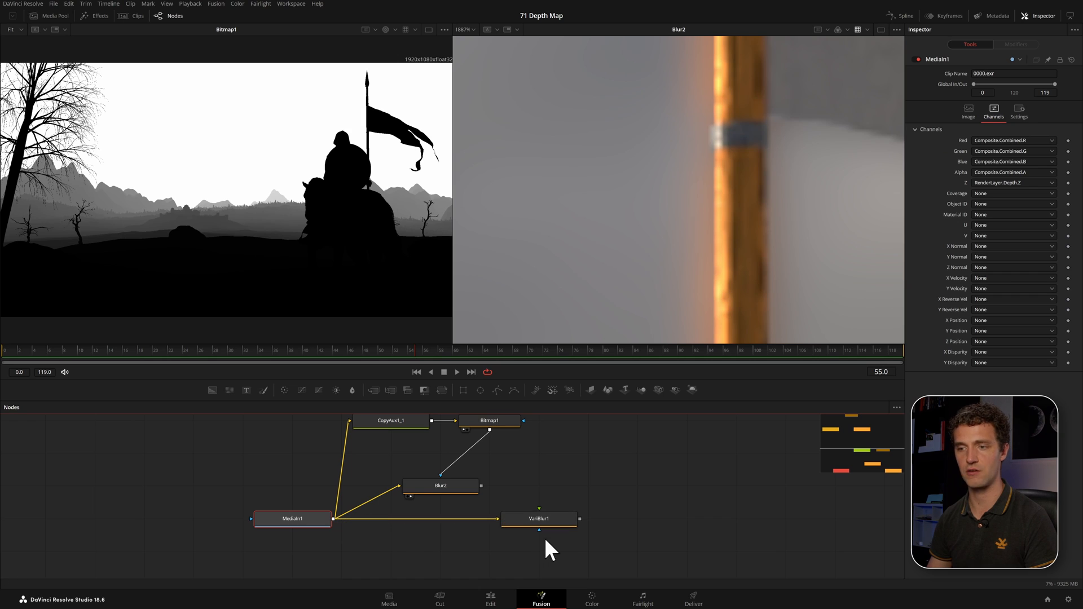
{"action": "mouse_move", "coordinate": [545, 528]}
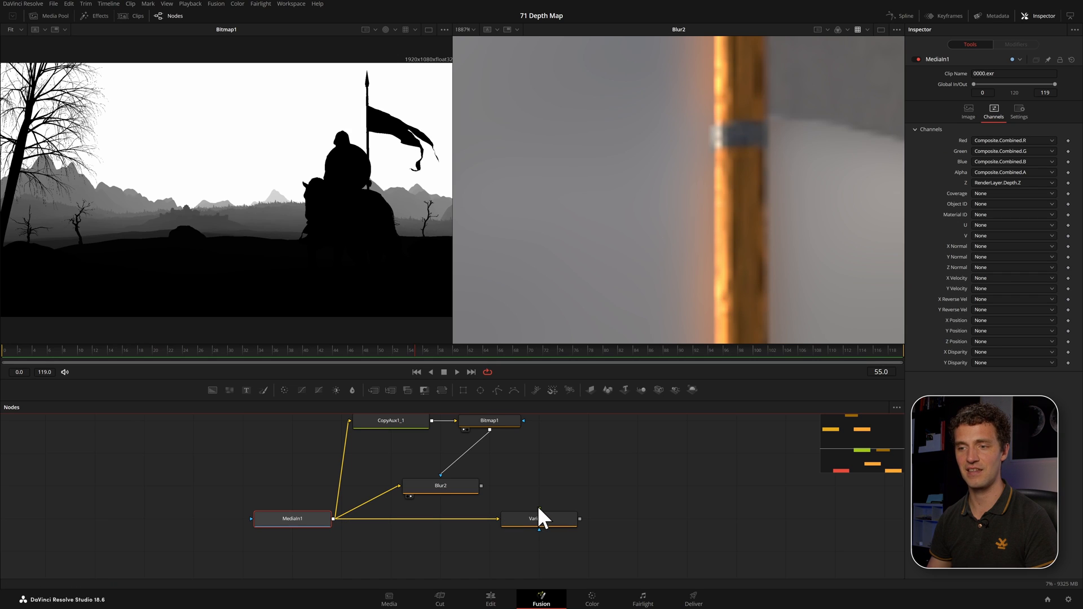
{"action": "mouse_move", "coordinate": [544, 521]}
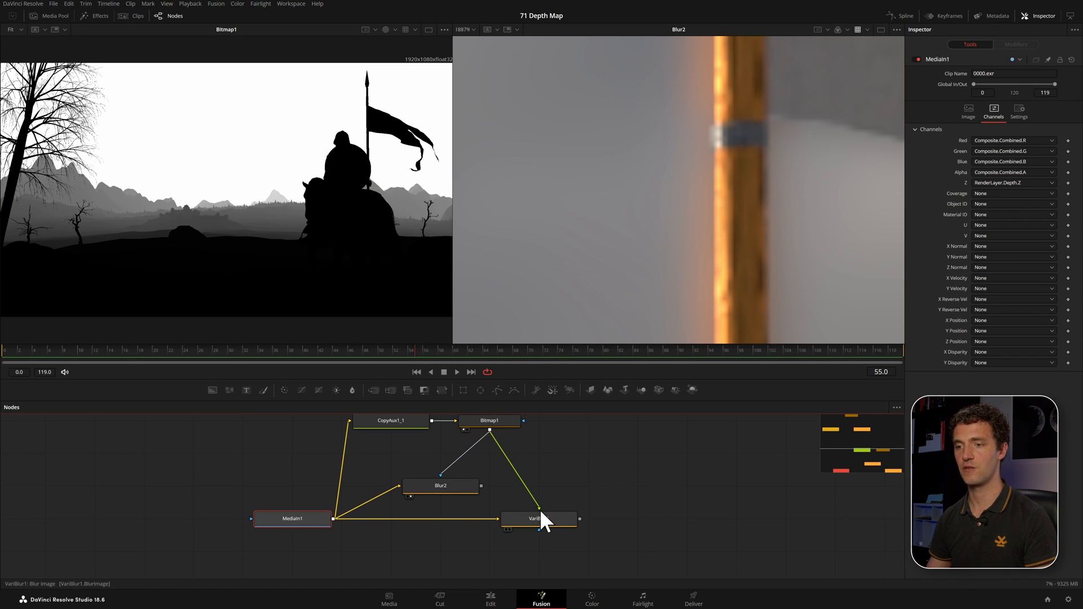
Step: View VariBlur1 in the right viewer and raise its Blur Size, then settle at 2.36
{"action": "left_click", "coordinate": [539, 519]}
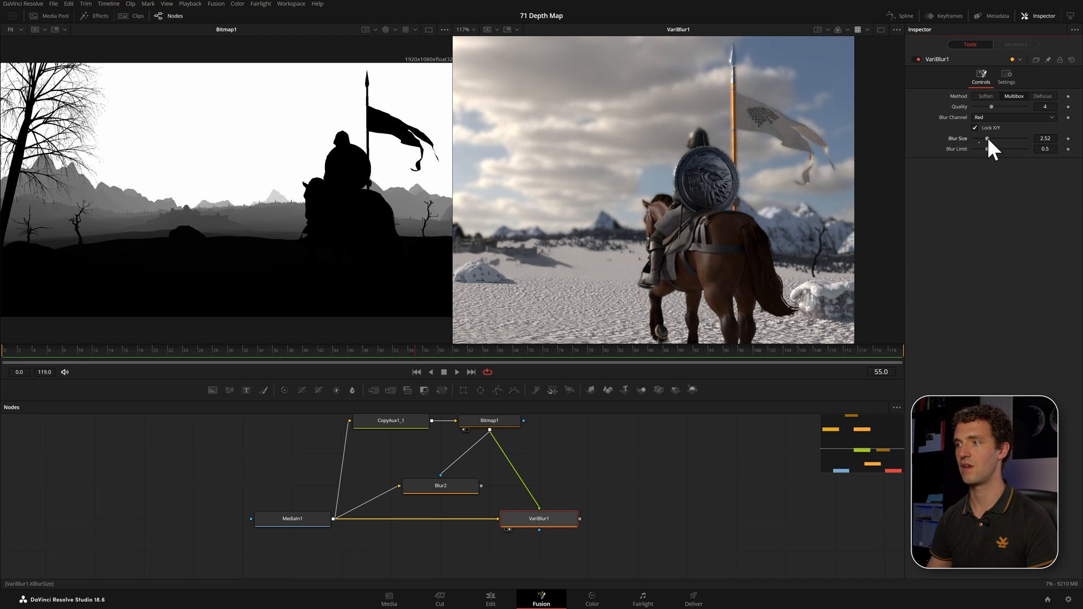
{"action": "left_click_drag", "start_coordinate": [979, 139], "coordinate": [995, 138]}
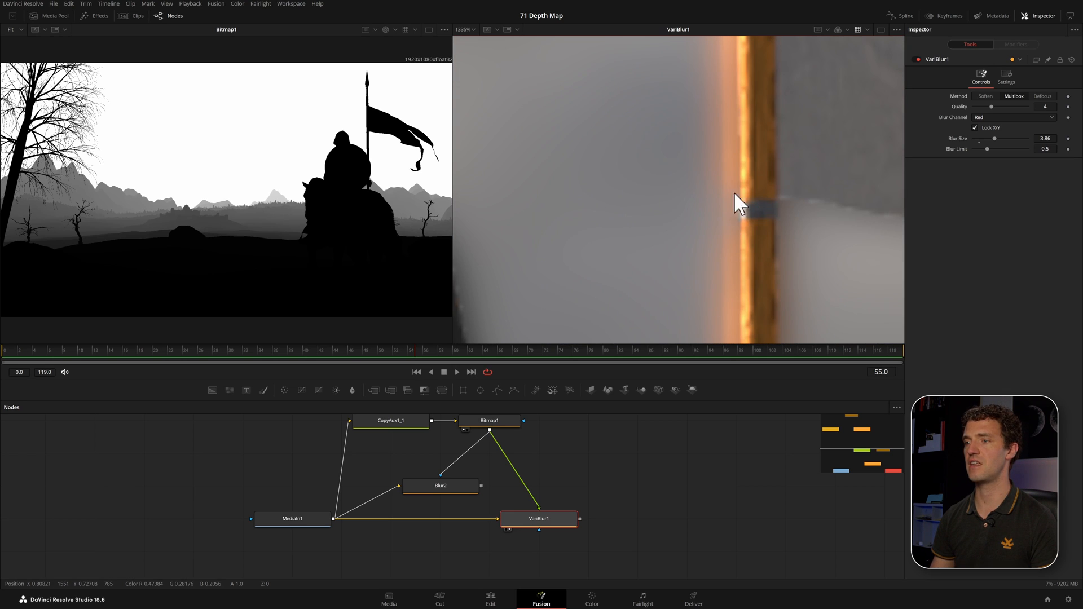
{"action": "mouse_move", "coordinate": [1002, 162]}
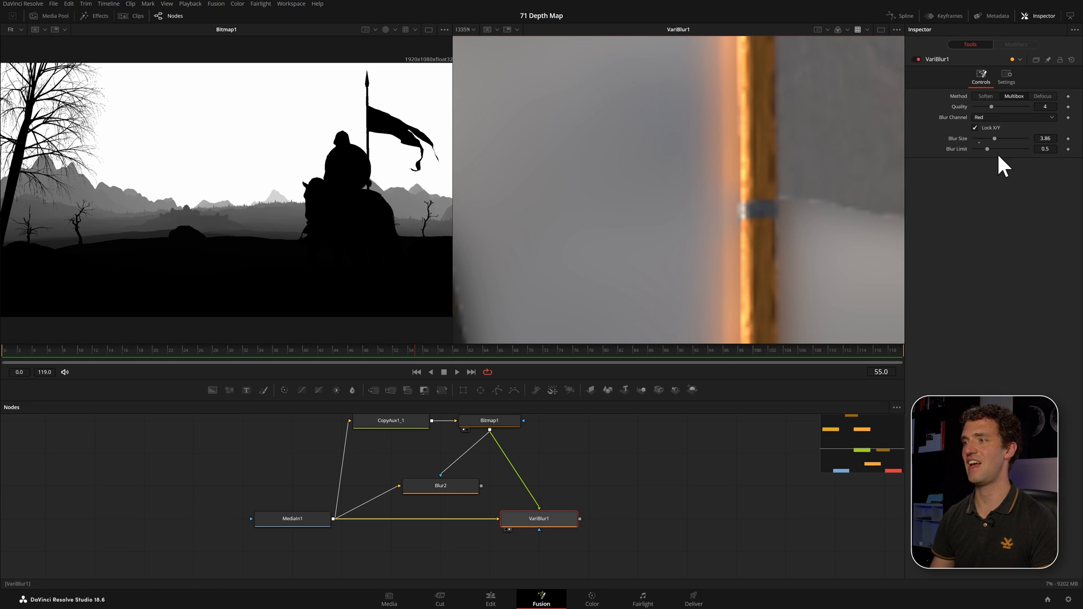
{"action": "left_click_drag", "start_coordinate": [1000, 138], "coordinate": [986, 139]}
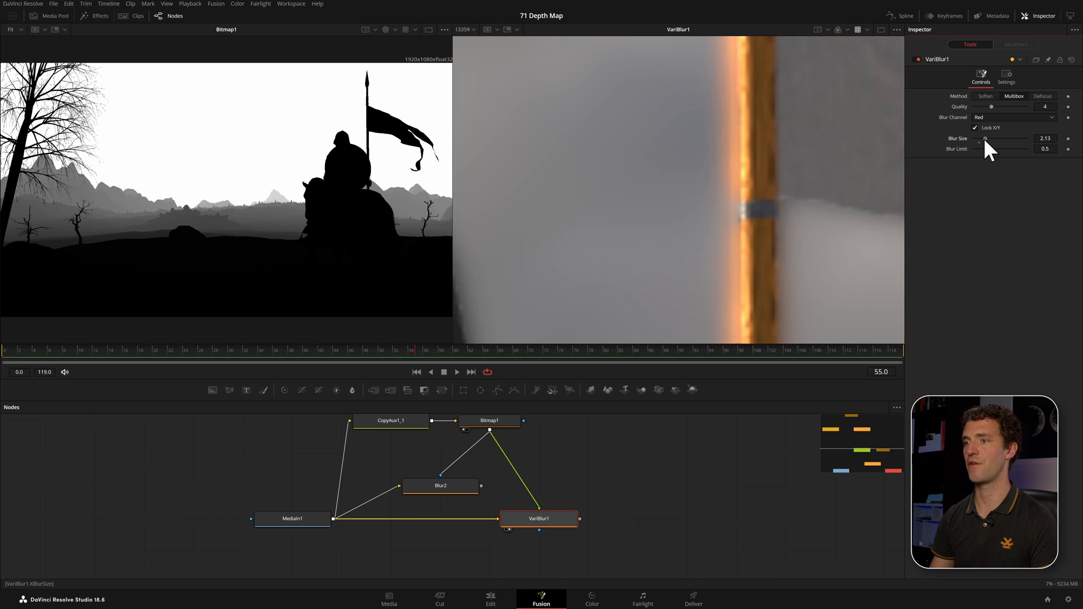
{"action": "left_click_drag", "start_coordinate": [988, 138], "coordinate": [984, 139]}
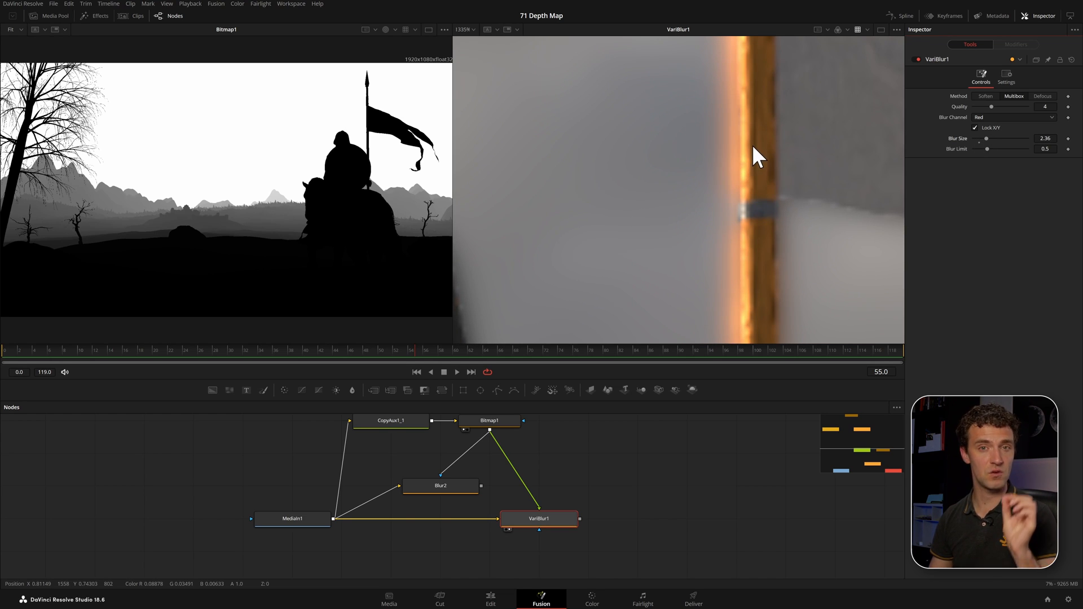
{"action": "mouse_move", "coordinate": [750, 163]}
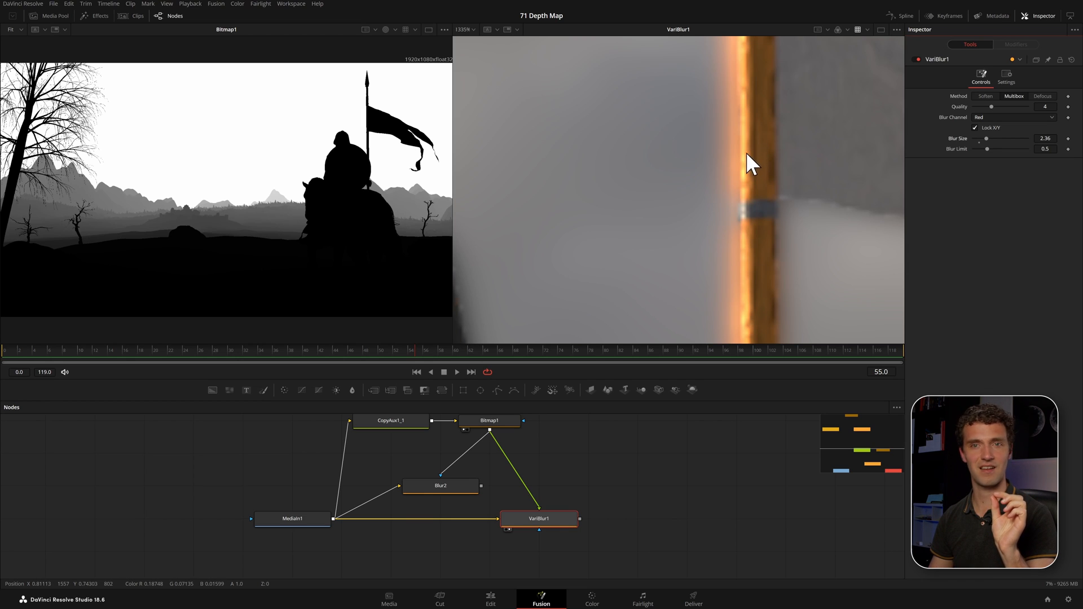
{"action": "mouse_move", "coordinate": [723, 149]}
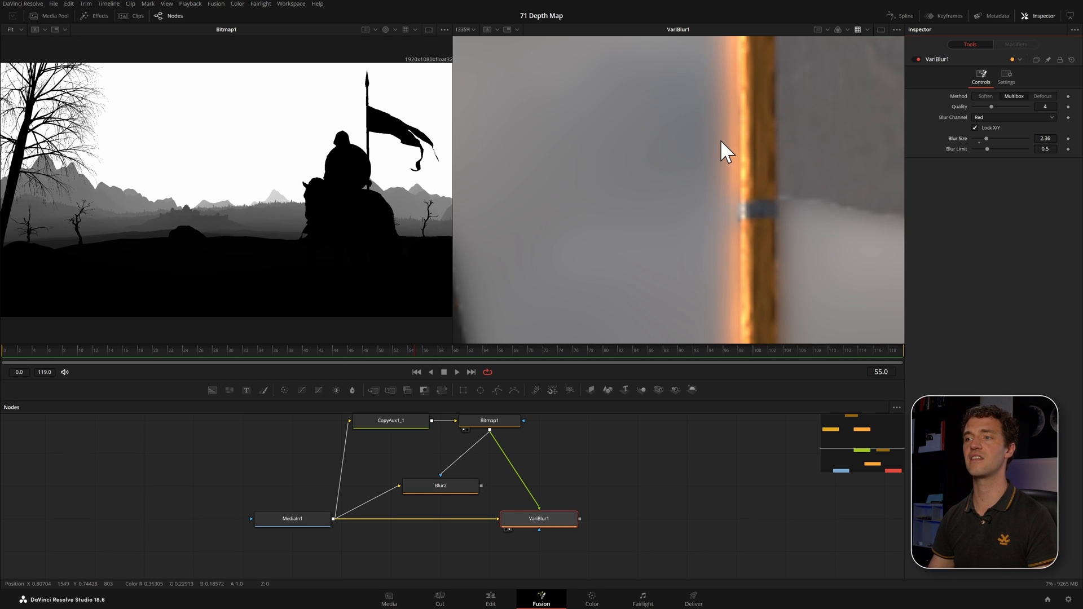
{"action": "mouse_move", "coordinate": [774, 162]}
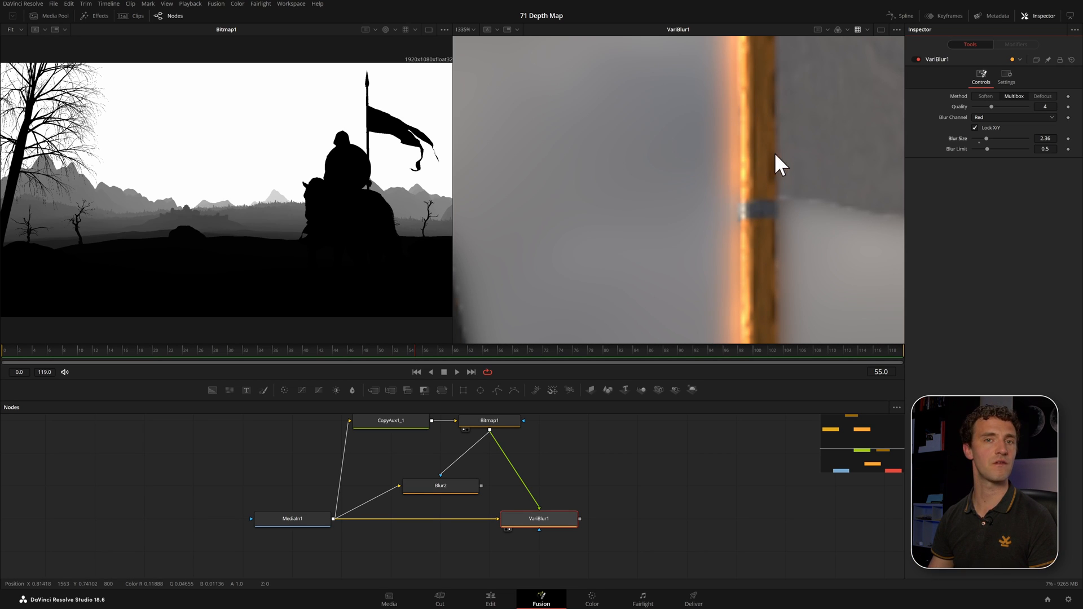
{"action": "mouse_move", "coordinate": [694, 157]}
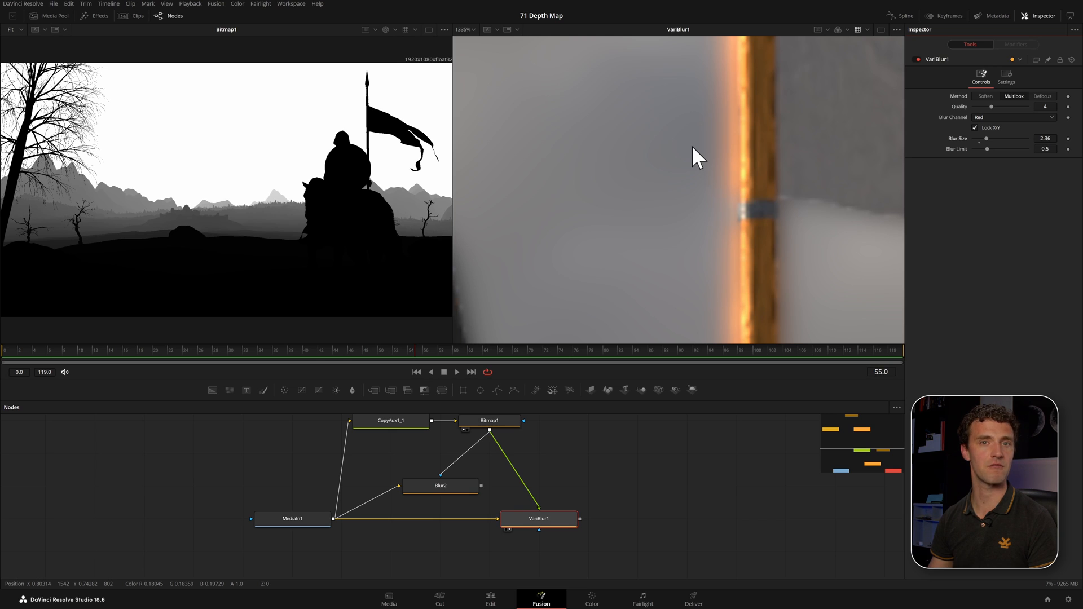
{"action": "mouse_move", "coordinate": [722, 164]}
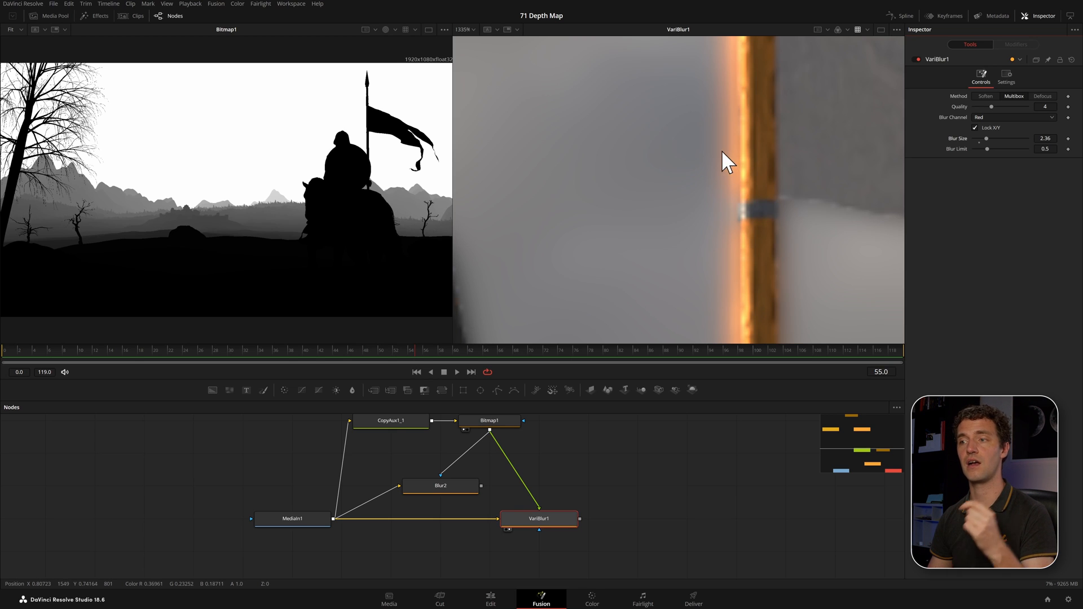
{"action": "mouse_move", "coordinate": [757, 148]}
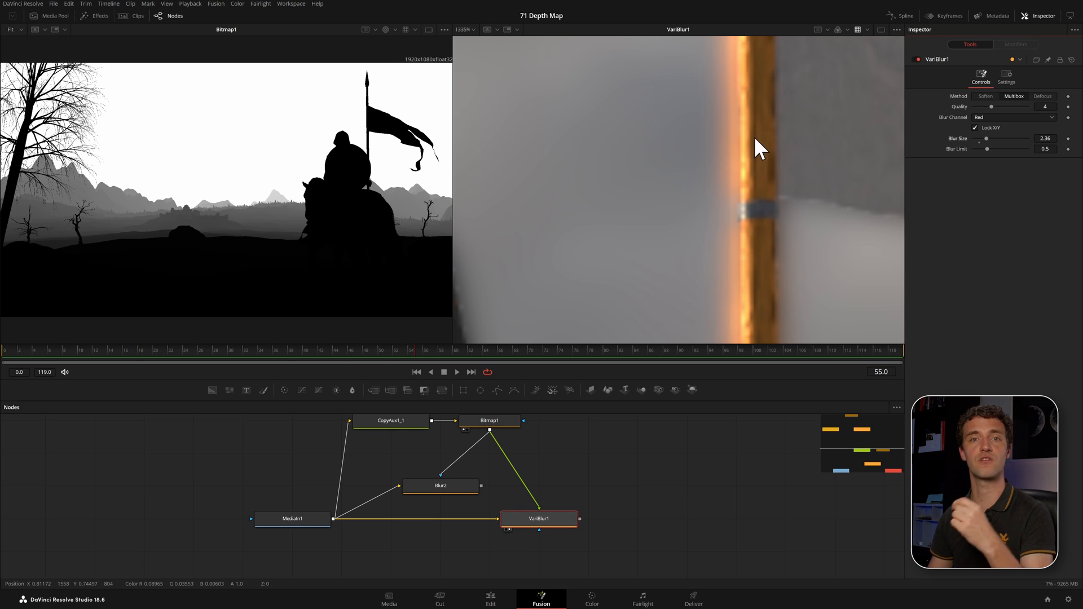
{"action": "mouse_move", "coordinate": [691, 154]}
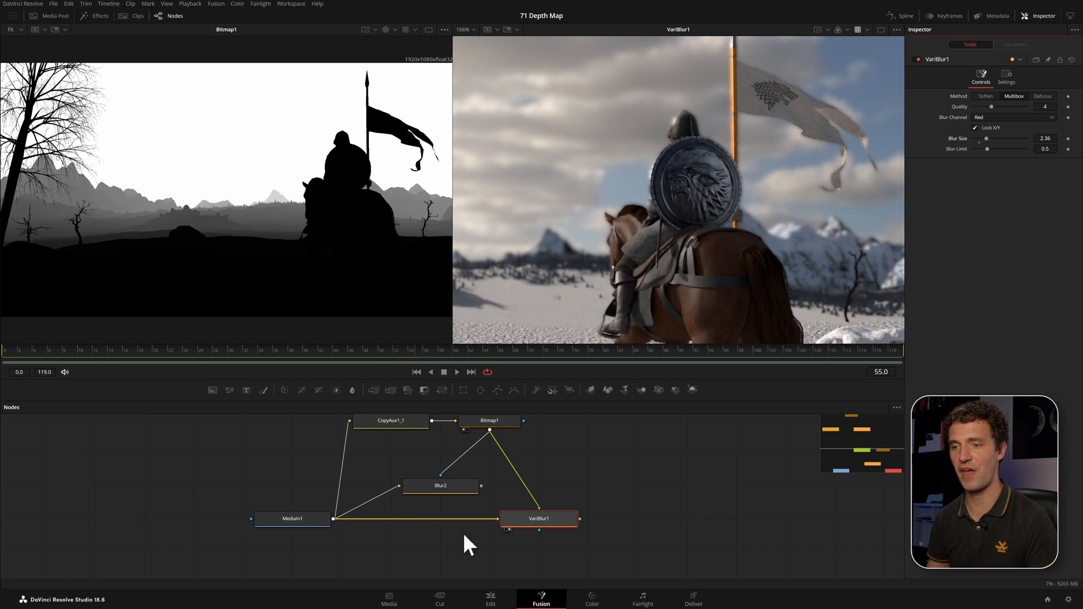
Step: Move VariBlur1 beside Bitmap1 and add the Frischluft FL Depth Of Field effect
{"action": "left_click_drag", "start_coordinate": [539, 519], "coordinate": [589, 454]}
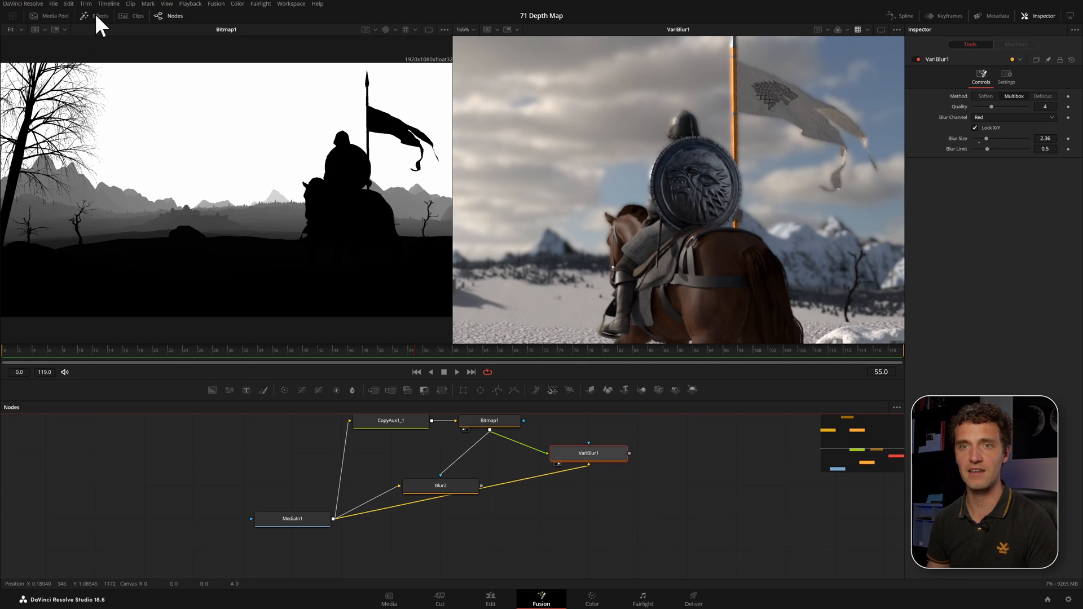
{"action": "left_click", "coordinate": [98, 15]}
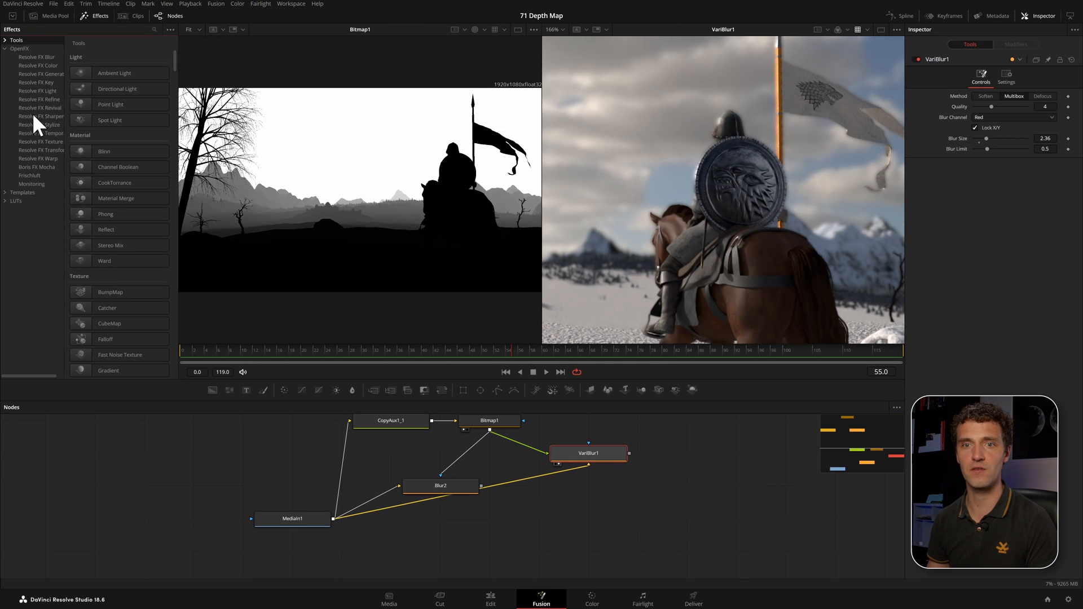
{"action": "left_click", "coordinate": [23, 175]}
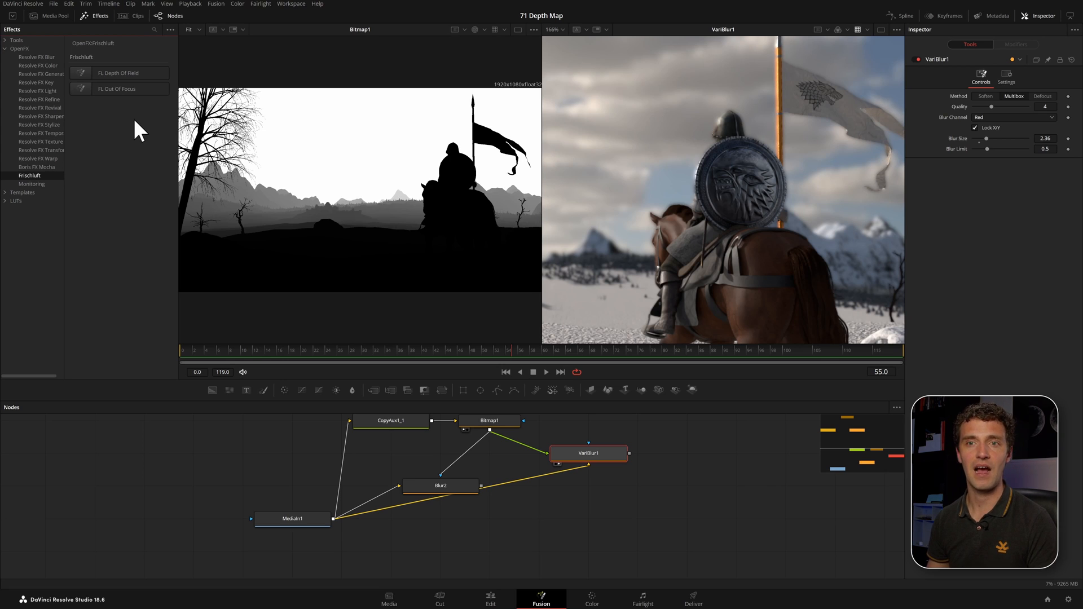
{"action": "mouse_move", "coordinate": [129, 120]}
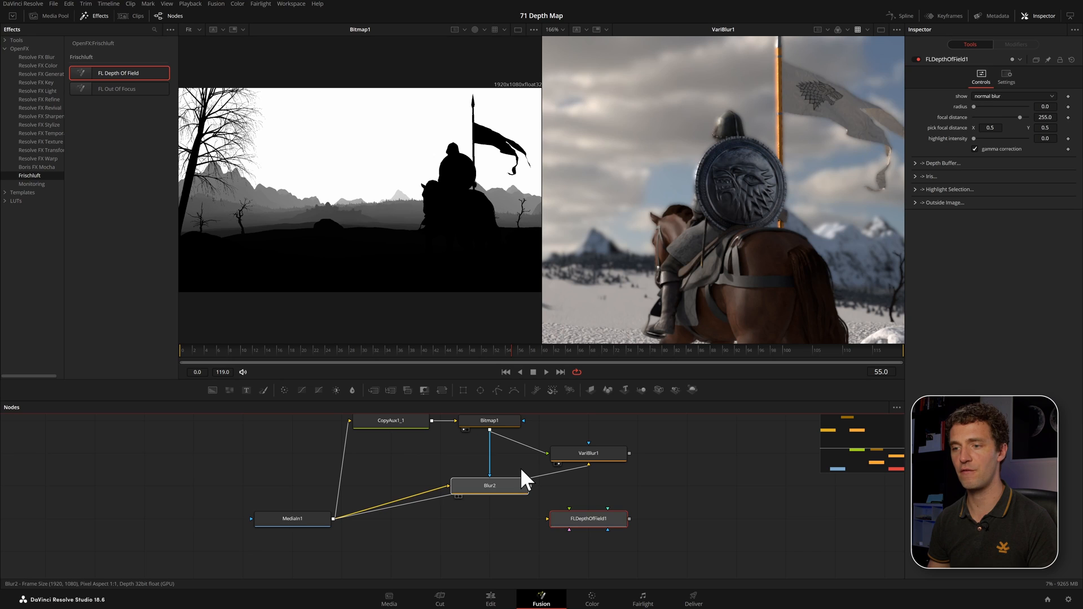
{"action": "left_click", "coordinate": [490, 486]}
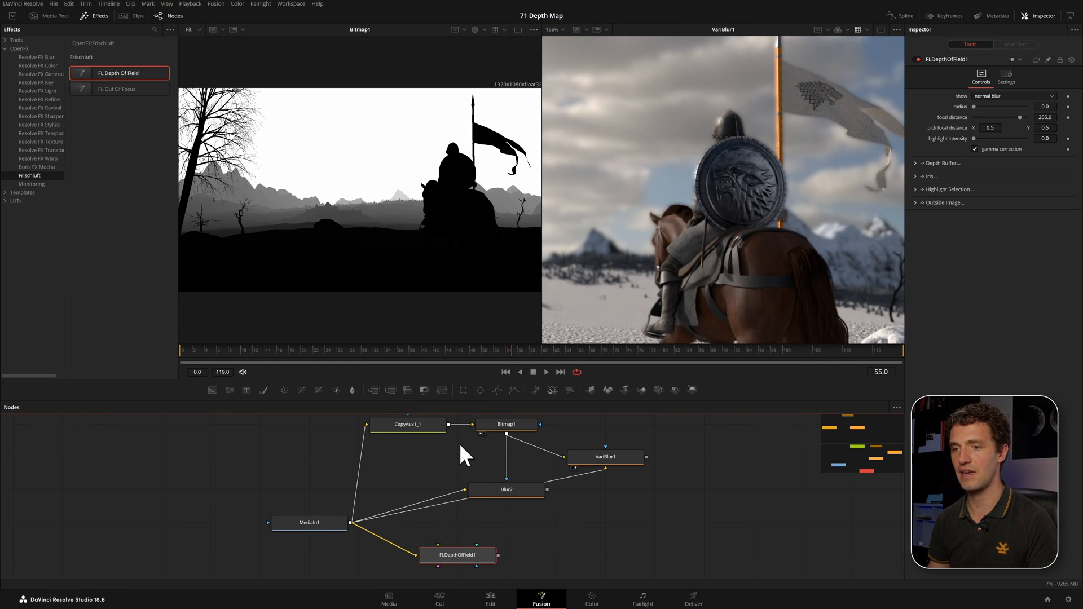
{"action": "mouse_move", "coordinate": [453, 468]}
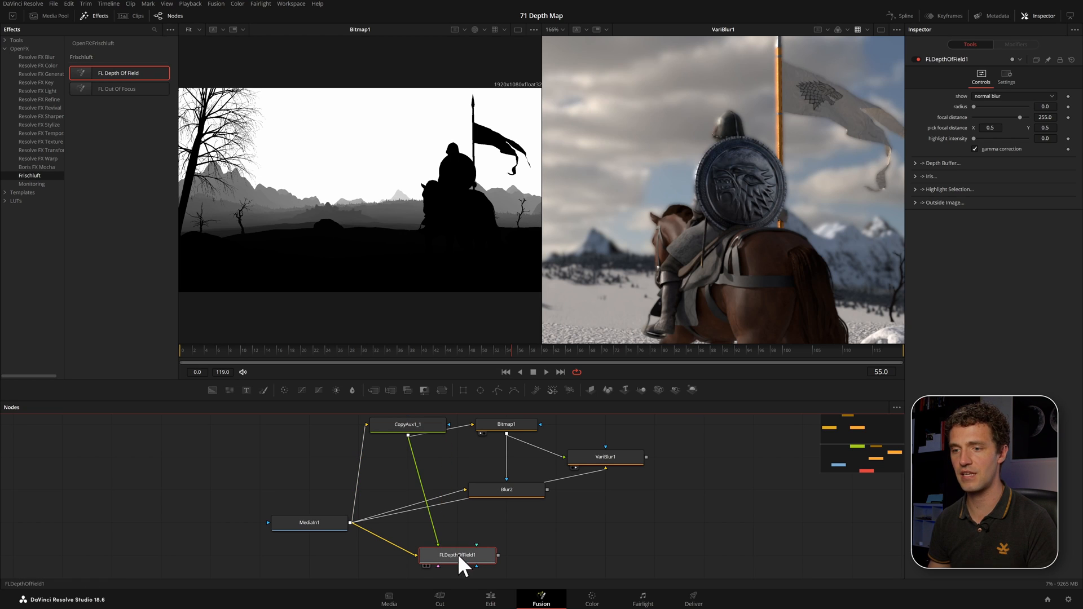
Step: View FLDepthOfField1's output, select it, and place it above CopyAux1_1
{"action": "left_click", "coordinate": [506, 424]}
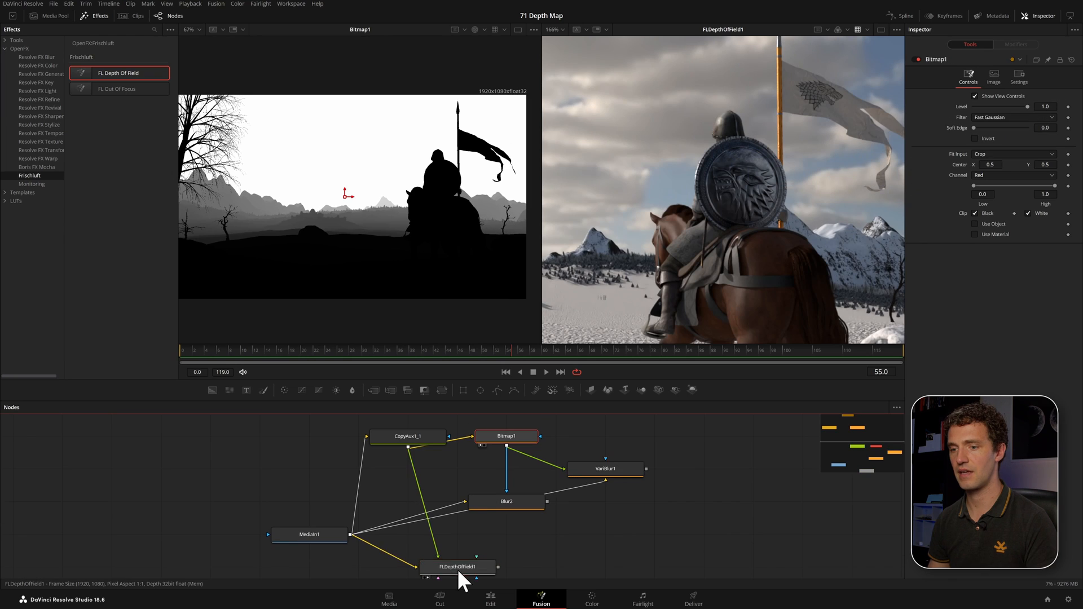
{"action": "left_click", "coordinate": [455, 567]}
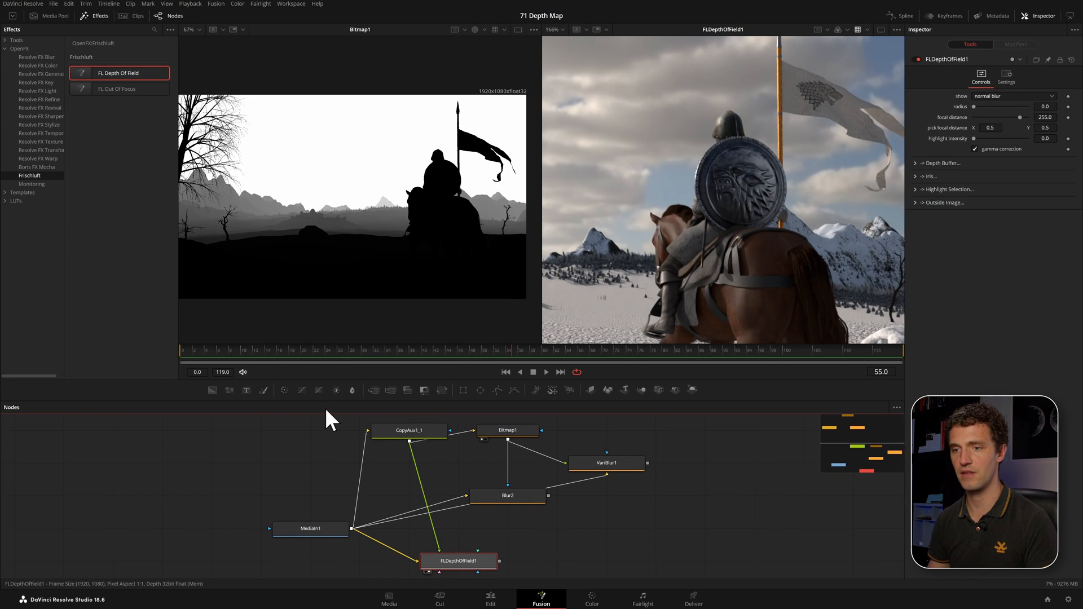
{"action": "left_click_drag", "start_coordinate": [458, 560], "coordinate": [324, 467]}
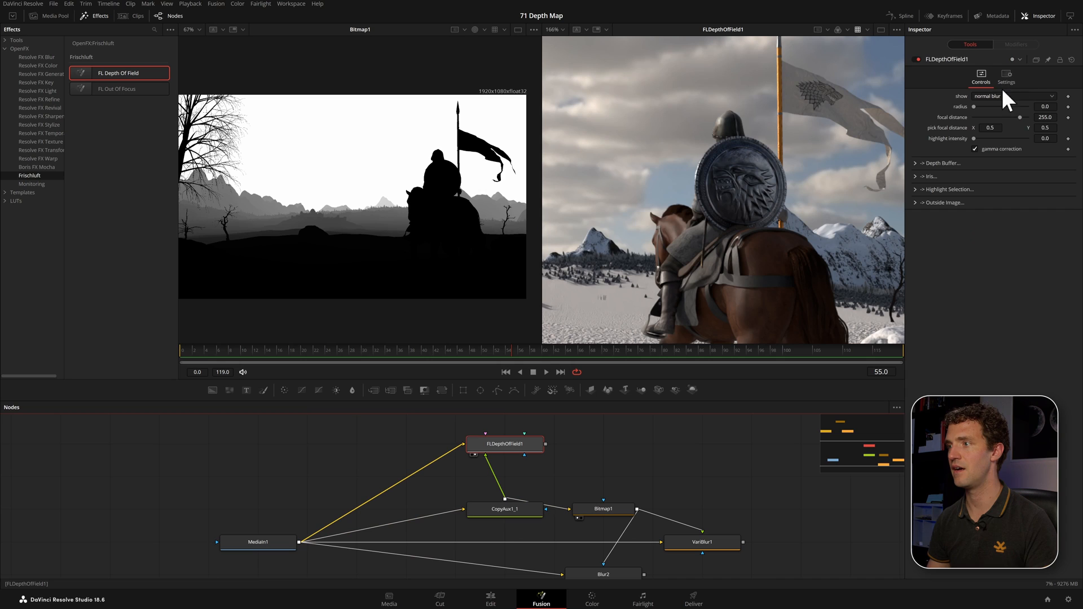
Step: Invert FLDepthOfField1's depth buffer and set its blur radius to about 22.8
{"action": "left_click", "coordinate": [1013, 96]}
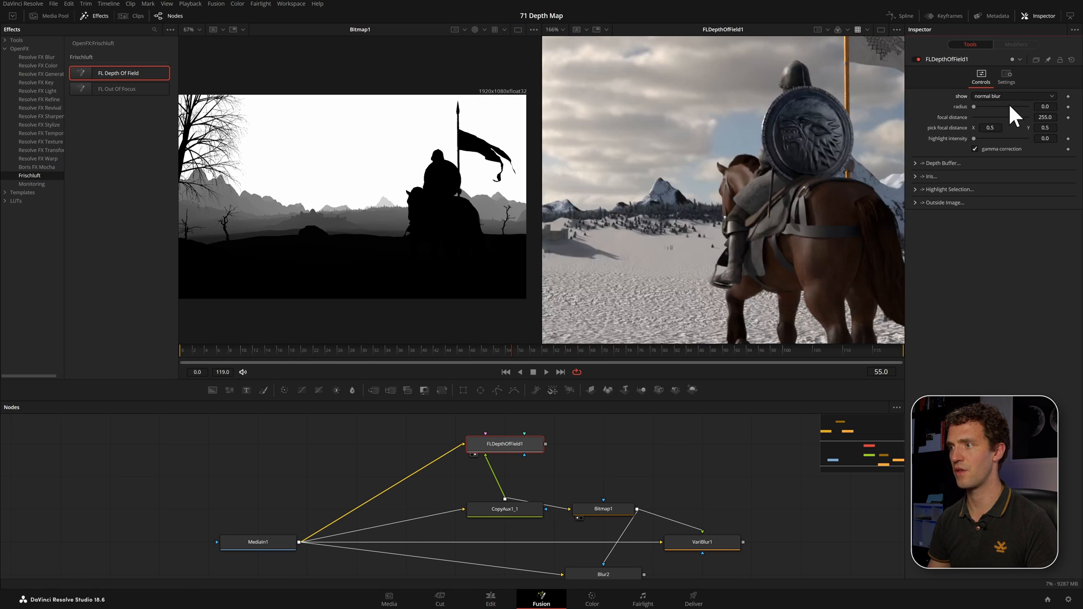
{"action": "left_click_drag", "start_coordinate": [974, 107], "coordinate": [985, 107]}
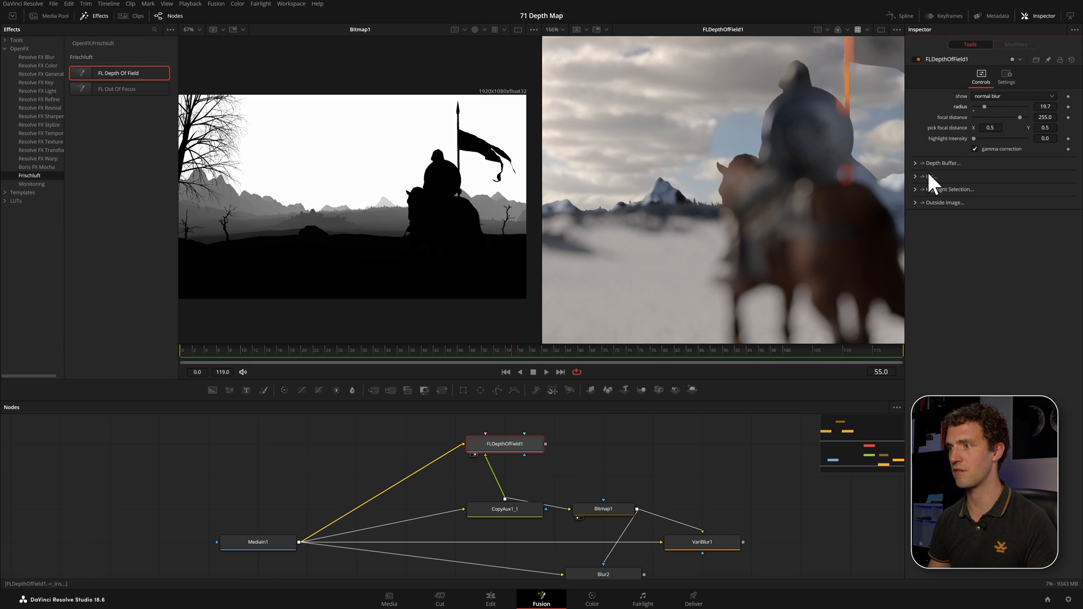
{"action": "left_click", "coordinate": [922, 163]}
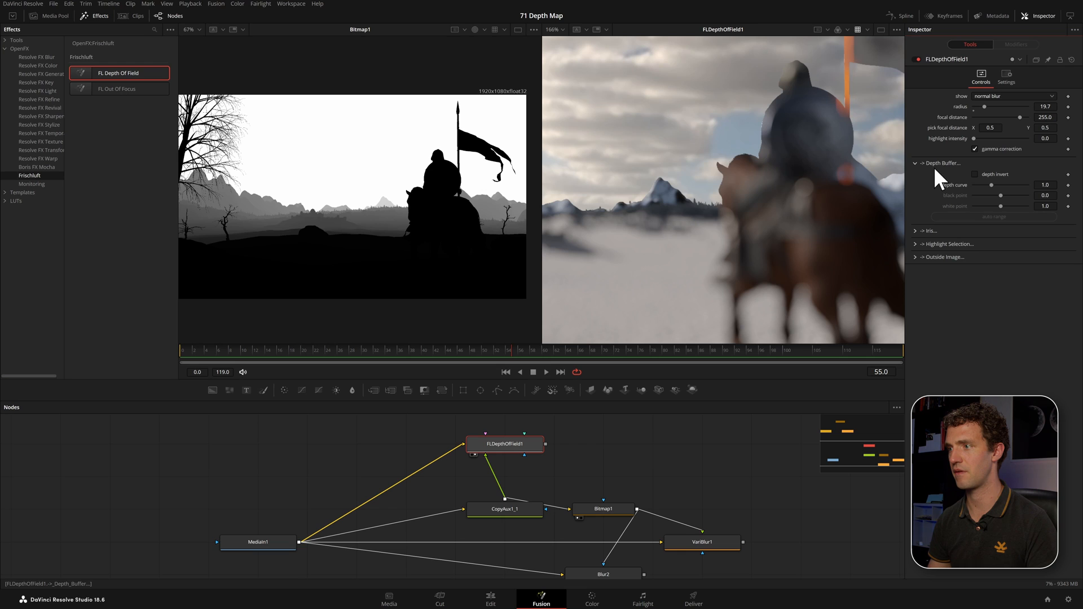
{"action": "left_click", "coordinate": [974, 174]}
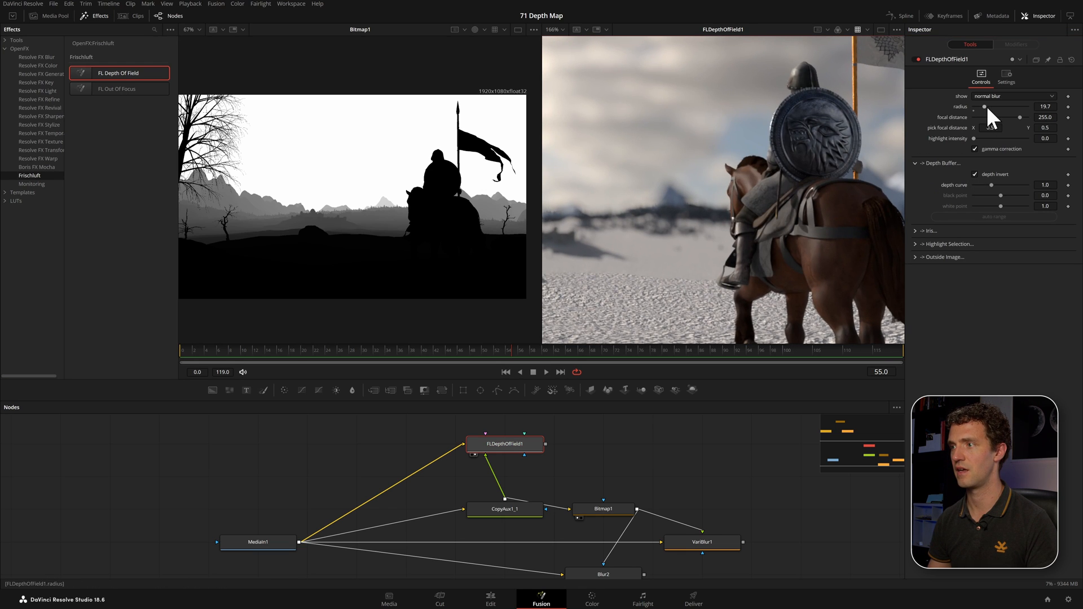
{"action": "left_click_drag", "start_coordinate": [985, 106], "coordinate": [989, 107]}
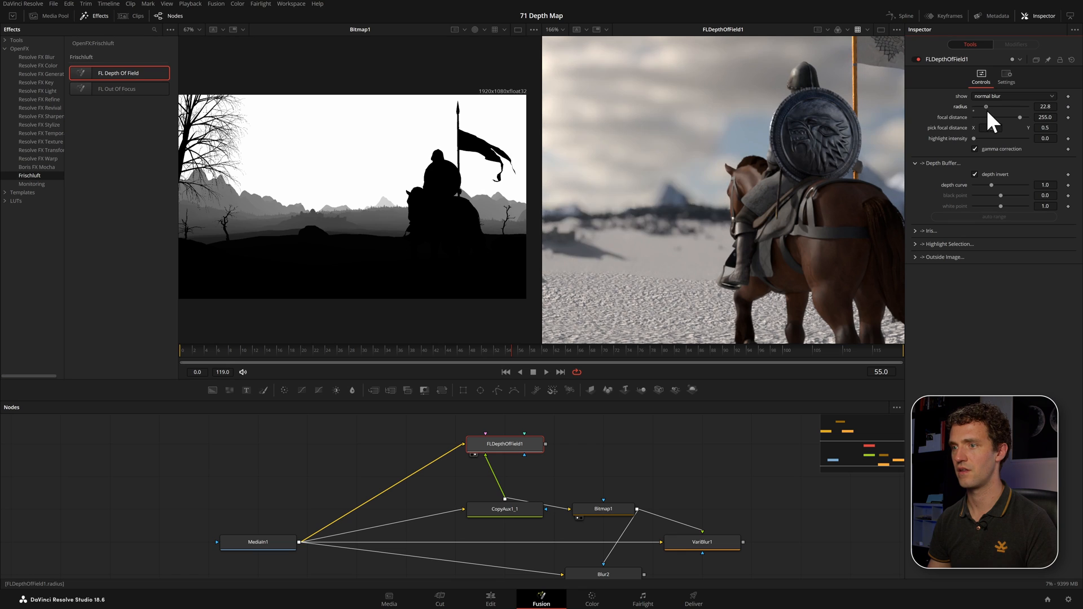
{"action": "left_click_drag", "start_coordinate": [998, 107], "coordinate": [986, 106]}
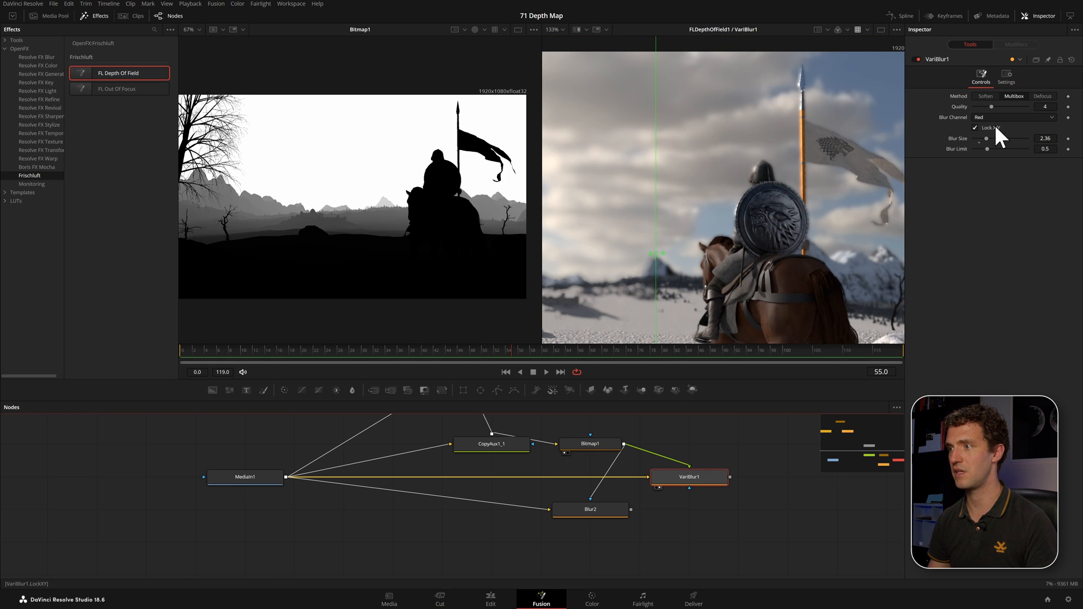
Step: Raise VariBlur1's Blur Size from 2.36 to about 3.86
{"action": "left_click_drag", "start_coordinate": [987, 138], "coordinate": [995, 138]}
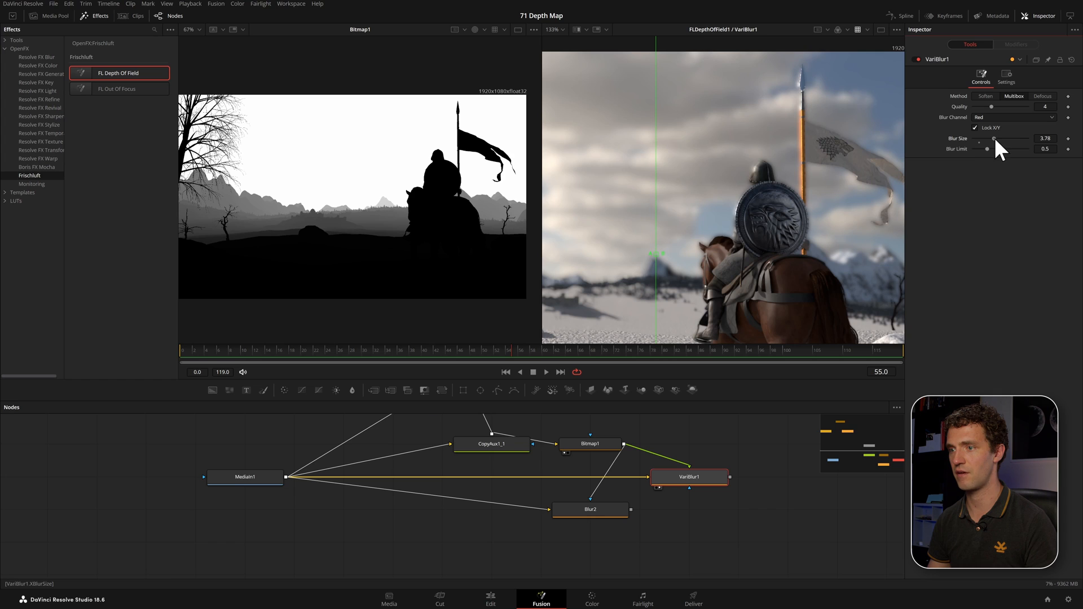
{"action": "left_click_drag", "start_coordinate": [993, 142], "coordinate": [996, 141]}
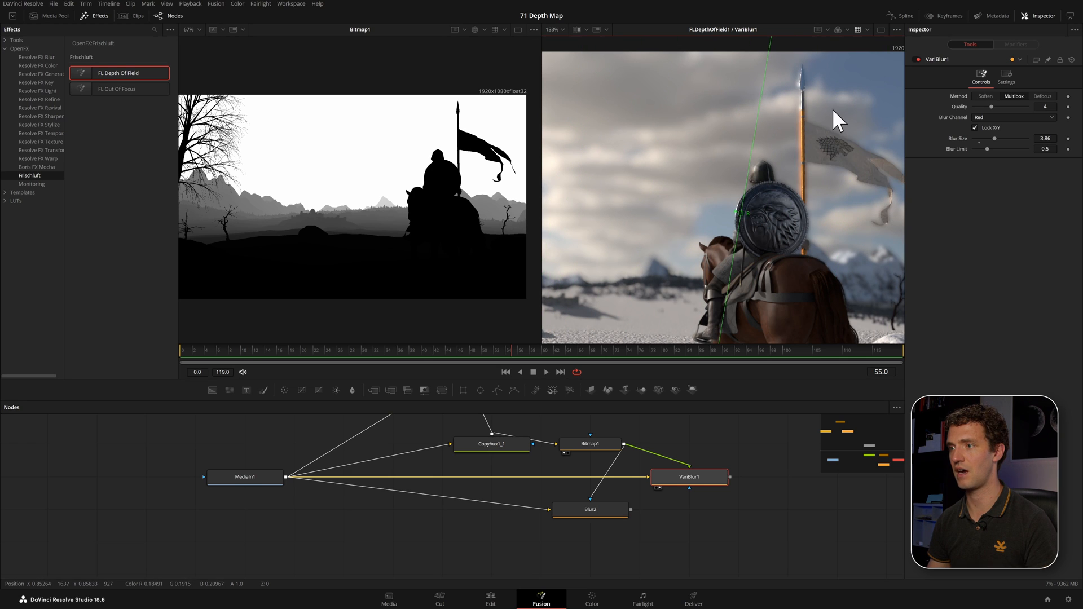
{"action": "mouse_move", "coordinate": [749, 228]}
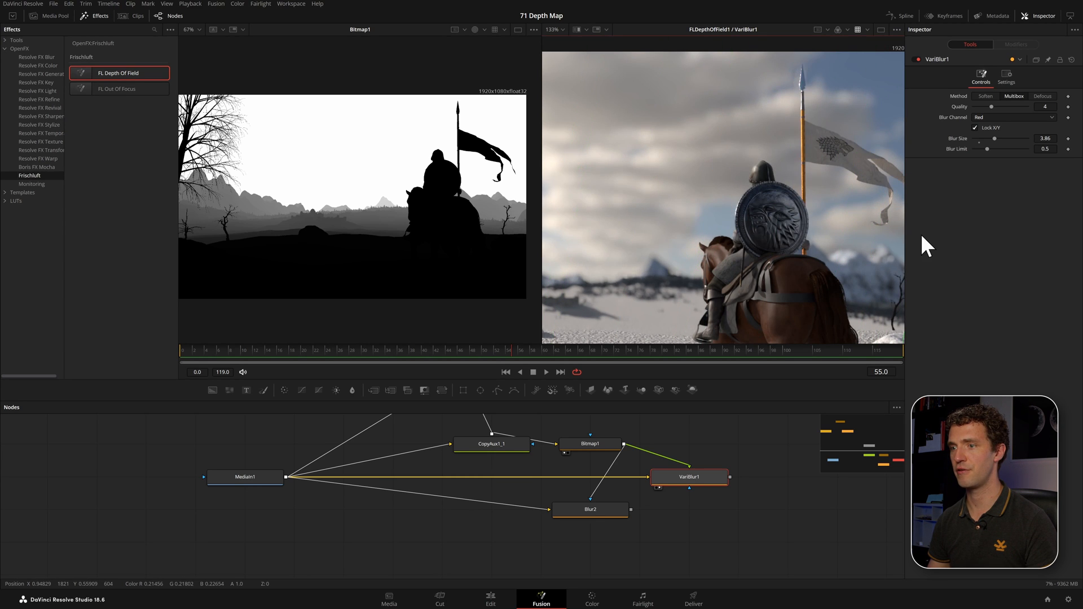
Step: Select FLDepthOfField1, expand its Iris options and adjust the Rounded slider
{"action": "left_click", "coordinate": [483, 439]}
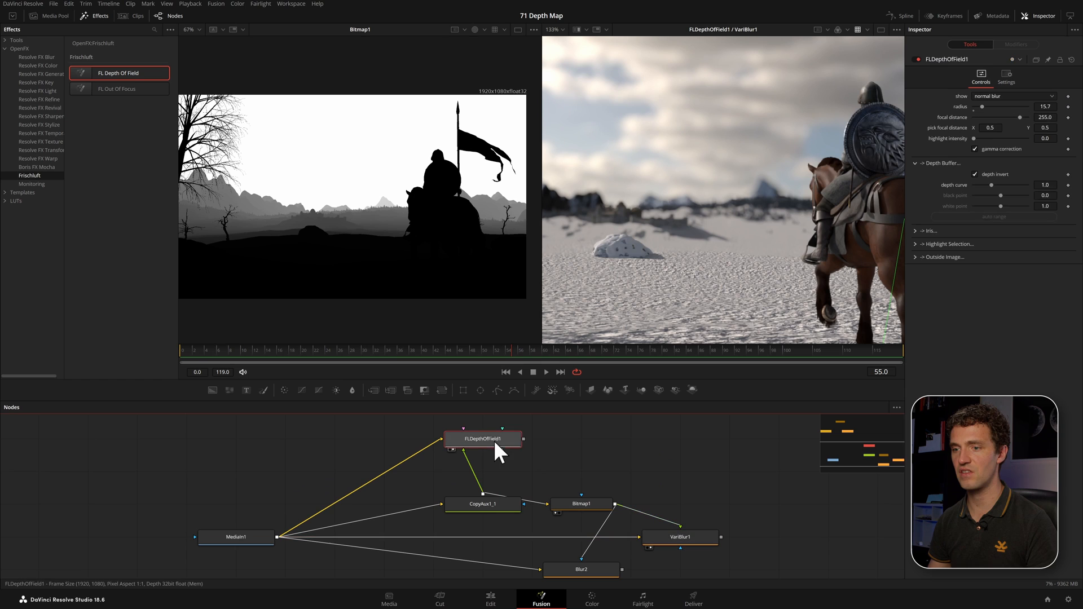
{"action": "left_click", "coordinate": [921, 231]}
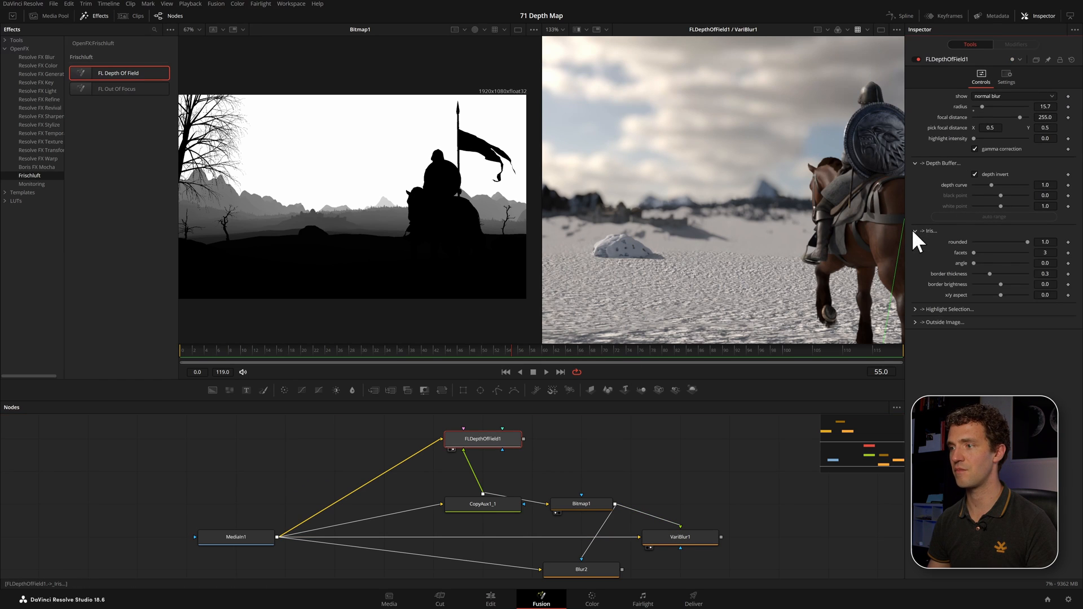
{"action": "left_click_drag", "start_coordinate": [1029, 242], "coordinate": [993, 242]}
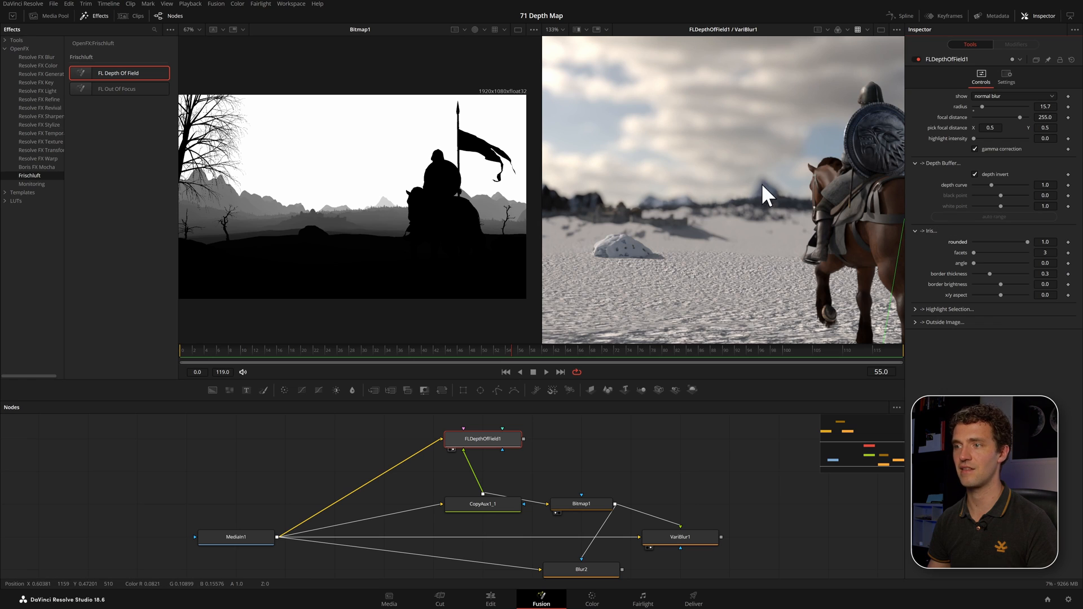
{"action": "mouse_move", "coordinate": [759, 195]}
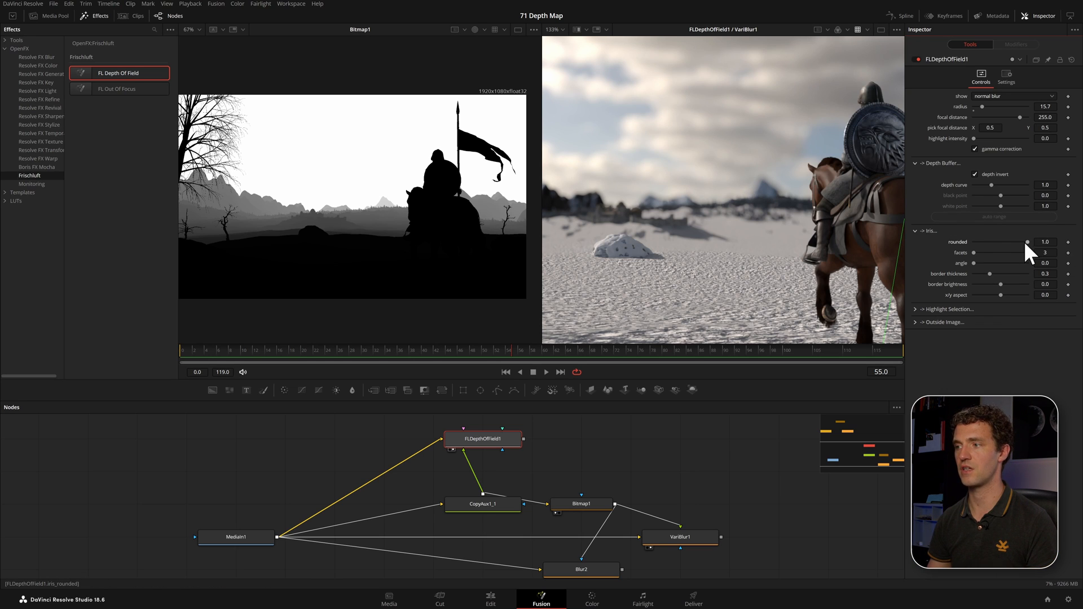
{"action": "left_click_drag", "start_coordinate": [1028, 242], "coordinate": [1019, 242]}
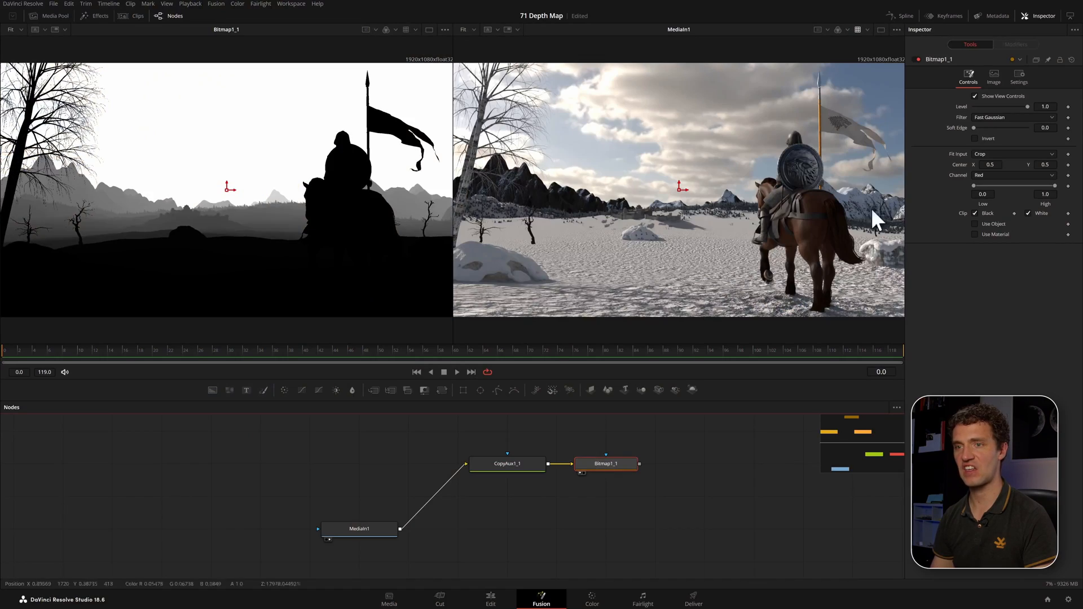
Step: Drag Bitmap1_1's High and Low thresholds together to about 0.0055
{"action": "left_click_drag", "start_coordinate": [1043, 194], "coordinate": [1016, 193]}
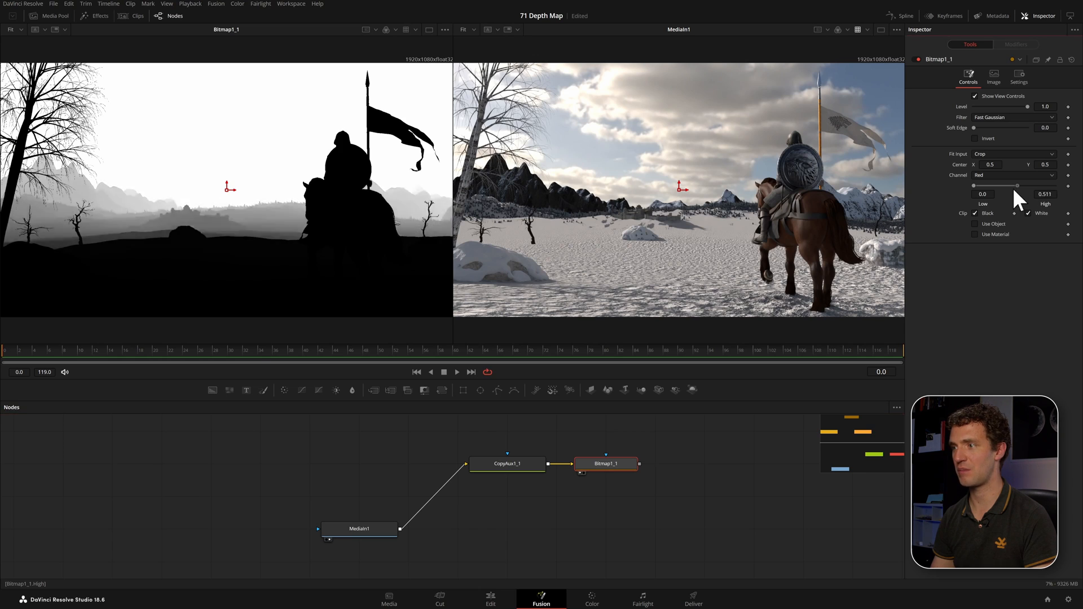
{"action": "left_click_drag", "start_coordinate": [1029, 187], "coordinate": [1036, 200]}
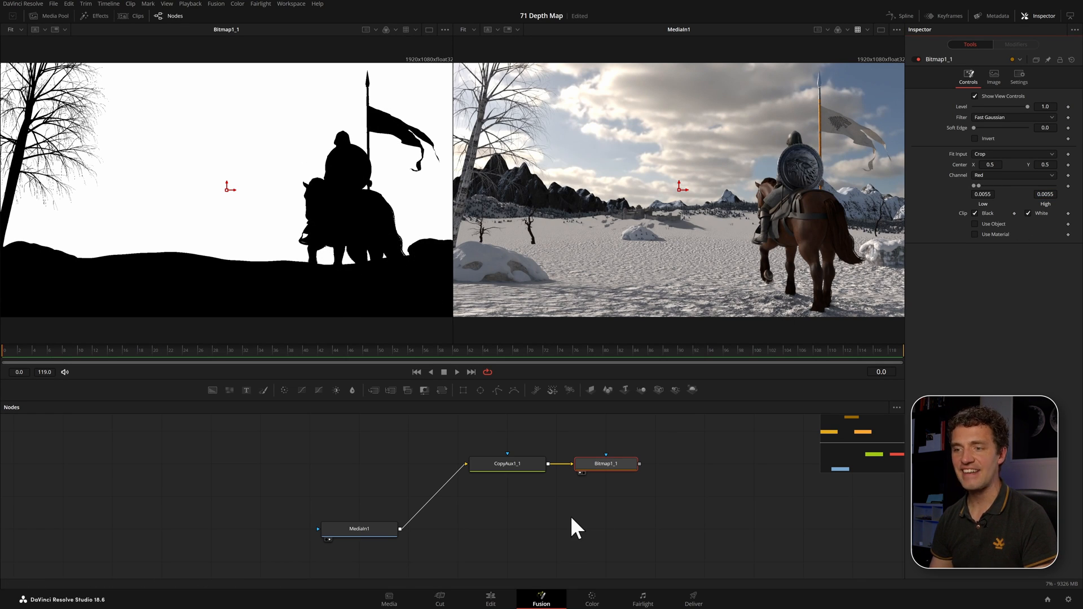
{"action": "mouse_move", "coordinate": [606, 521]}
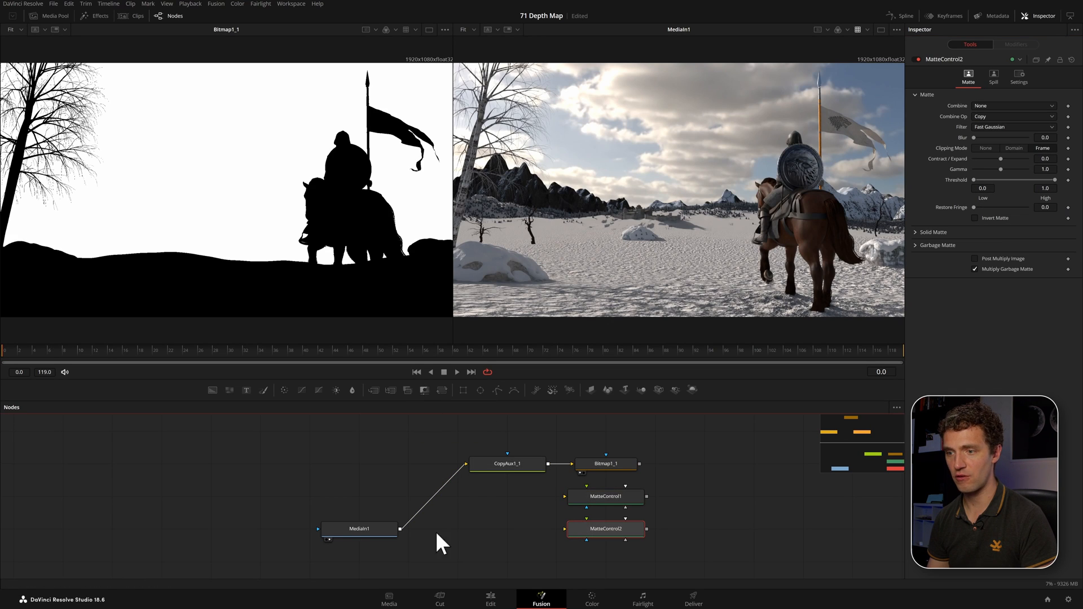
Step: Feed MediaIn1 and the Bitmap1_1 matte into two MatteControls, inverting MatteControl2's garbage matte
{"action": "left_click_drag", "start_coordinate": [399, 530], "coordinate": [567, 530]}
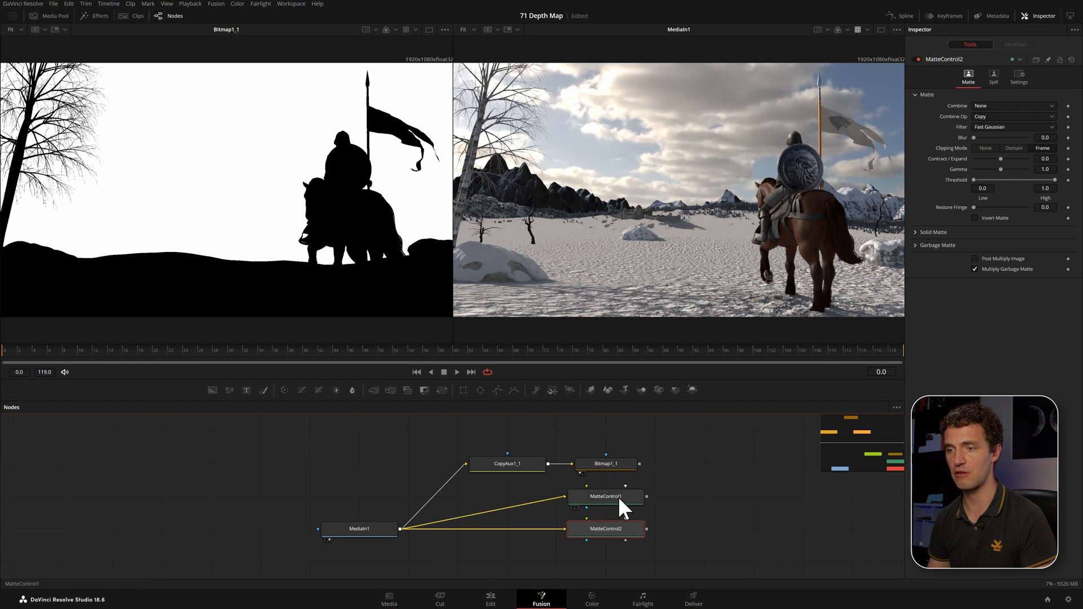
{"action": "left_click_drag", "start_coordinate": [605, 496], "coordinate": [705, 496]}
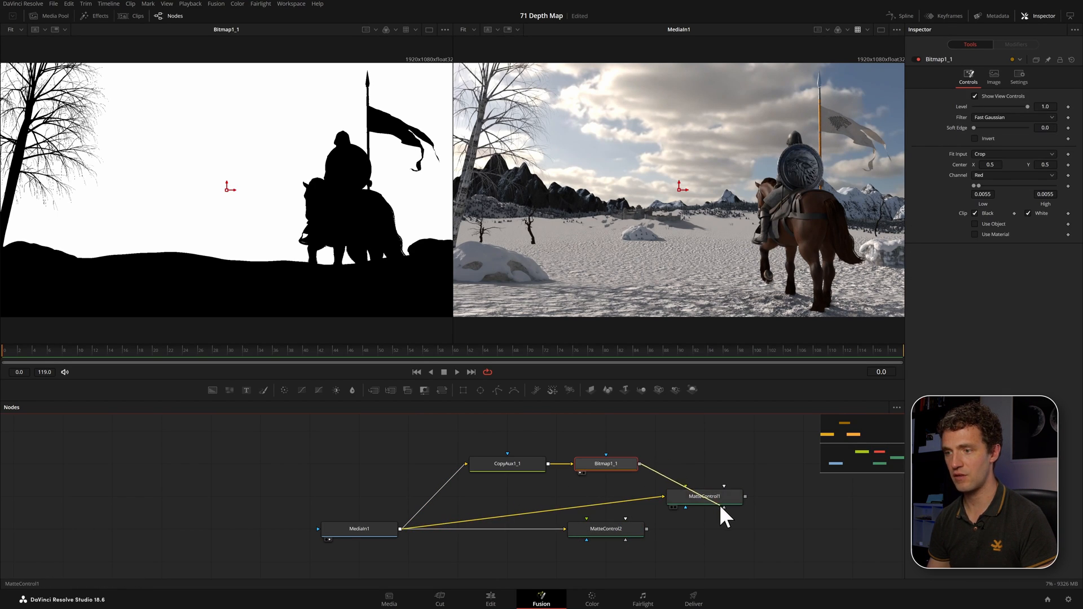
{"action": "left_click", "coordinate": [704, 497]}
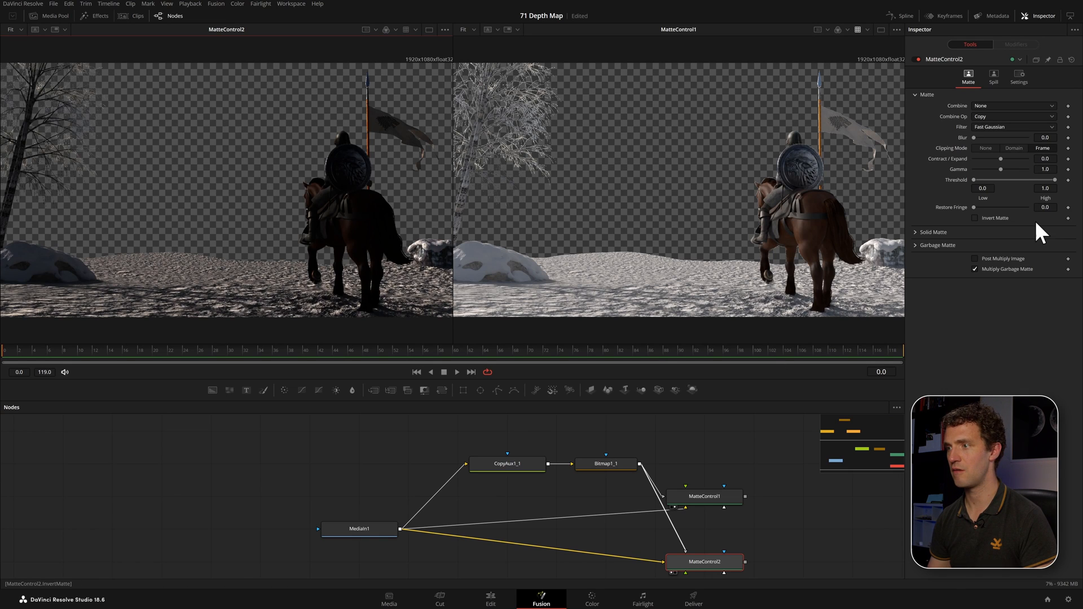
{"action": "left_click", "coordinate": [916, 245]}
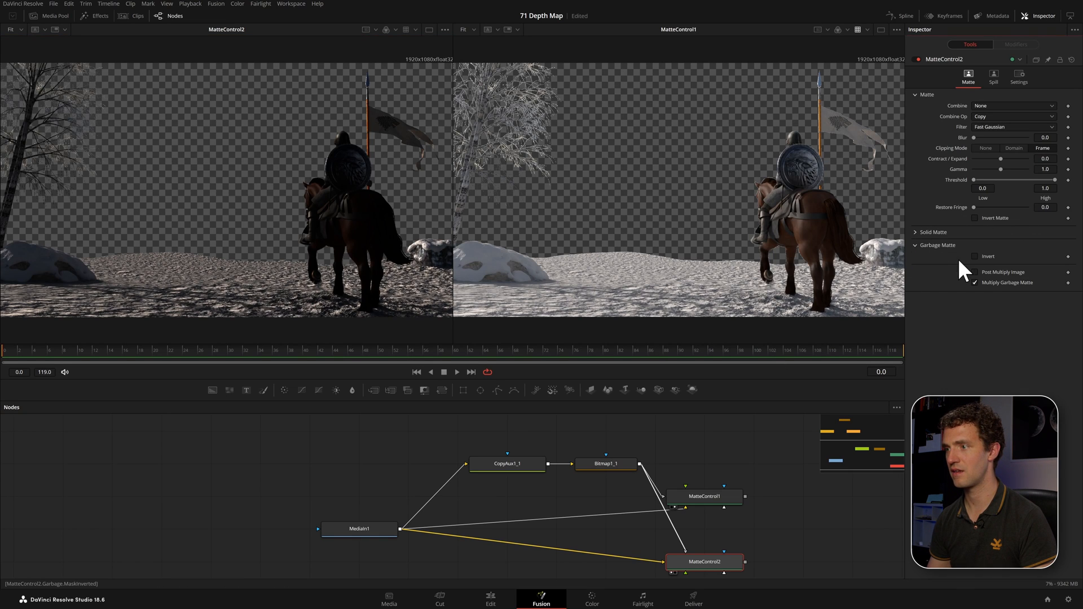
{"action": "left_click", "coordinate": [974, 257]}
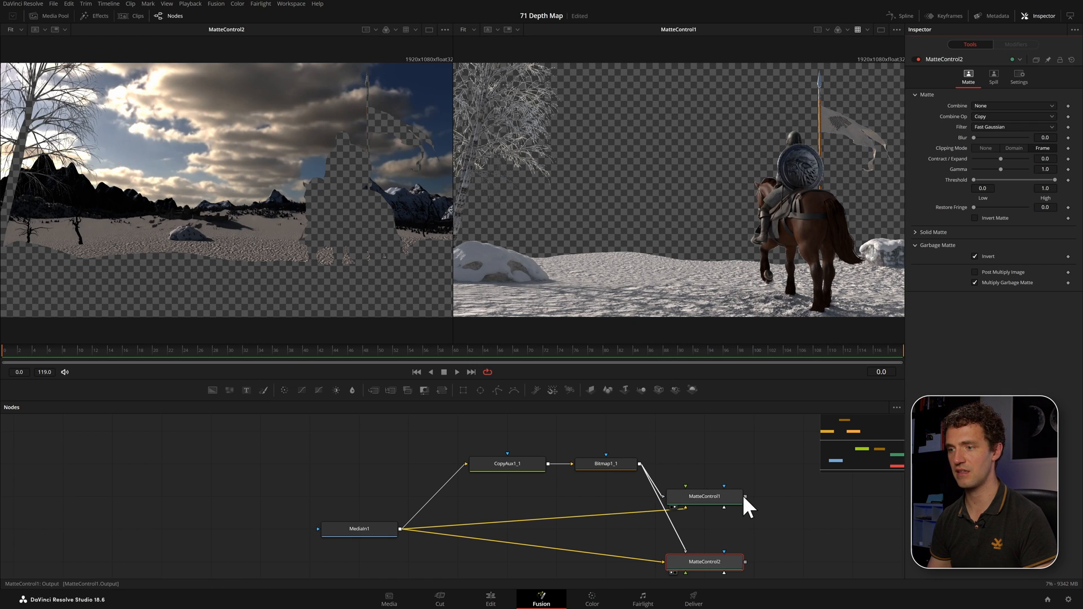
Step: Merge MatteControl1 as foreground over MatteControl2 as background in Merge2
{"action": "left_click_drag", "start_coordinate": [744, 496], "coordinate": [745, 562]}
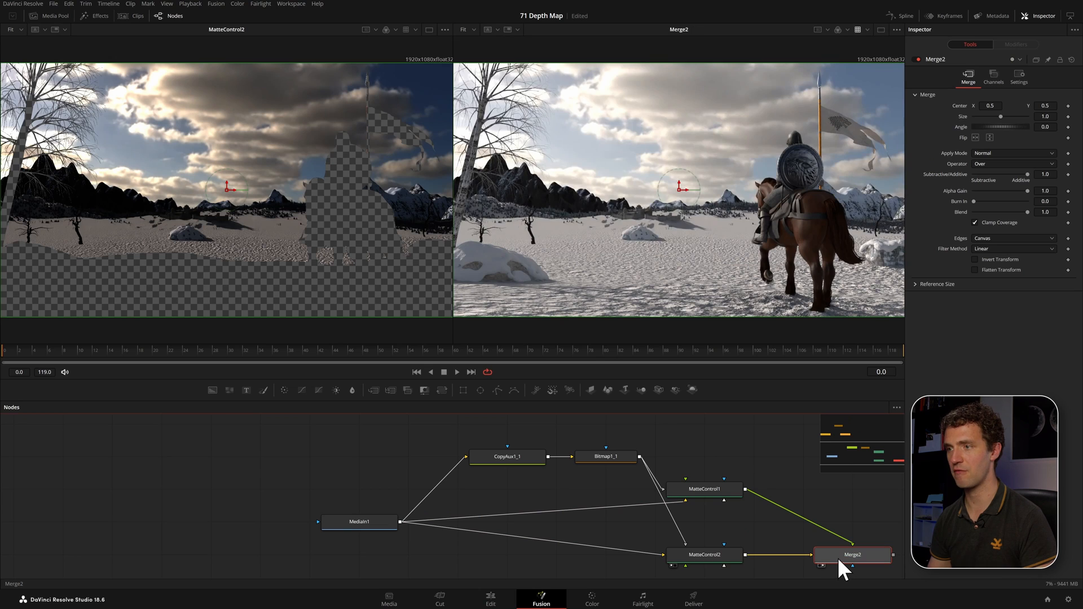
{"action": "mouse_move", "coordinate": [118, 207]}
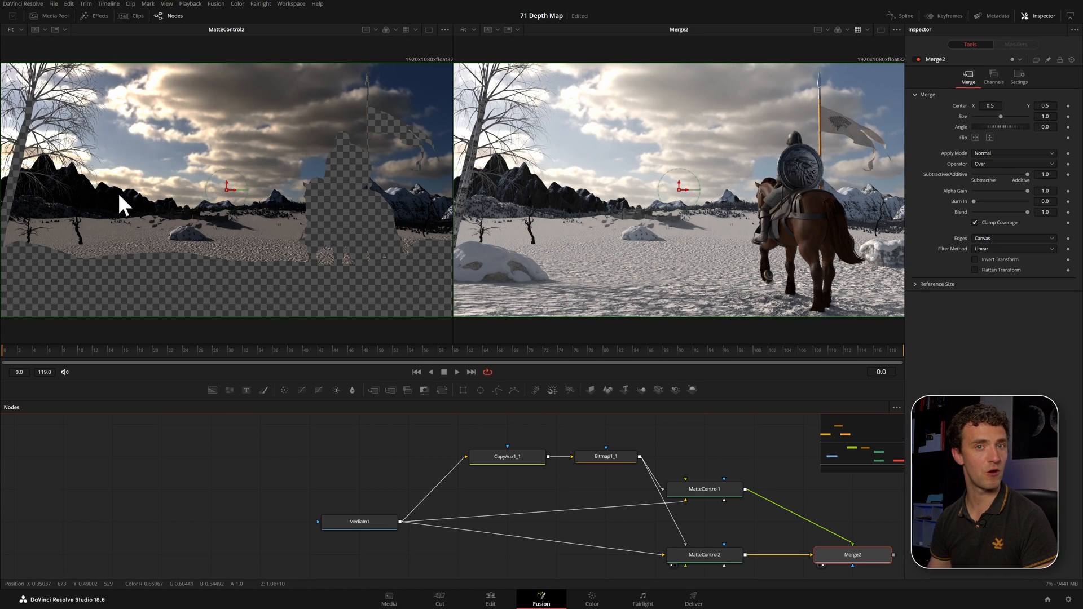
{"action": "mouse_move", "coordinate": [807, 245]}
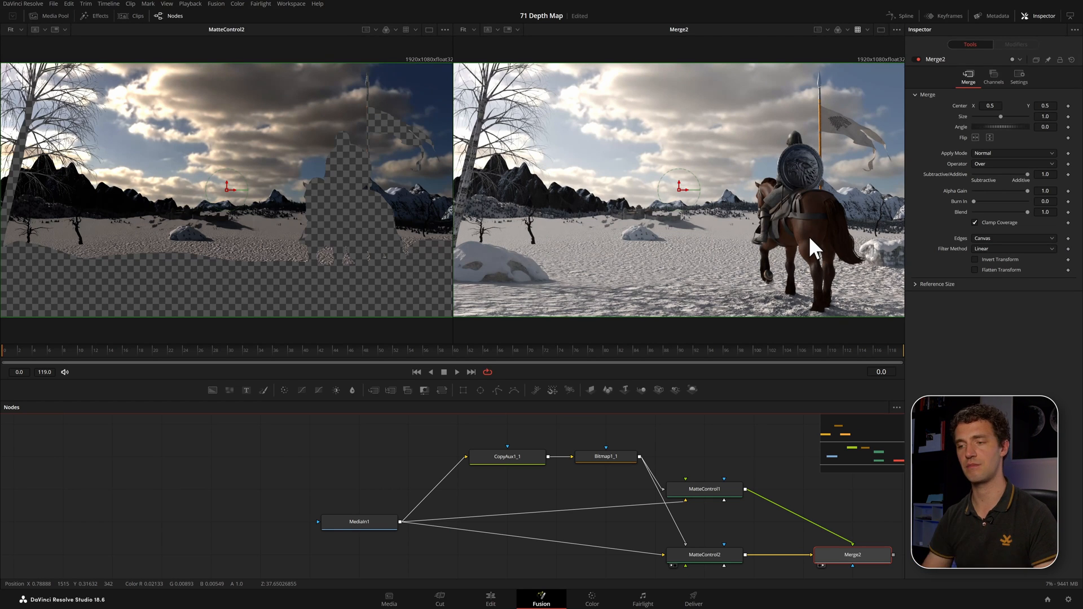
Step: Insert Blur2 at size 31.5 between MatteControl2 and Merge2
{"action": "left_click", "coordinate": [654, 556]}
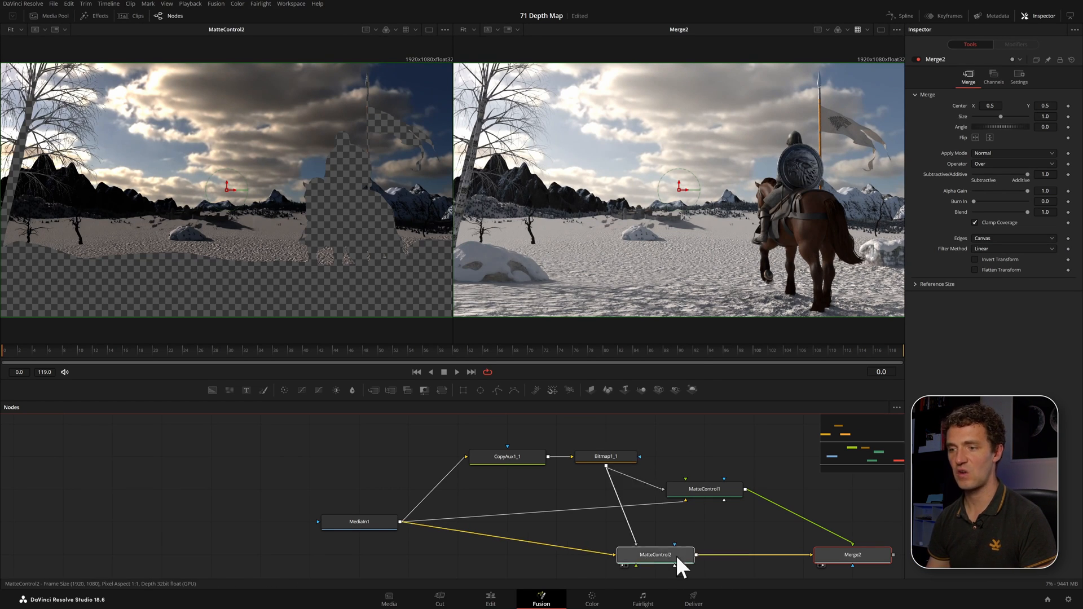
{"action": "left_click", "coordinate": [654, 555]}
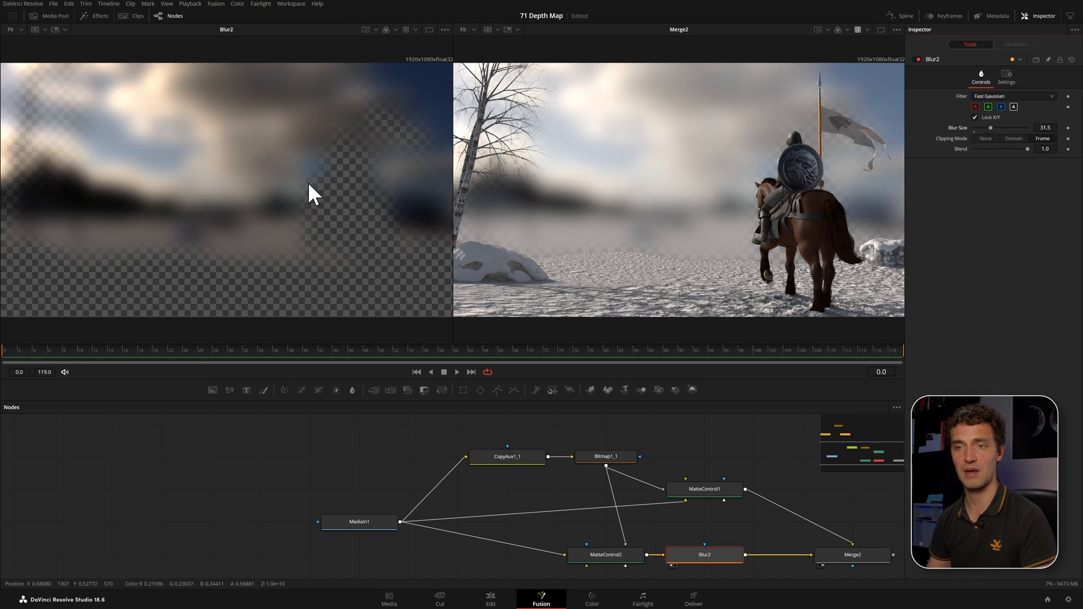
{"action": "mouse_move", "coordinate": [599, 270]}
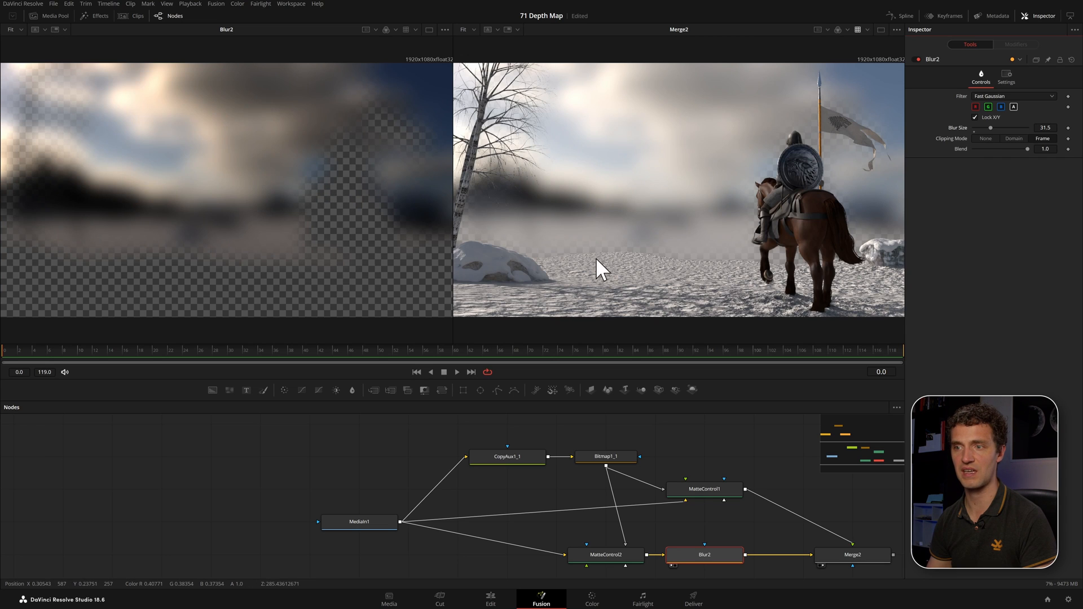
{"action": "mouse_move", "coordinate": [631, 258]}
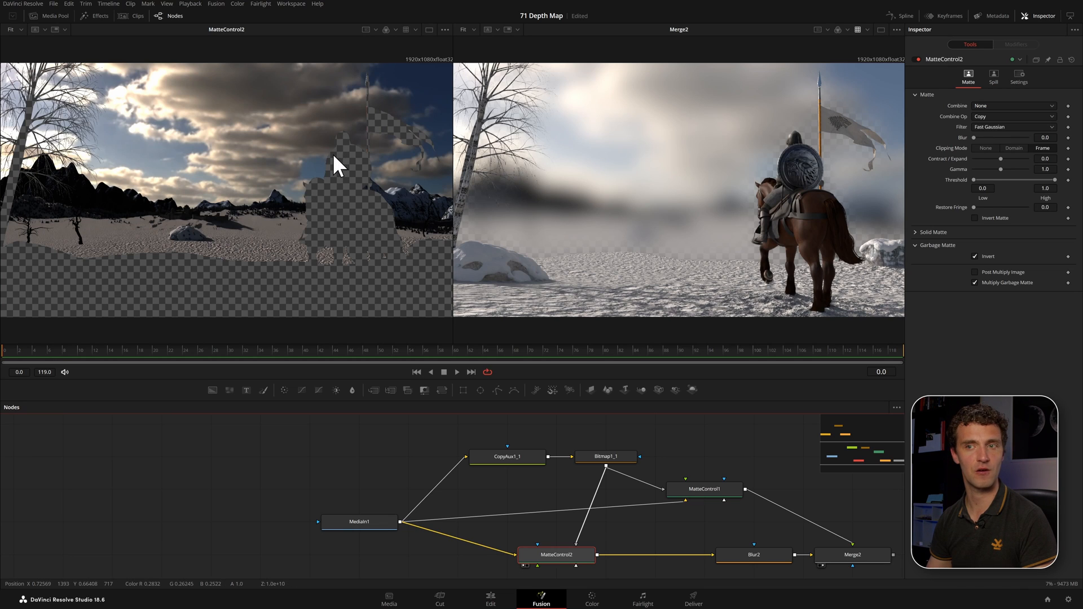
{"action": "mouse_move", "coordinate": [328, 192]}
{"action": "type", "text": "c"}
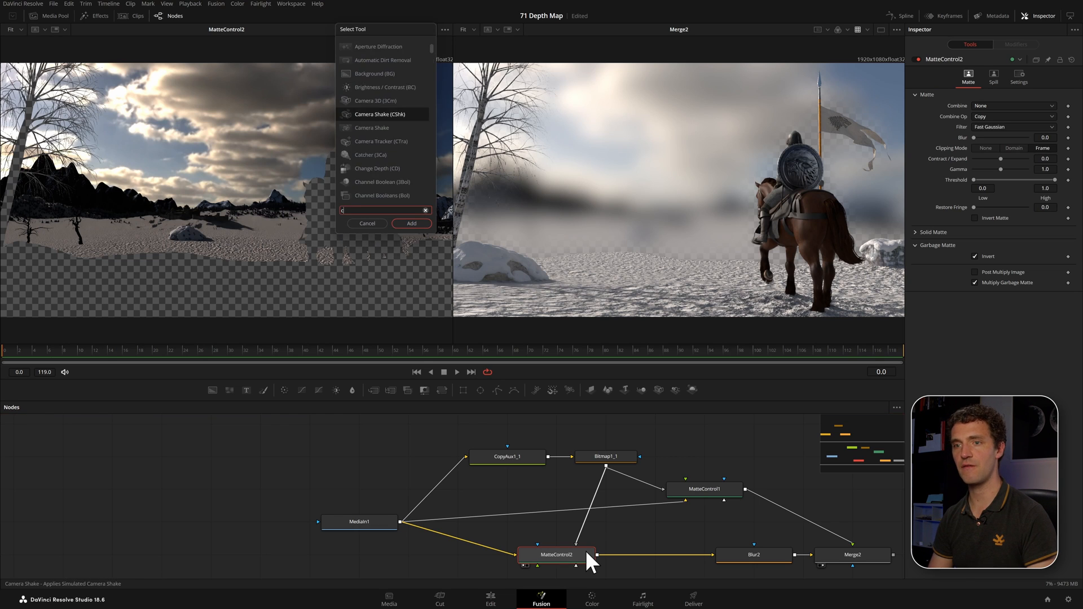
Step: Add CleanPlate1 between MatteControl2 and Blur2 and invert its garbage matte
{"action": "left_click", "coordinate": [411, 223]}
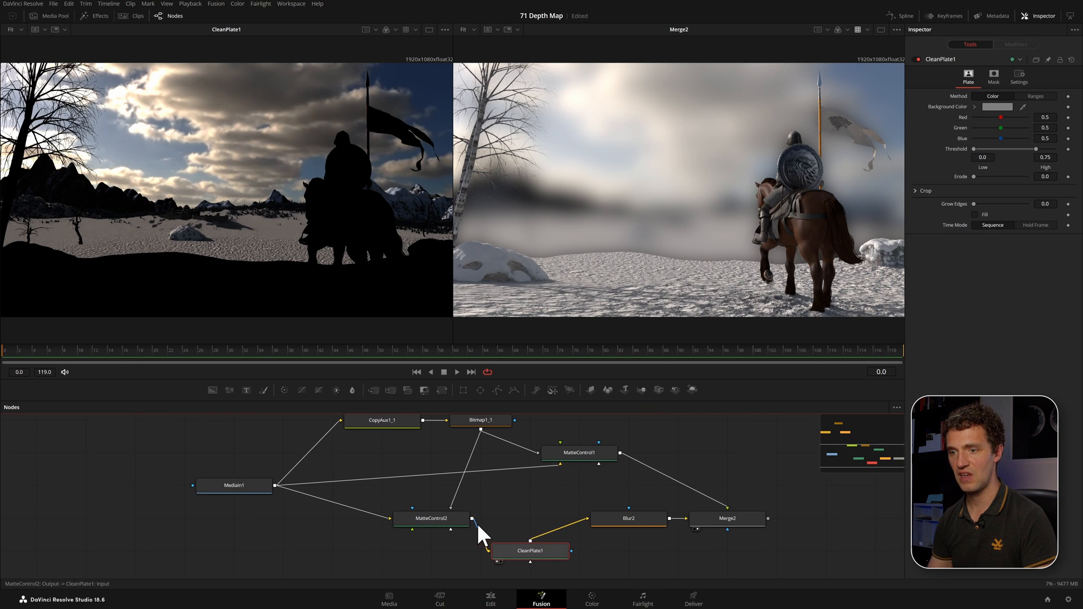
{"action": "left_click", "coordinate": [529, 551]}
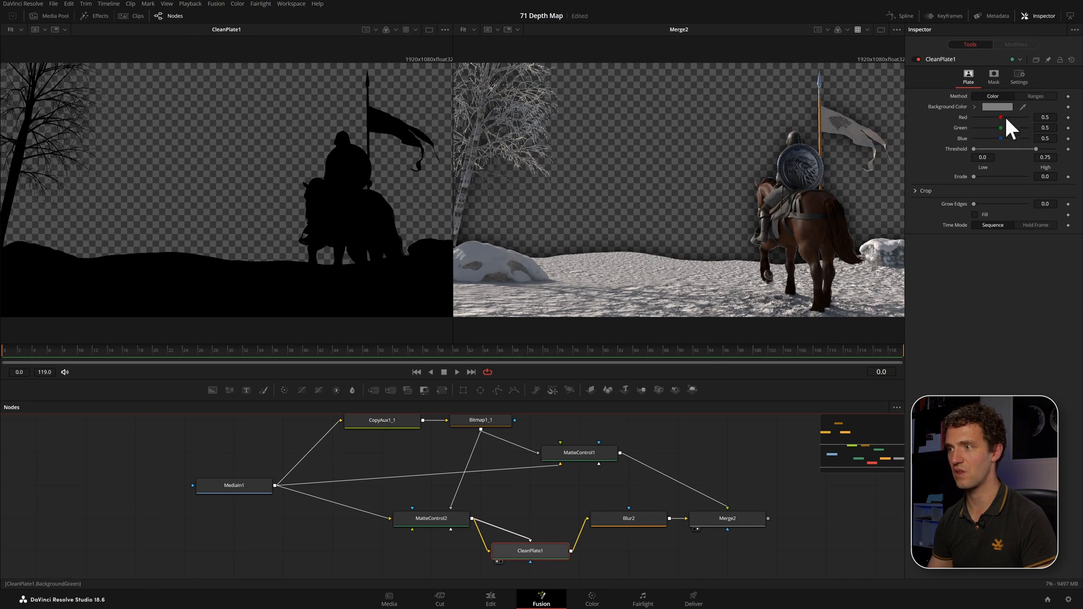
{"action": "left_click", "coordinate": [989, 74]}
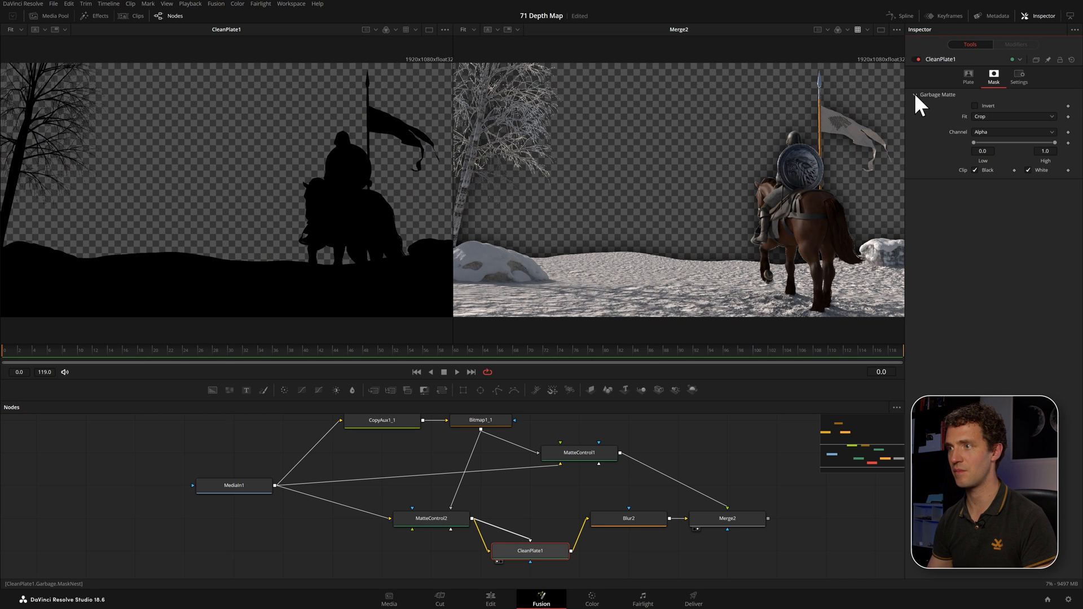
{"action": "left_click", "coordinate": [975, 106]}
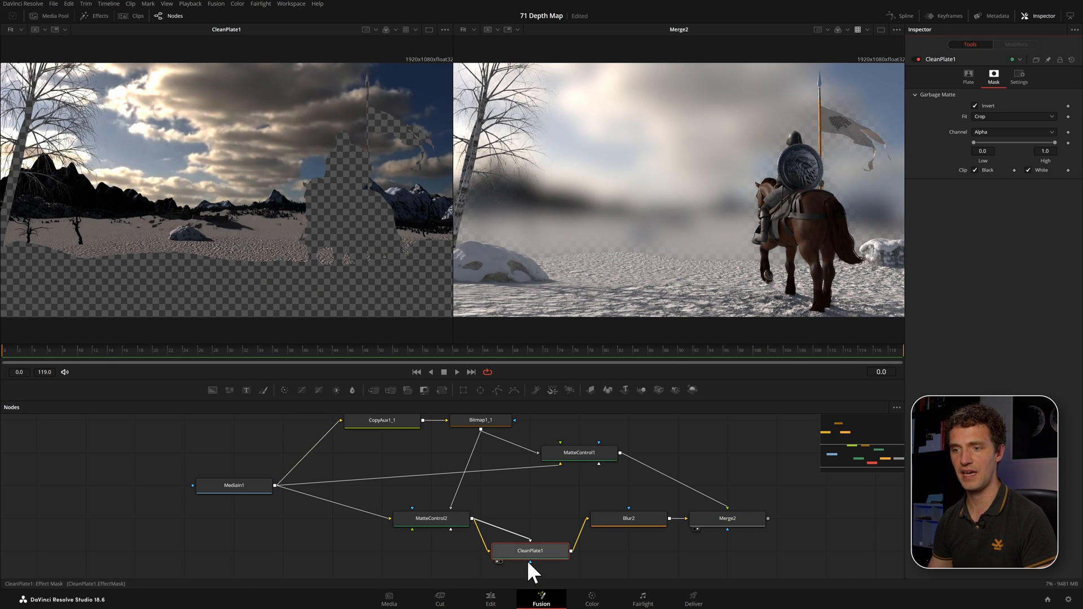
{"action": "mouse_move", "coordinate": [118, 217]}
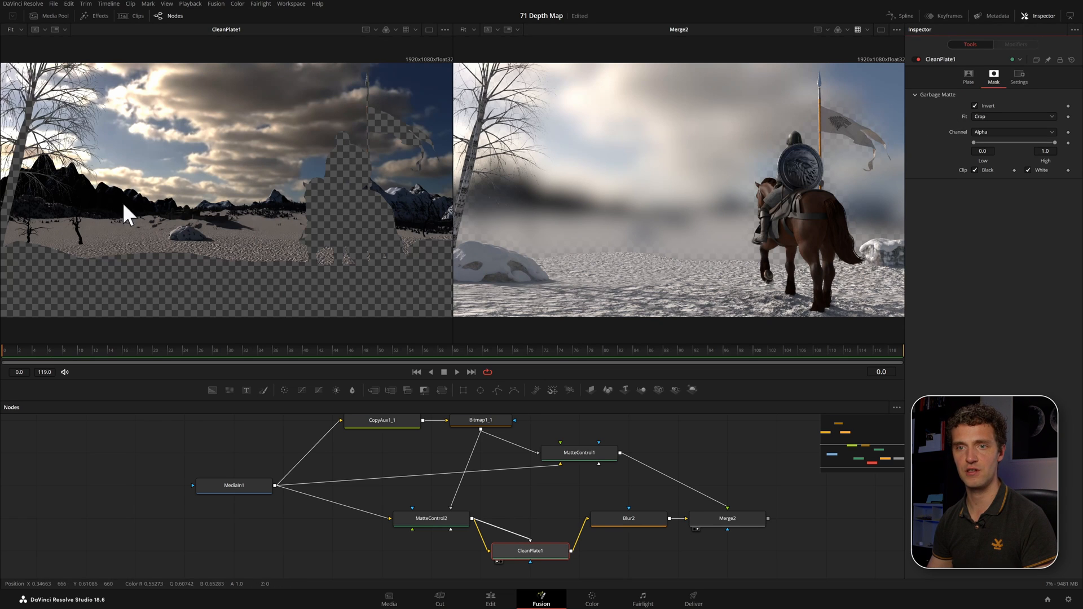
{"action": "left_click", "coordinate": [968, 76]}
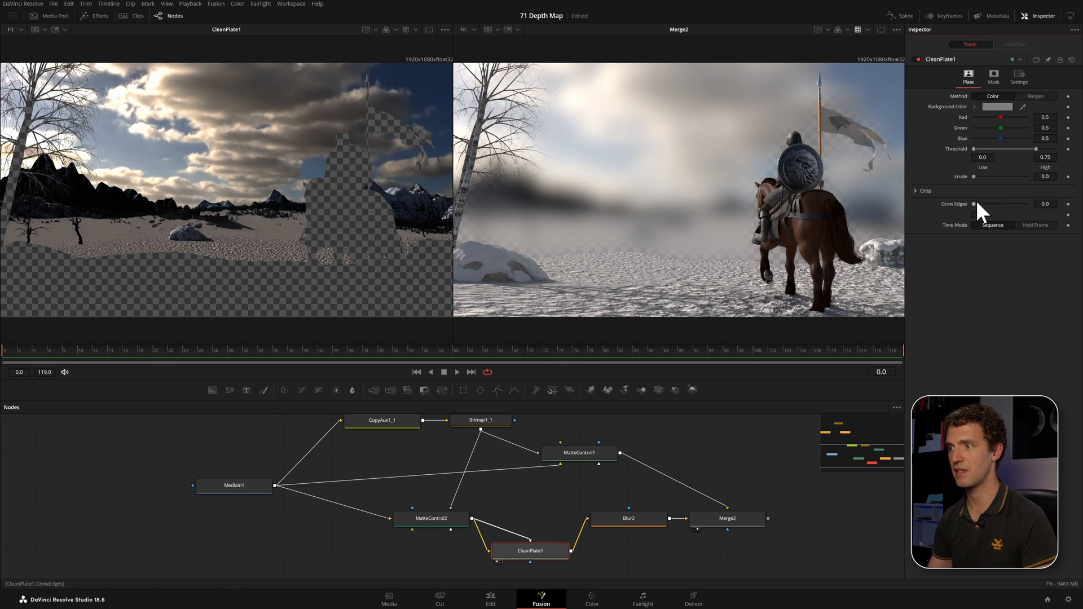
Step: Grow CleanPlate1's edges to 0.2 with Threshold High 1.0, then view Blur2's result
{"action": "left_click_drag", "start_coordinate": [974, 203], "coordinate": [978, 203]}
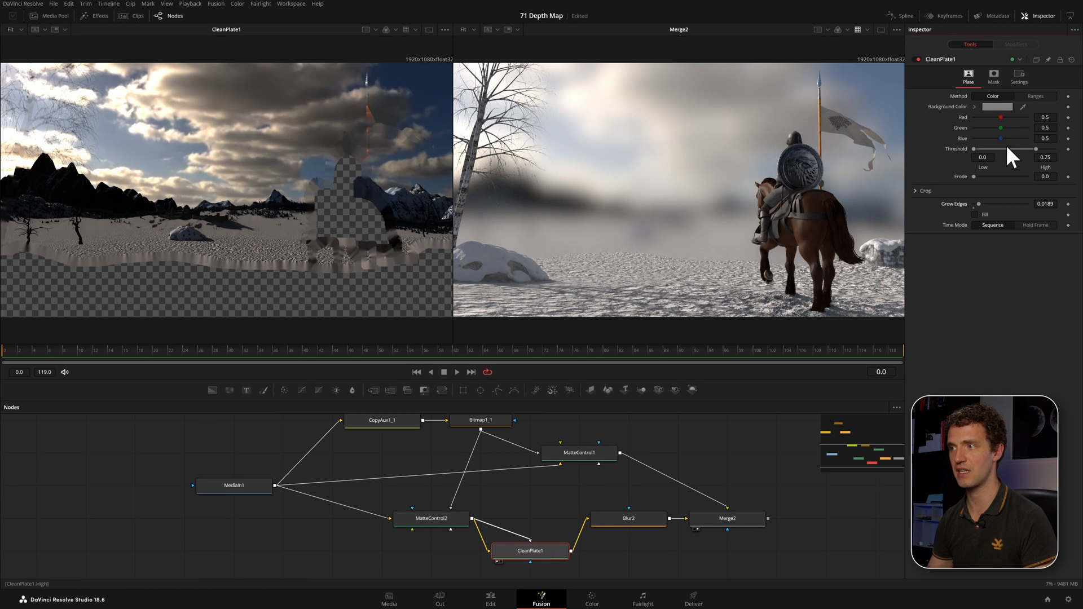
{"action": "left_click_drag", "start_coordinate": [1034, 148], "coordinate": [1074, 149]}
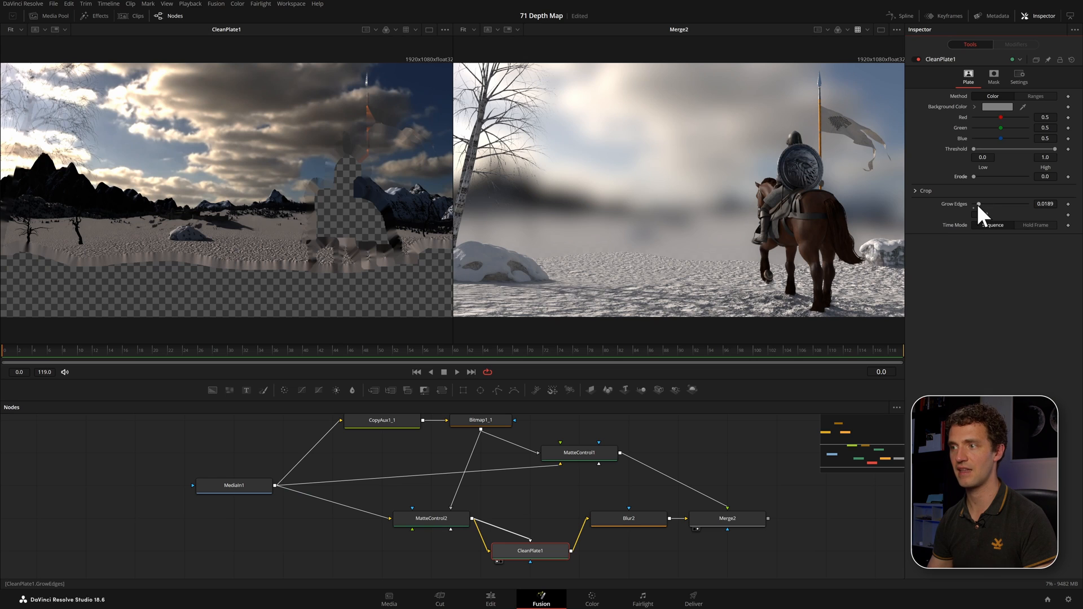
{"action": "left_click_drag", "start_coordinate": [978, 203], "coordinate": [986, 203]}
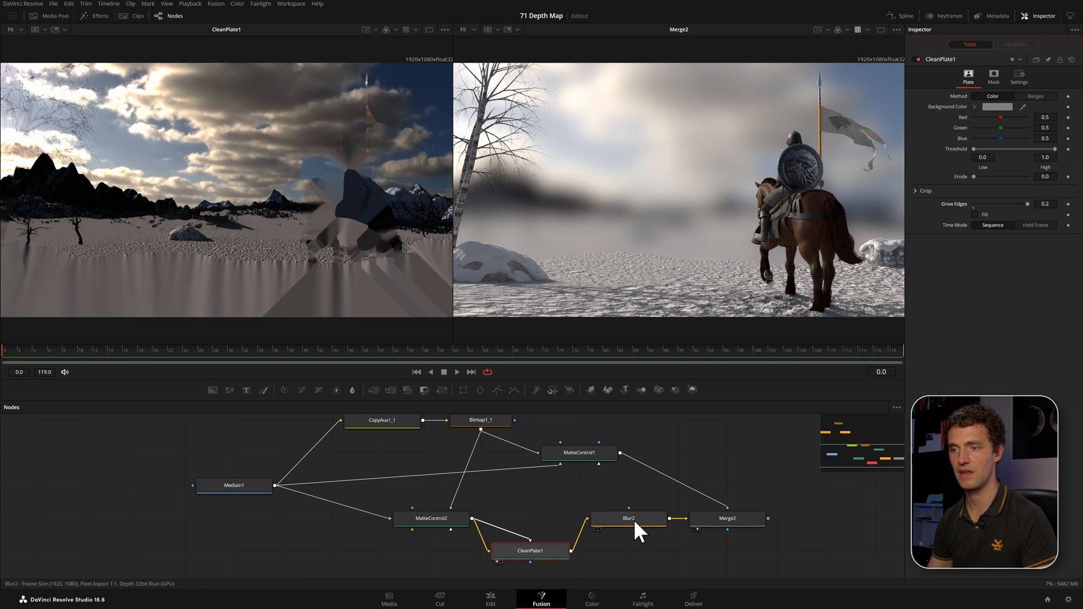
{"action": "left_click", "coordinate": [628, 518]}
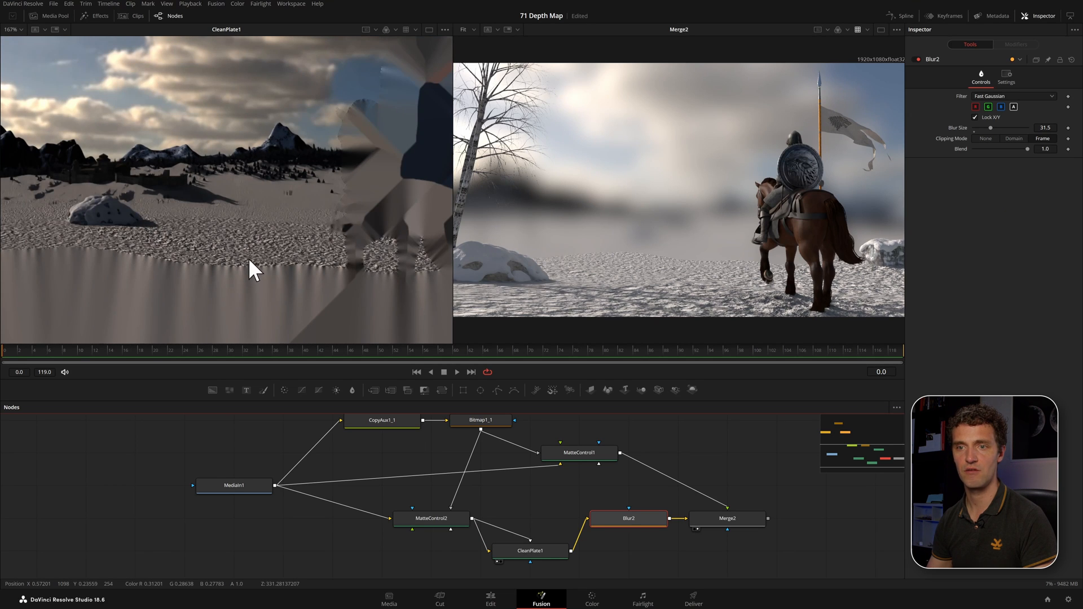
{"action": "mouse_move", "coordinate": [262, 275]}
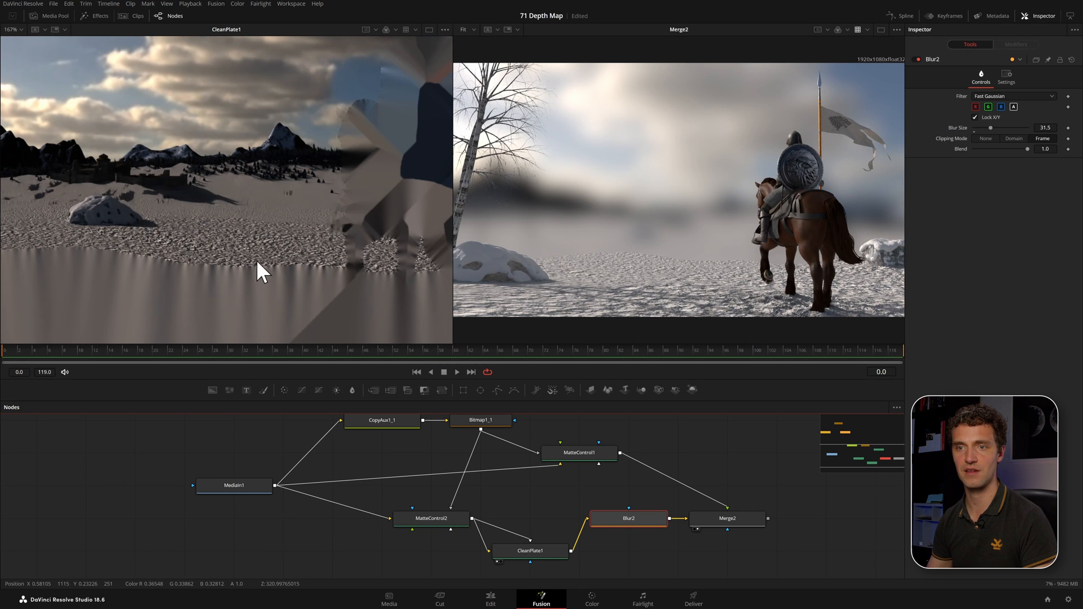
{"action": "mouse_move", "coordinate": [251, 284]}
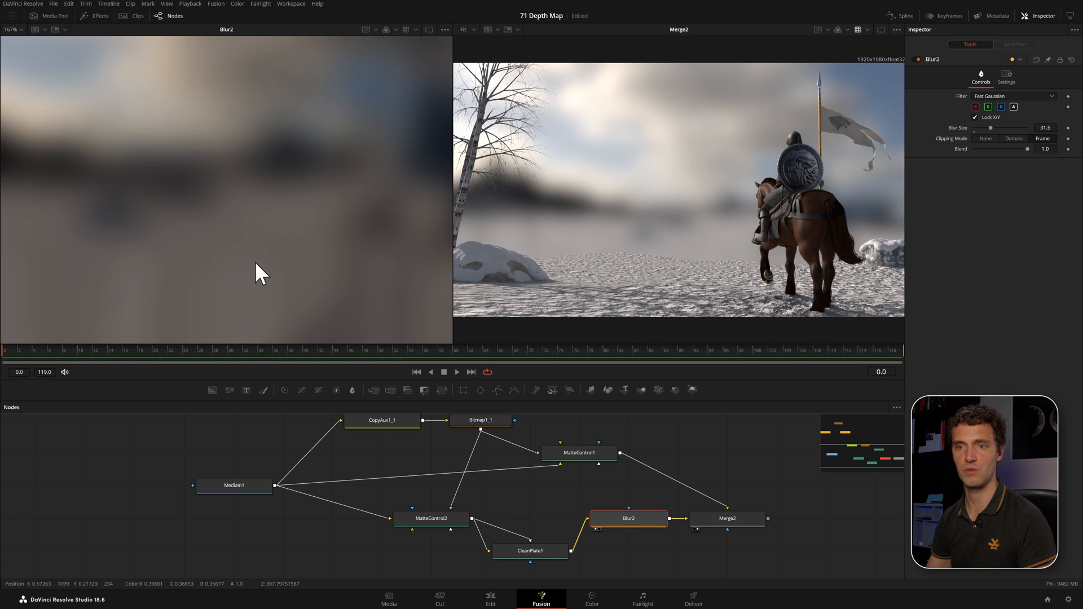
Step: Inspect Merge2, then load Bitmap1_1 in the left viewer and MatteControl2 on the right
{"action": "left_click", "coordinate": [727, 519]}
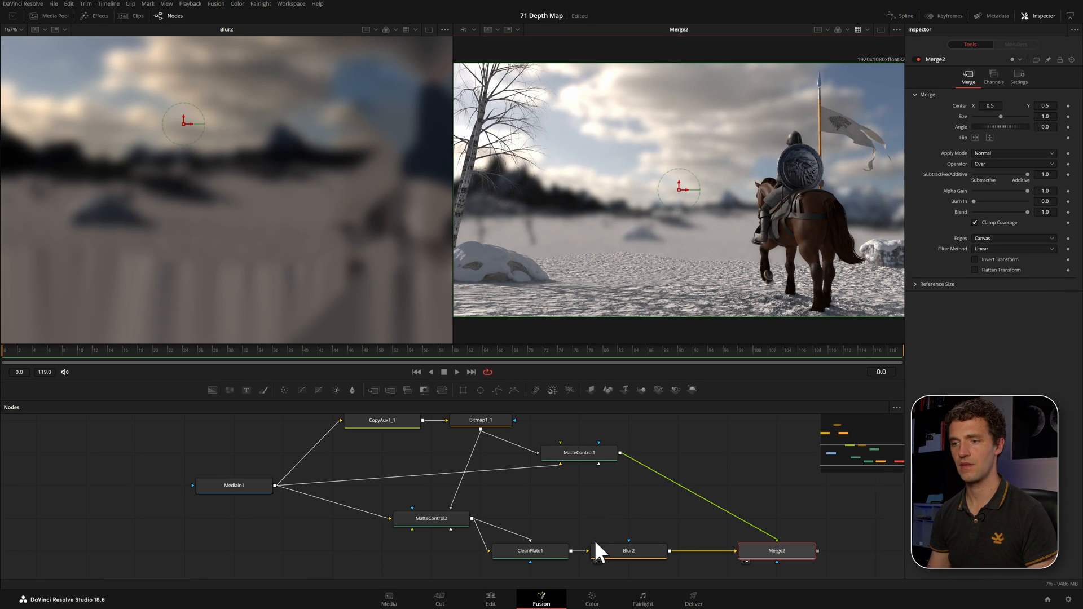
{"action": "mouse_move", "coordinate": [662, 268]}
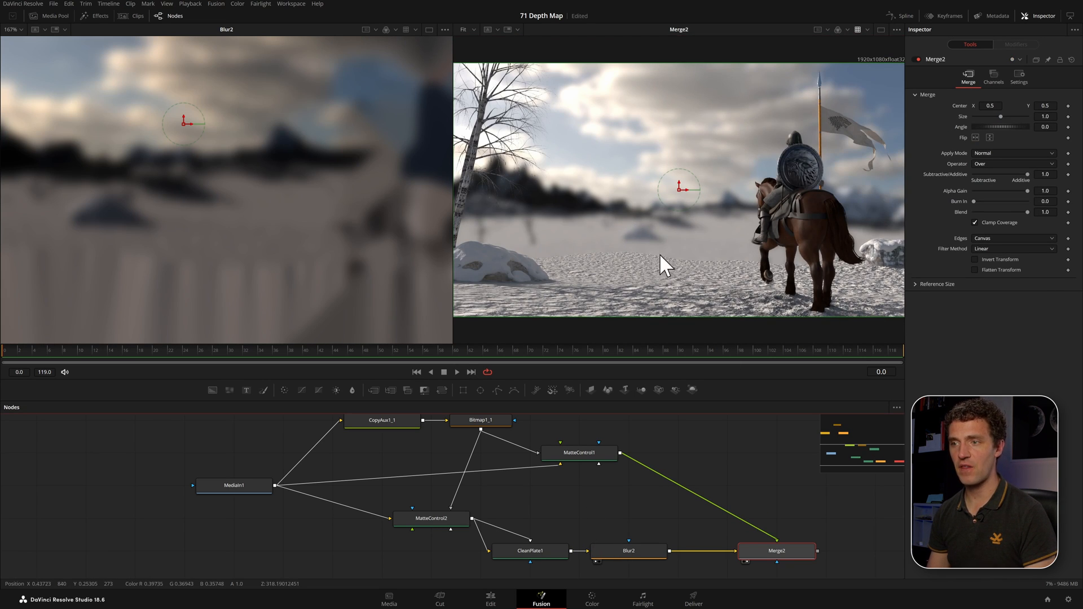
{"action": "left_click", "coordinate": [481, 420]}
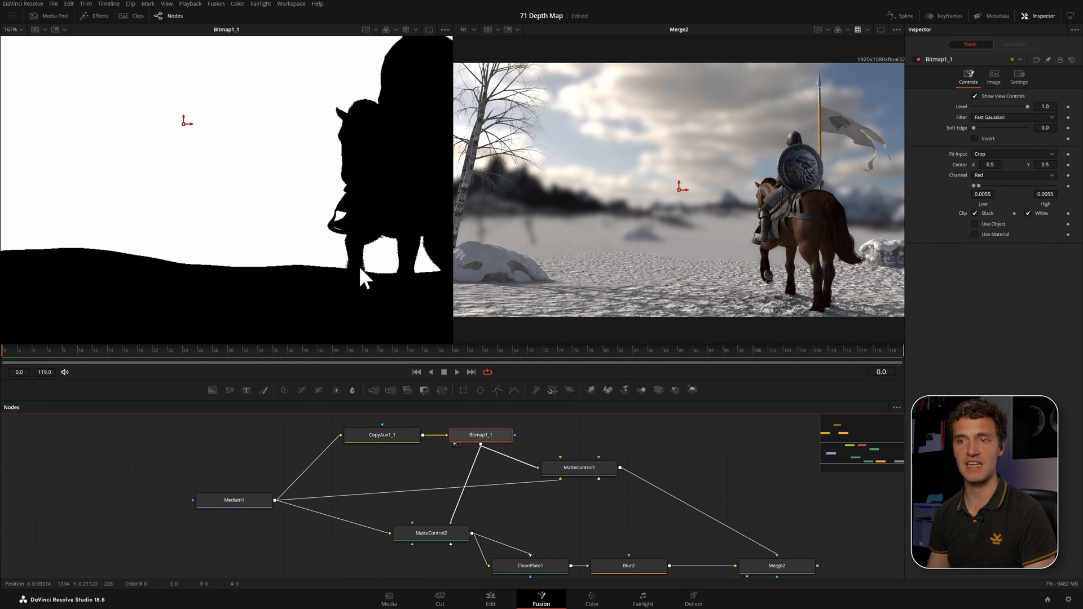
{"action": "mouse_move", "coordinate": [430, 492]}
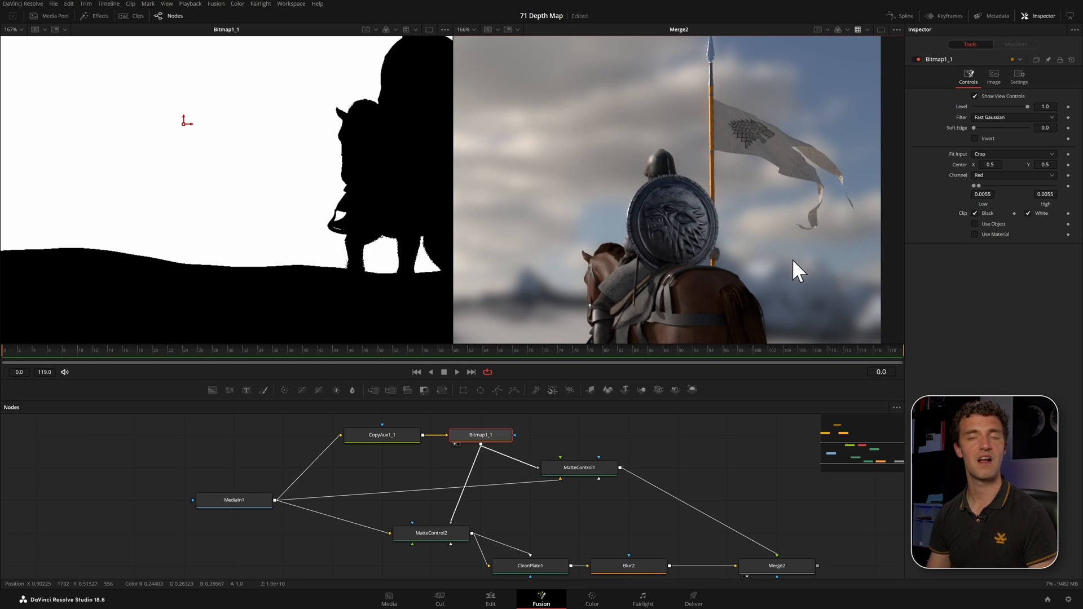
{"action": "mouse_move", "coordinate": [672, 194]}
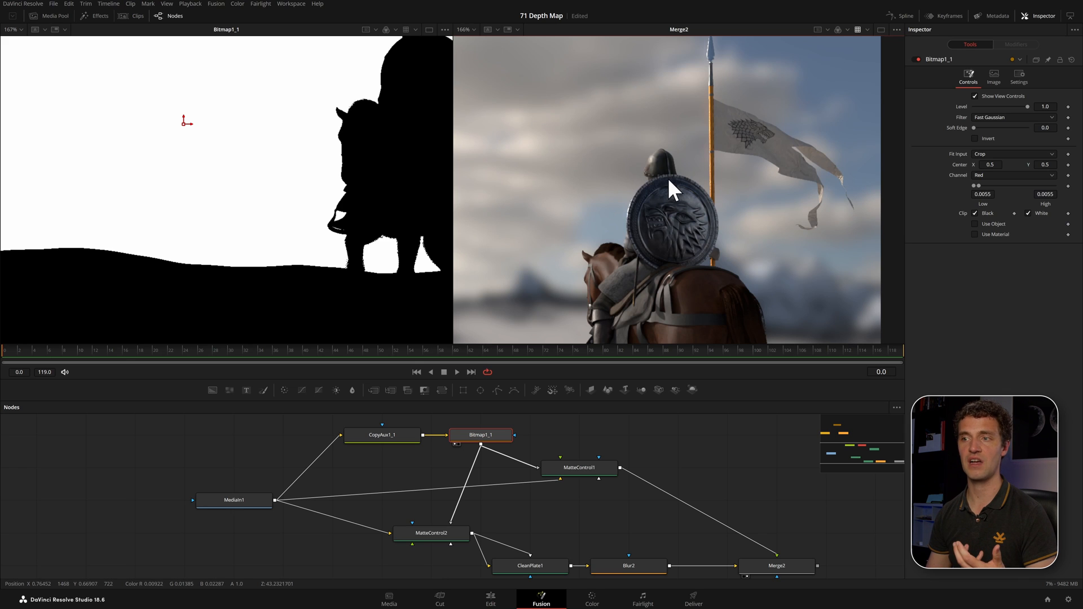
{"action": "mouse_move", "coordinate": [539, 125]}
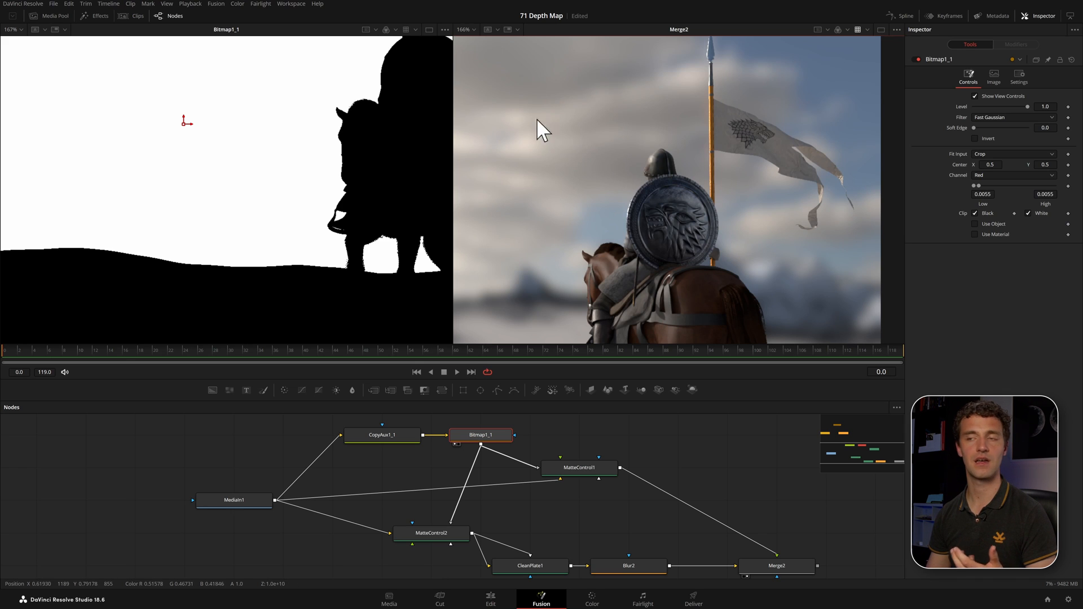
{"action": "mouse_move", "coordinate": [549, 151]}
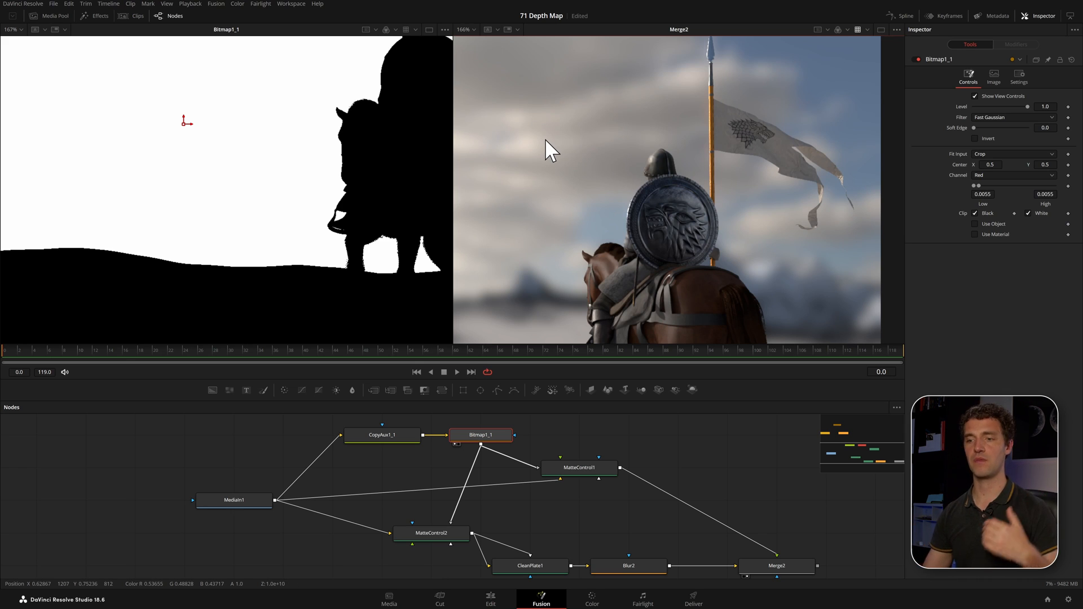
{"action": "left_click", "coordinate": [432, 533]}
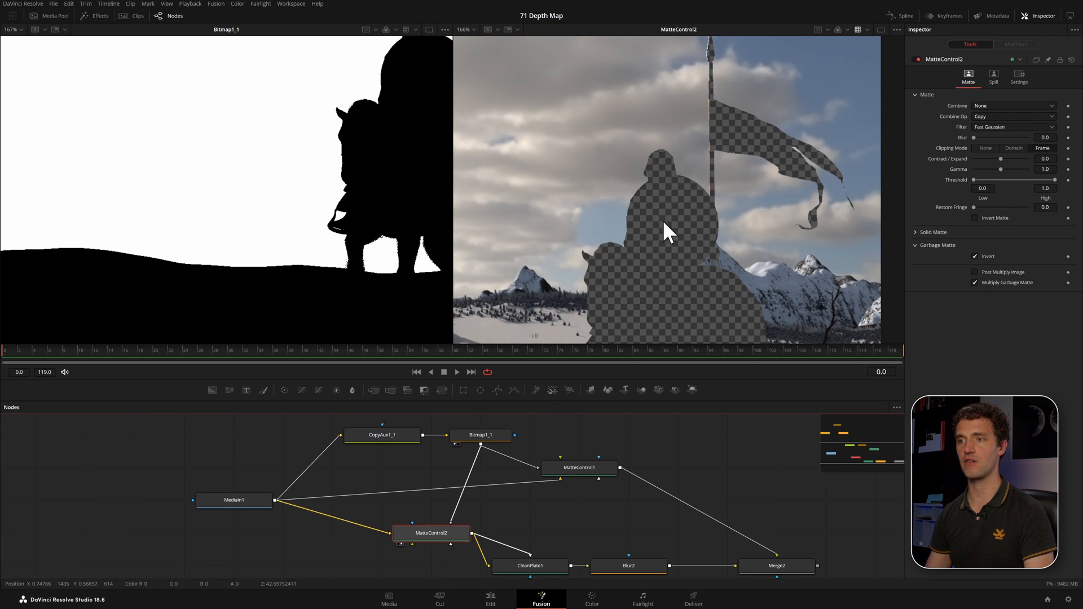
Step: Load CleanPlate1, then Blur2, into the right viewer to compare the background plates
{"action": "left_click", "coordinate": [527, 565]}
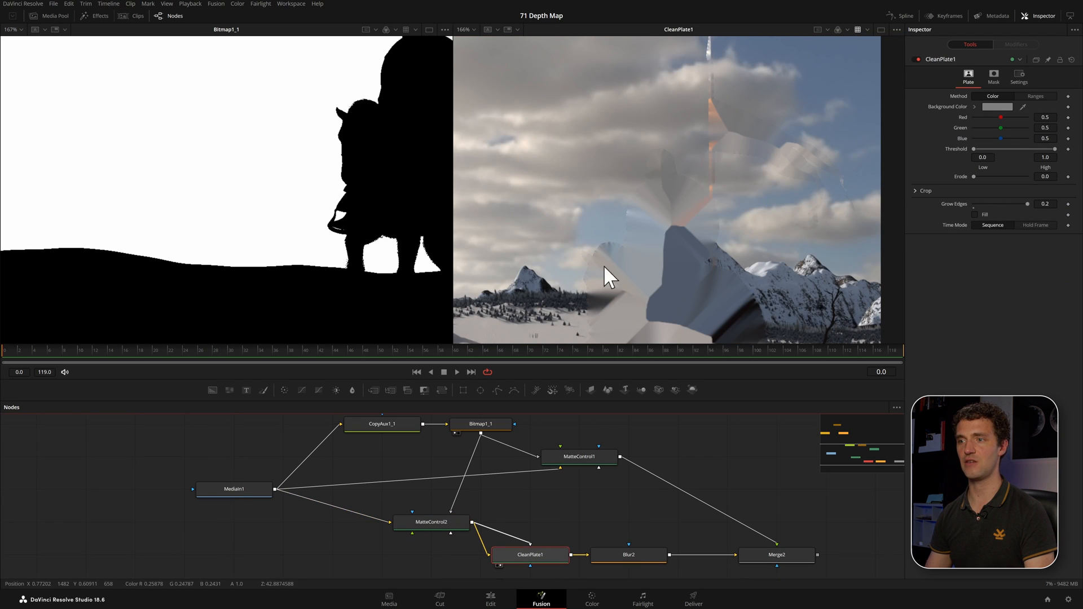
{"action": "left_click", "coordinate": [628, 555]}
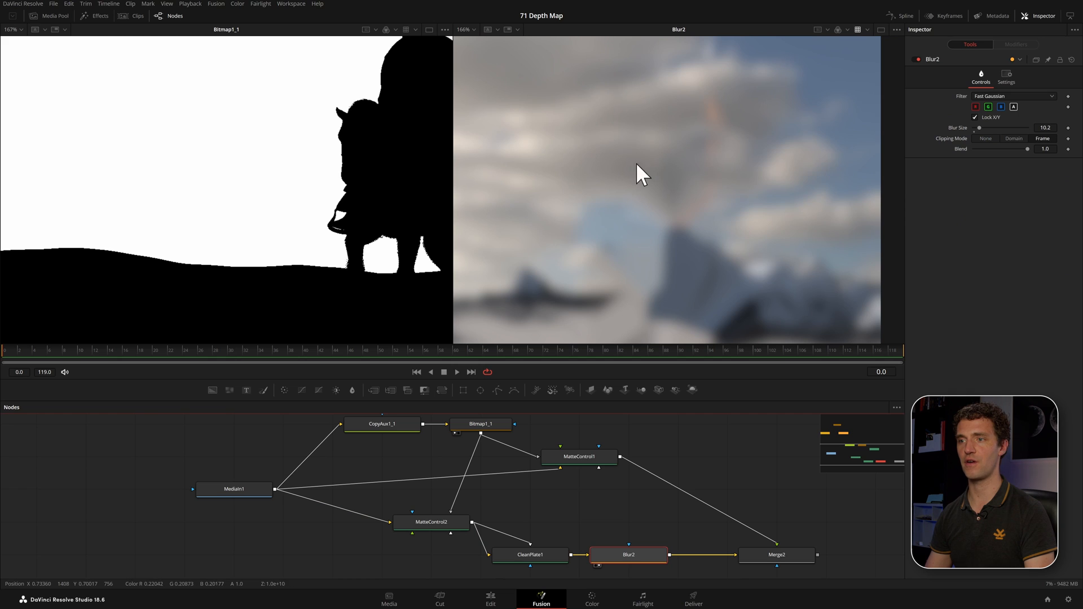
{"action": "left_click", "coordinate": [777, 555]}
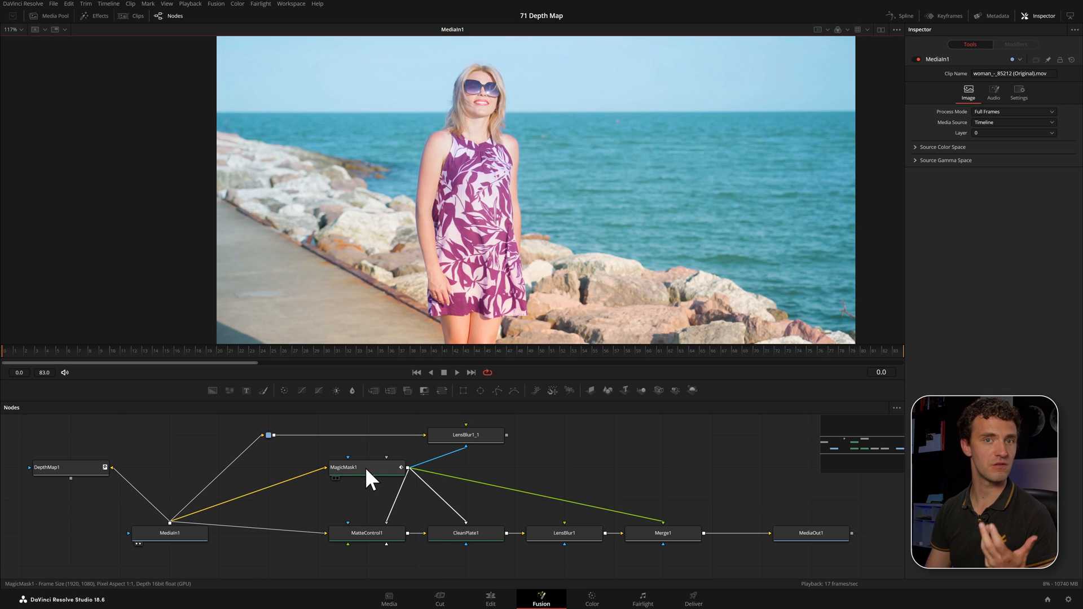
Step: View the MagicMask1 cutout, MatteControl1, CleanPlate1, LensBlur1 and the final Merge1 portrait in turn
{"action": "left_click", "coordinate": [363, 468]}
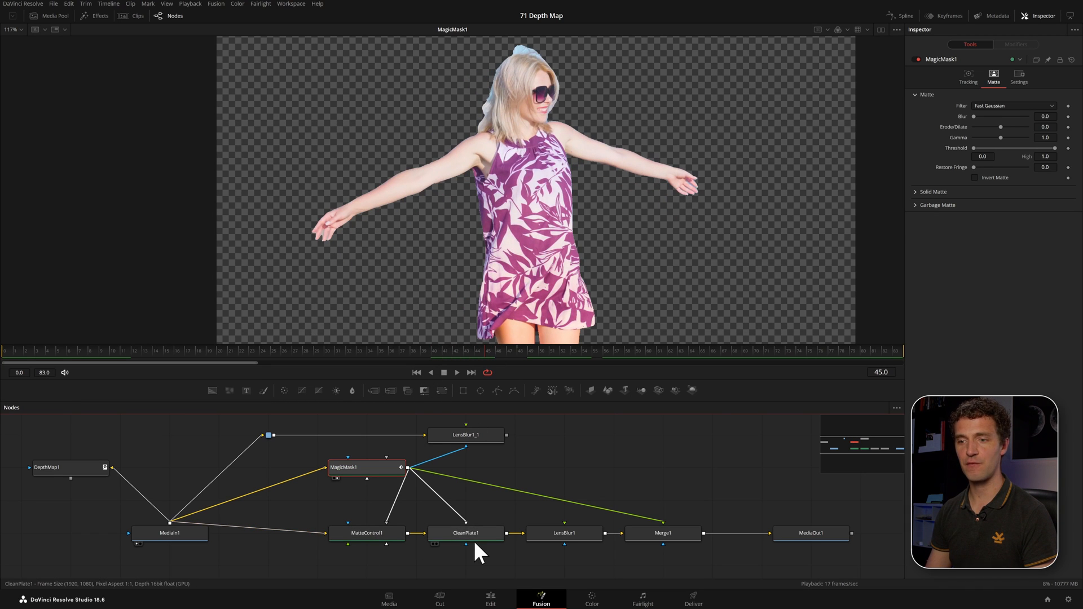
{"action": "left_click", "coordinate": [365, 533]}
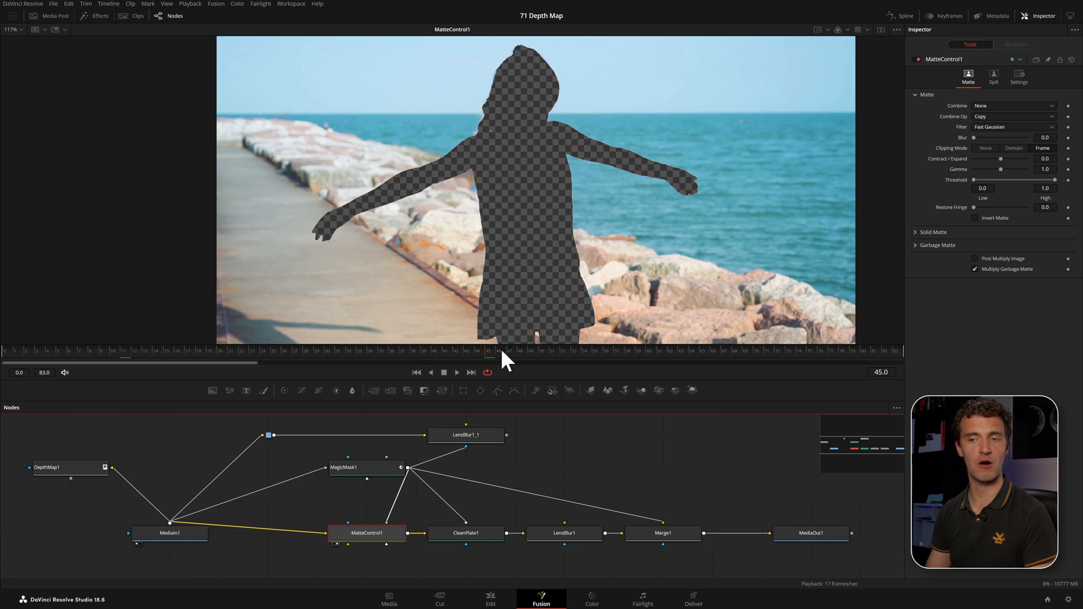
{"action": "left_click", "coordinate": [466, 533]}
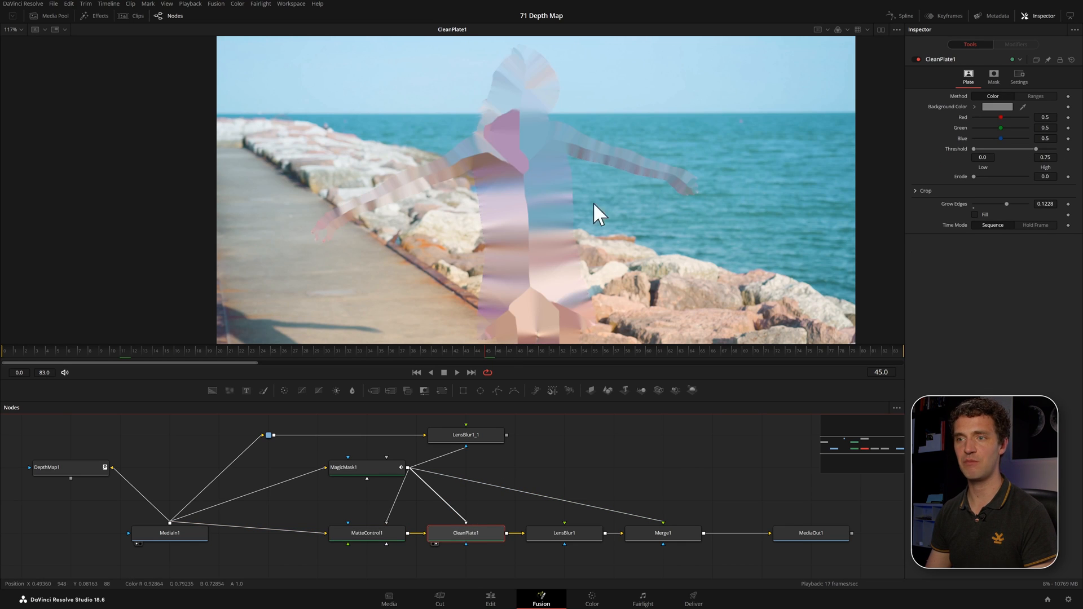
{"action": "mouse_move", "coordinate": [562, 528]}
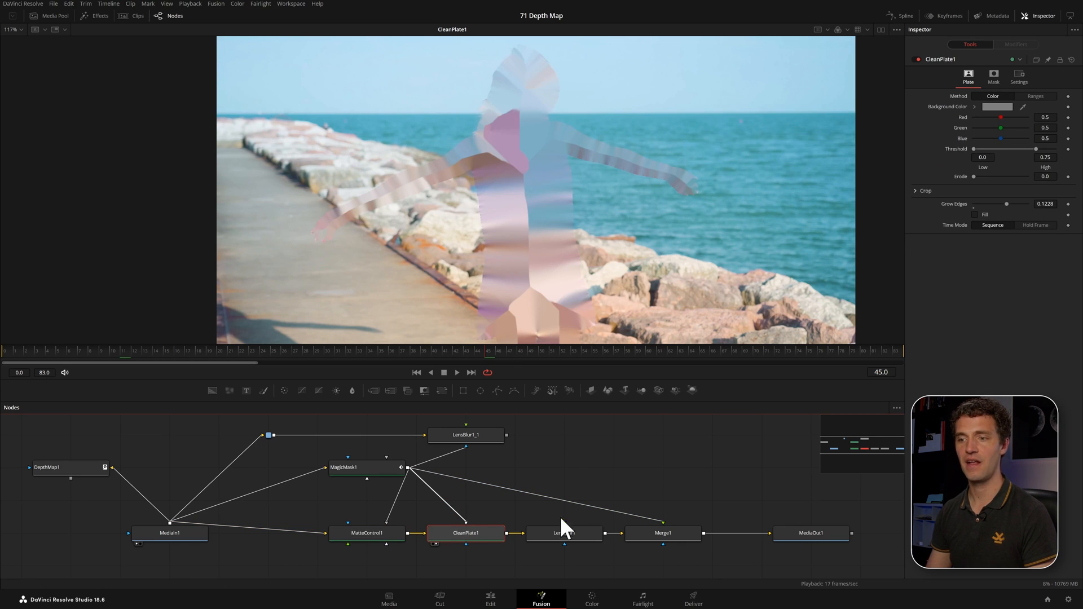
{"action": "left_click", "coordinate": [565, 533]}
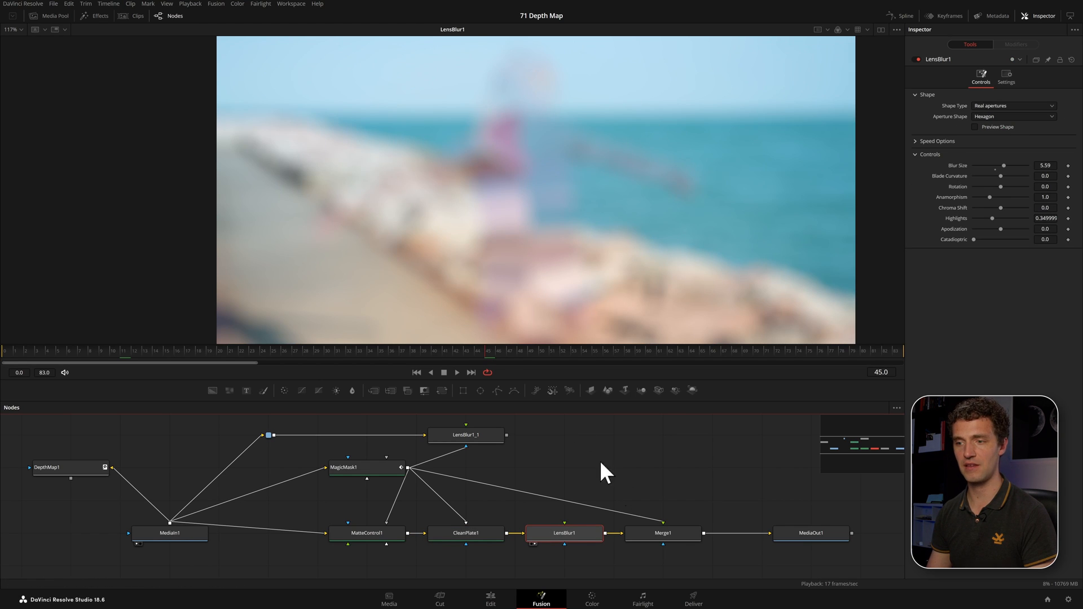
{"action": "left_click", "coordinate": [663, 534]}
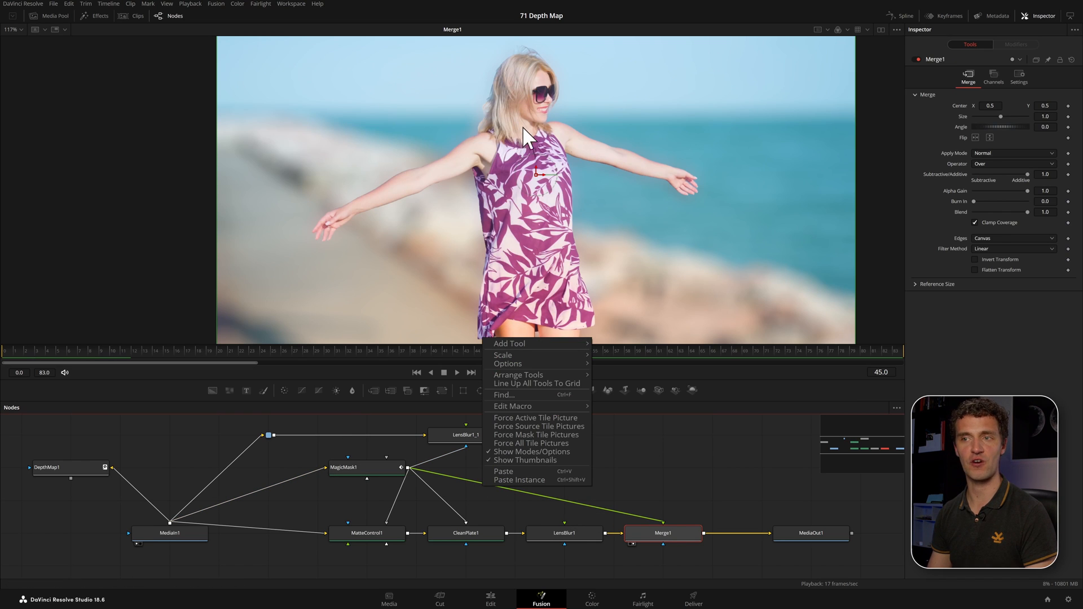
{"action": "left_click", "coordinate": [663, 533]}
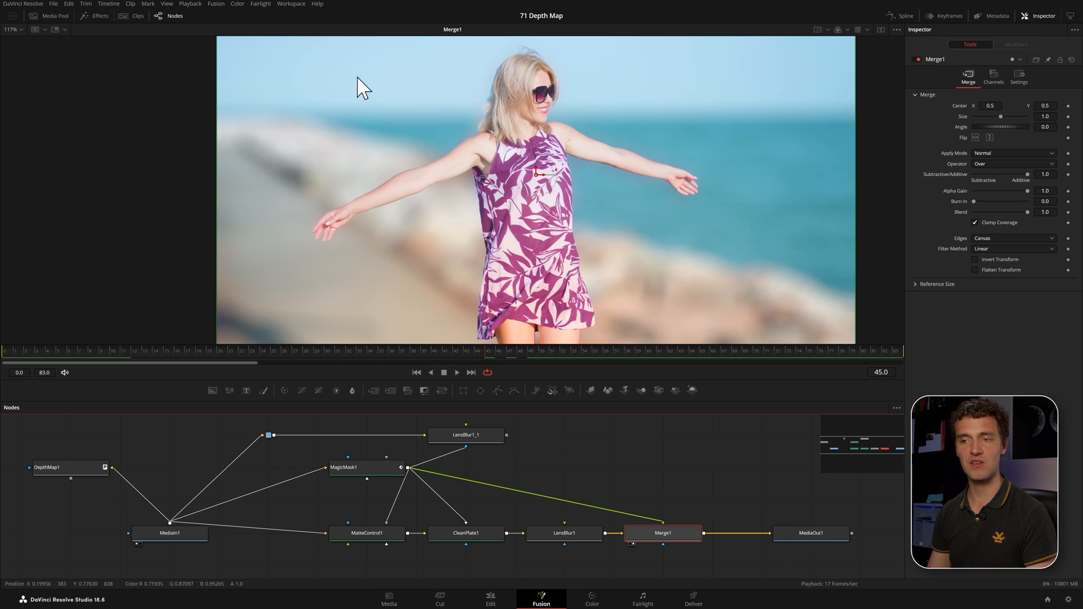
{"action": "mouse_move", "coordinate": [699, 555]}
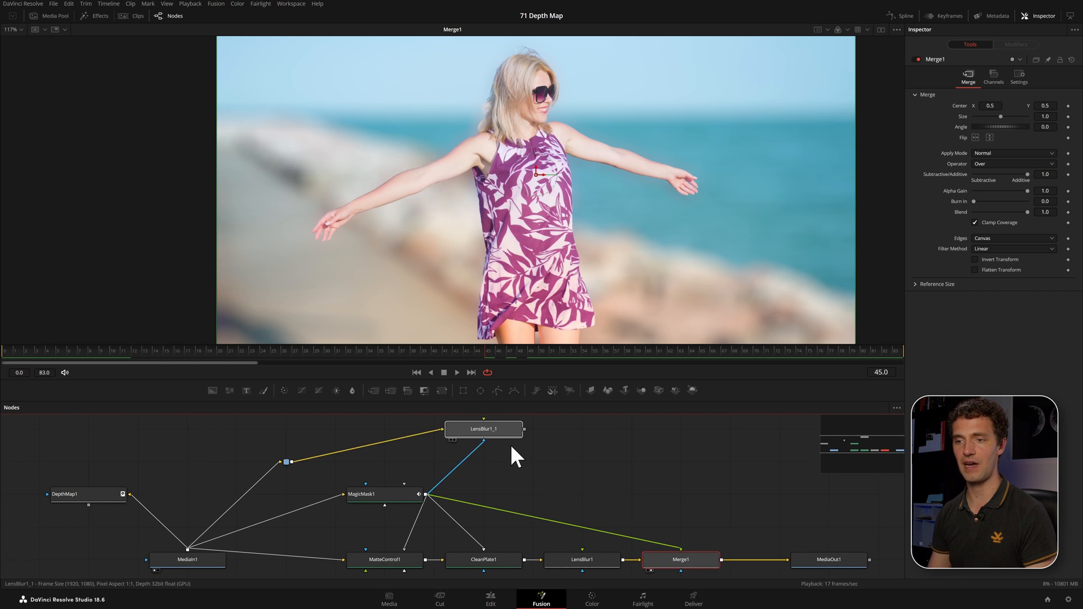
Step: Move LensBlur1_1, inspect its inverted-mask setting, and compare its output with the Merge1 composite
{"action": "left_click", "coordinate": [483, 429]}
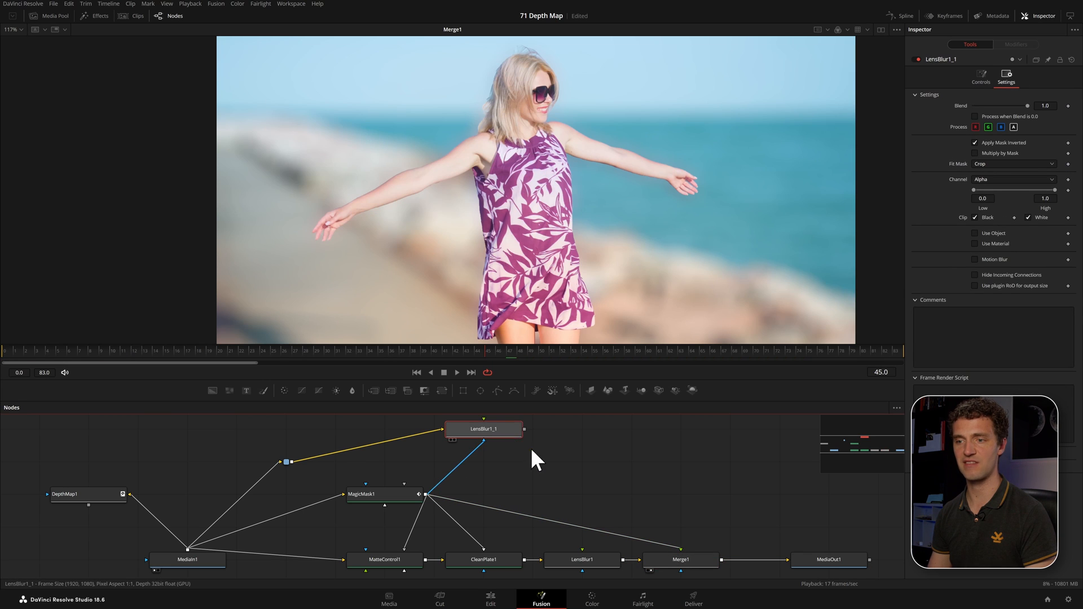
{"action": "left_click_drag", "start_coordinate": [483, 428], "coordinate": [532, 462]}
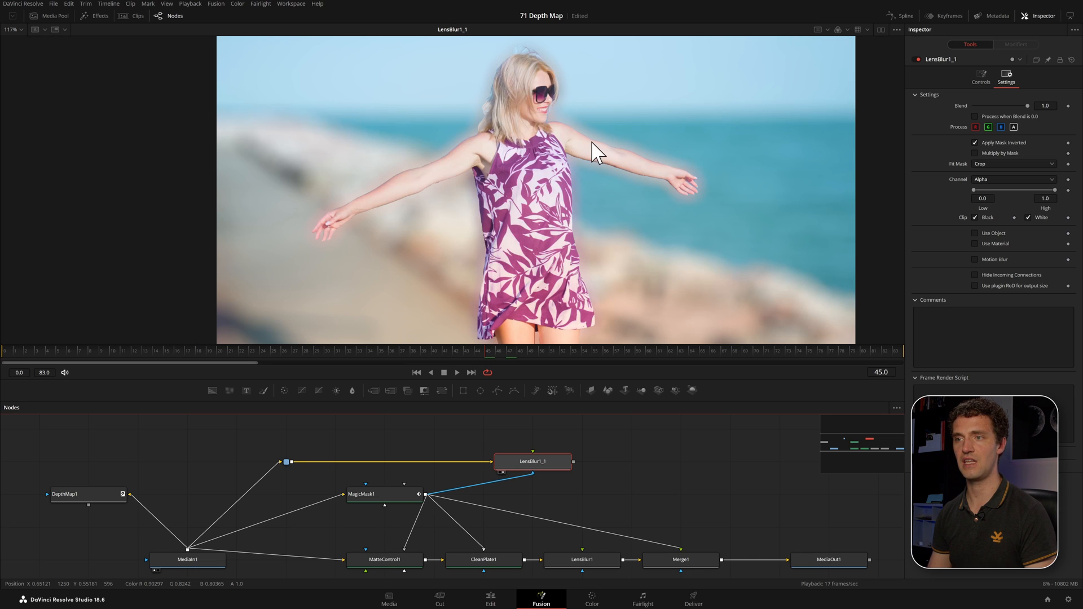
{"action": "left_click", "coordinate": [681, 559]}
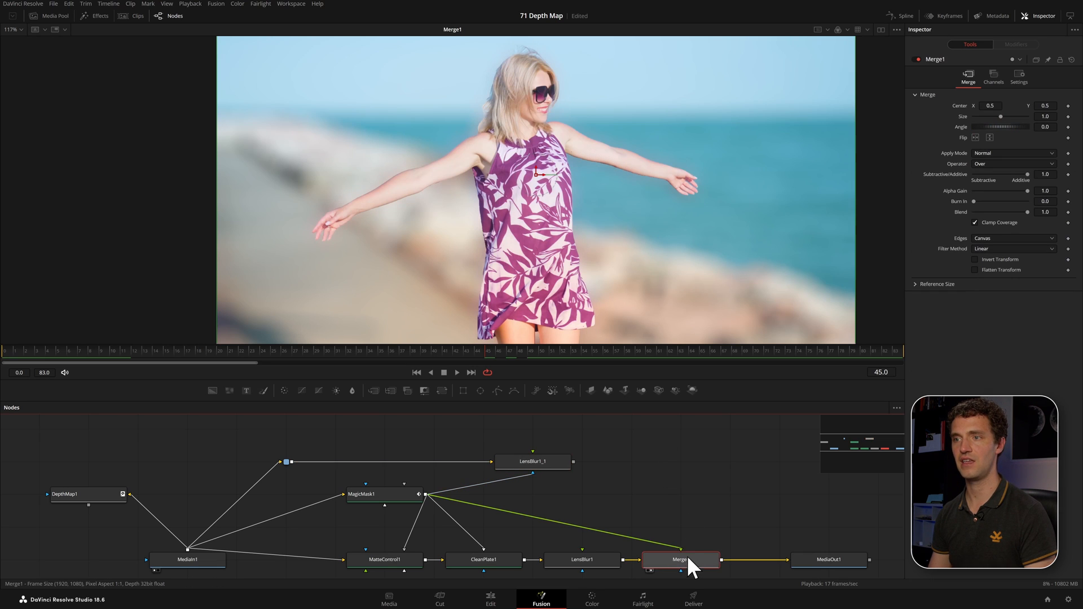
{"action": "left_click", "coordinate": [533, 462]}
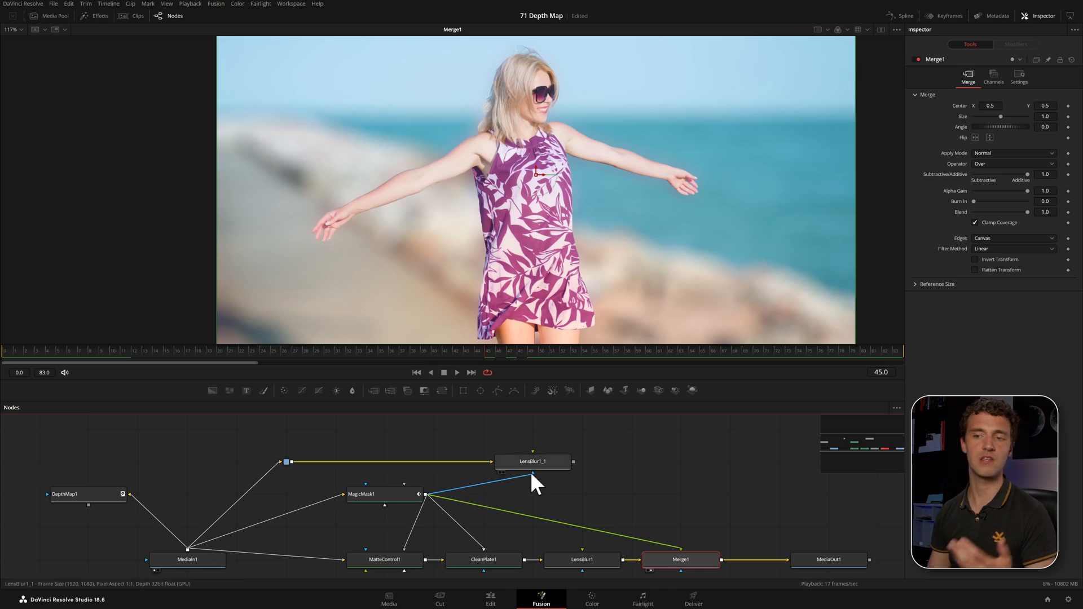